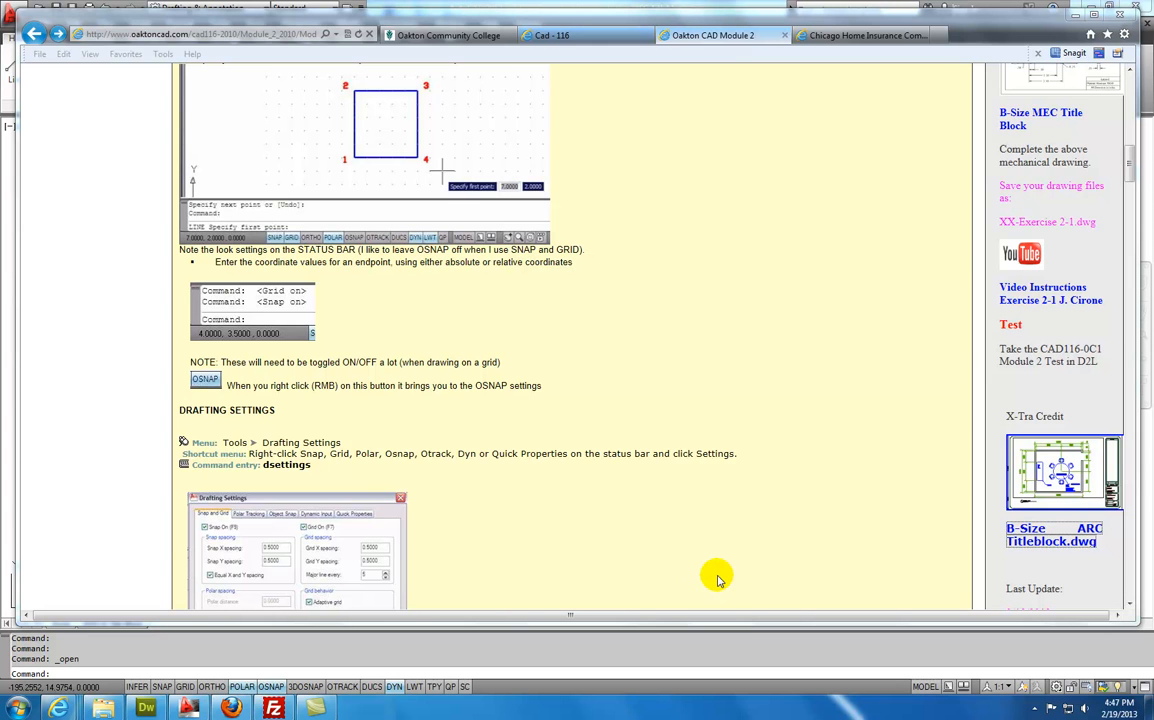
{"action": "mouse_move", "coordinate": [828, 560]}
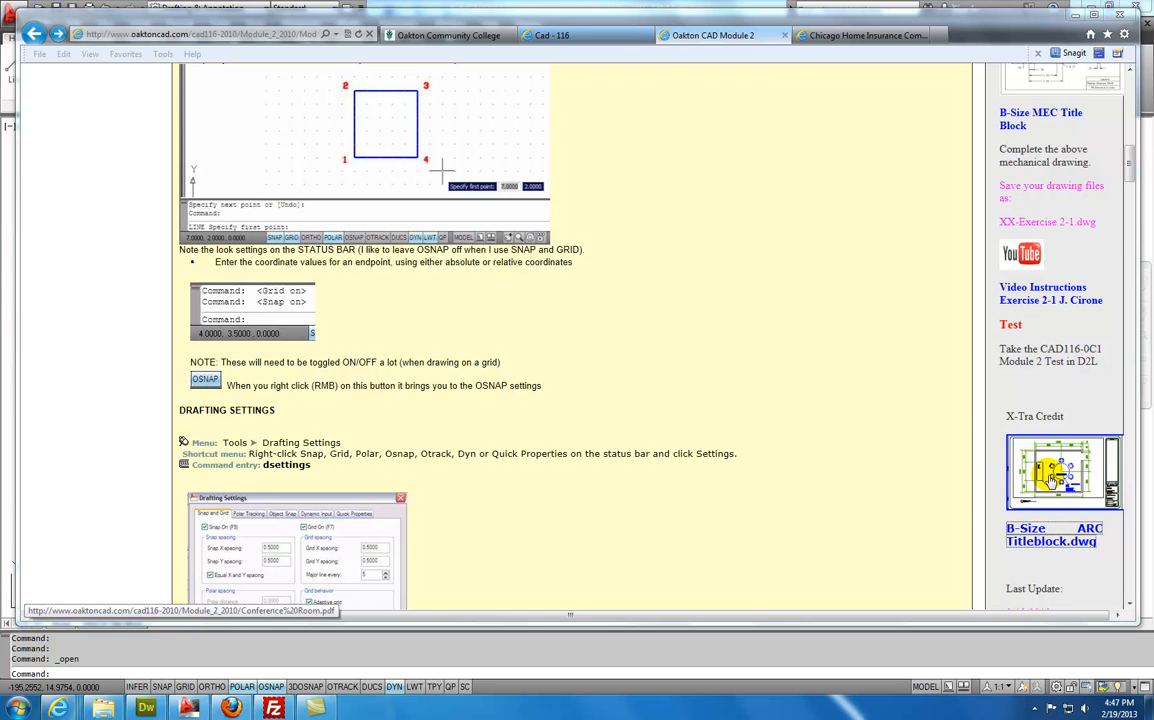
{"action": "mouse_move", "coordinate": [901, 399]}
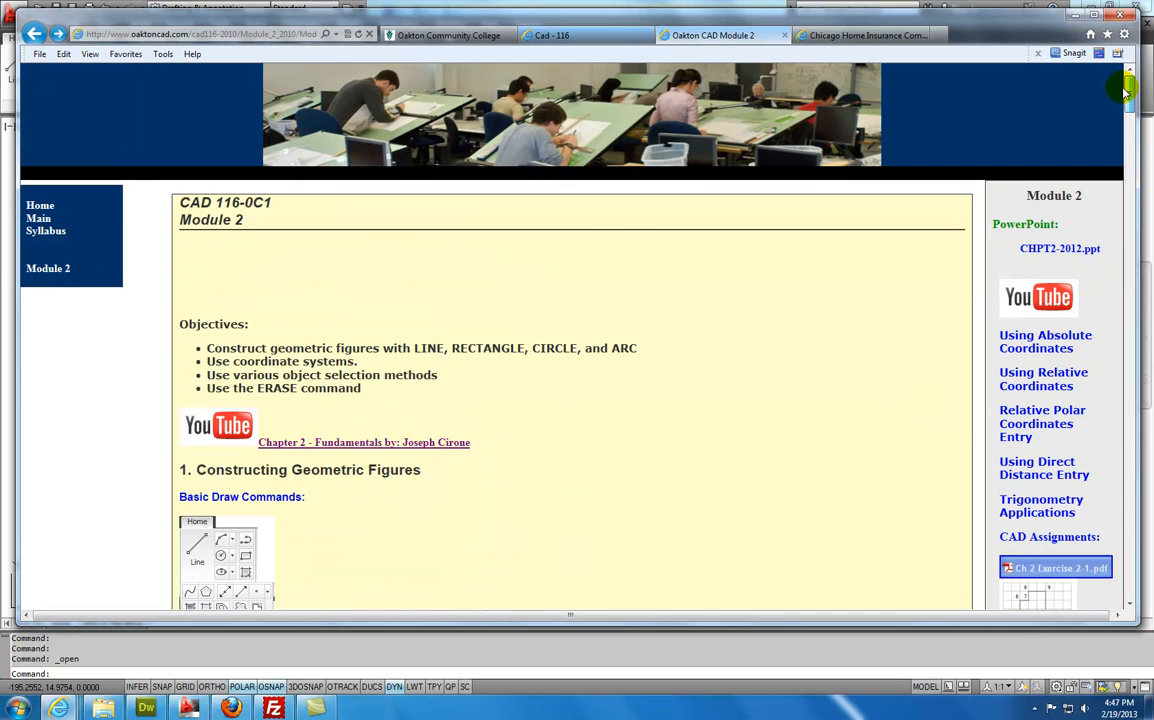
Scroll the conference room PDF, dismiss the font warning, and download B-Size ARC Titleblock.dwg
{"action": "scroll", "scroll_direction": "down", "scroll_amount": 3}
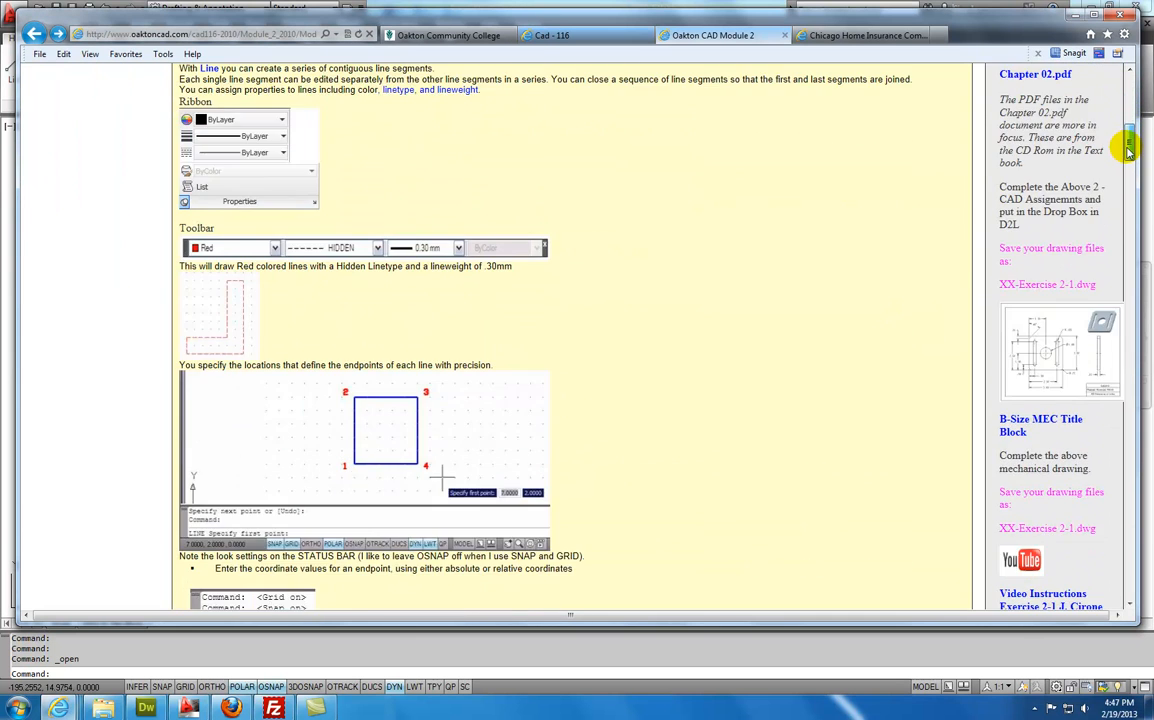
{"action": "scroll", "scroll_direction": "down", "scroll_amount": 3}
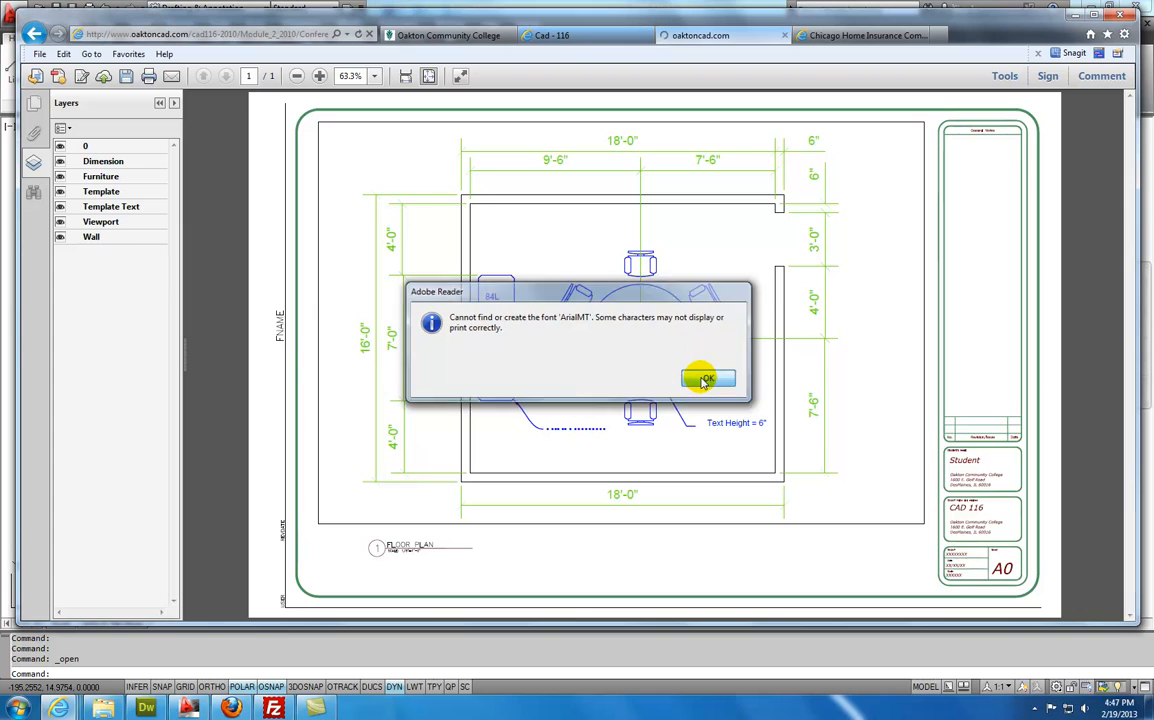
{"action": "left_click", "coordinate": [707, 378]}
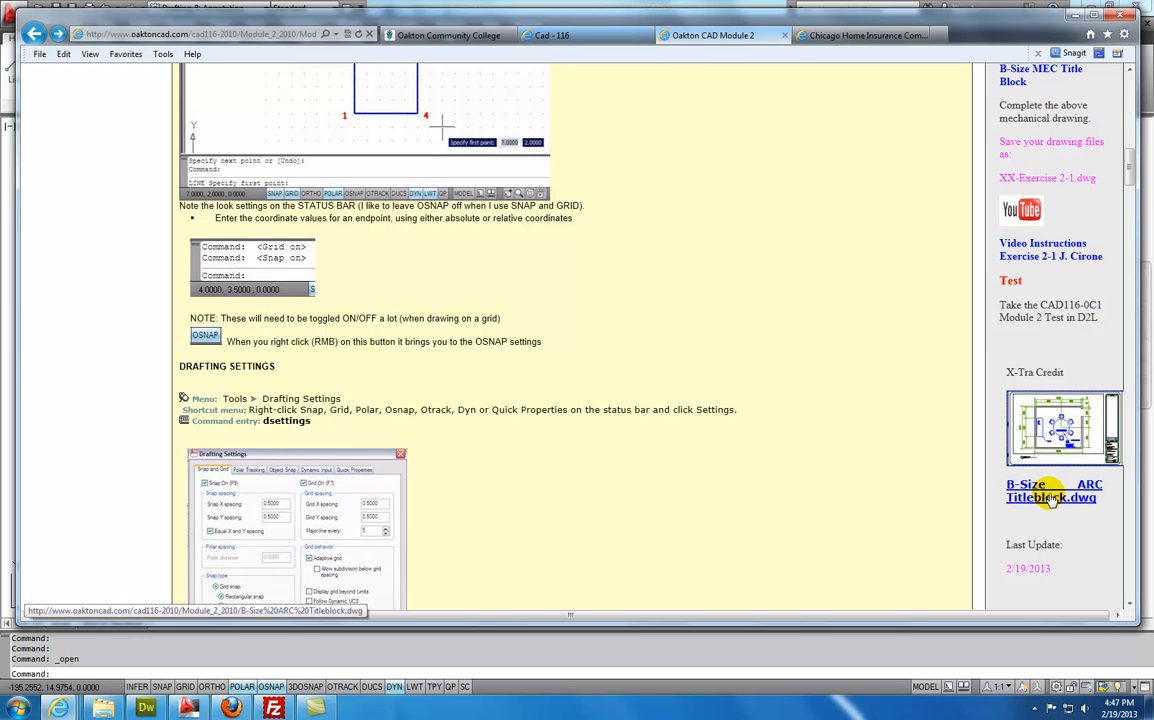
{"action": "left_click", "coordinate": [1050, 497]}
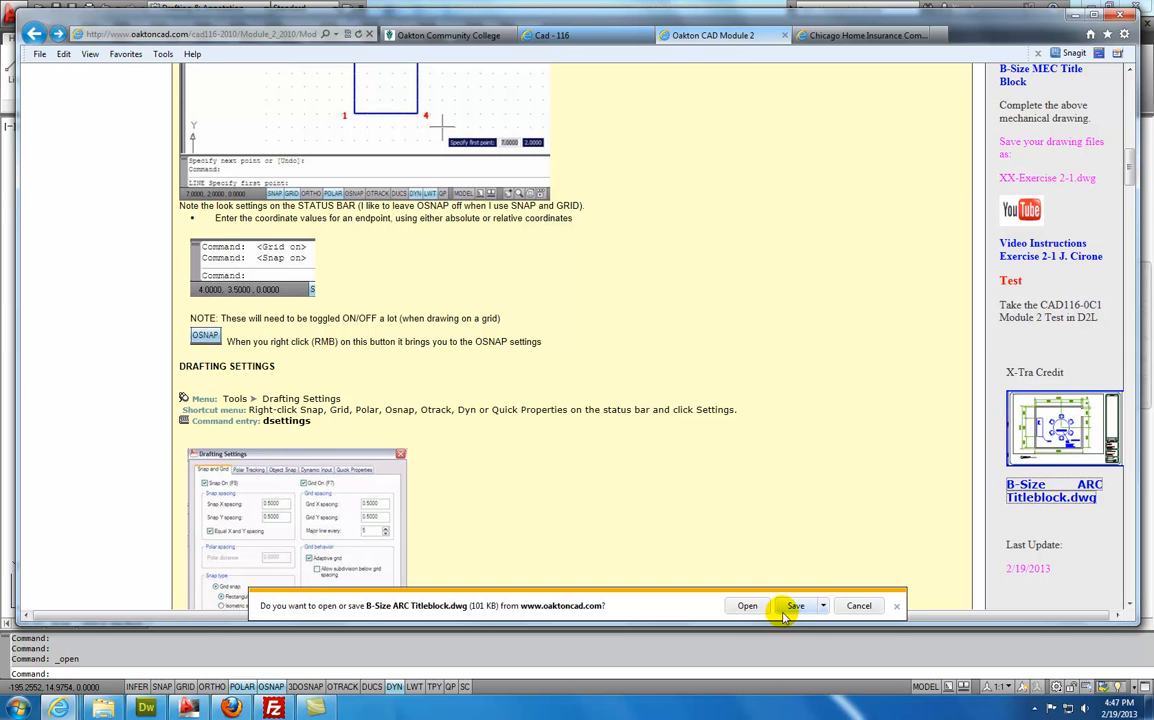
Save the titleblock DWG locally, open it, and switch from the sheet layout to Model
{"action": "left_click", "coordinate": [747, 606]}
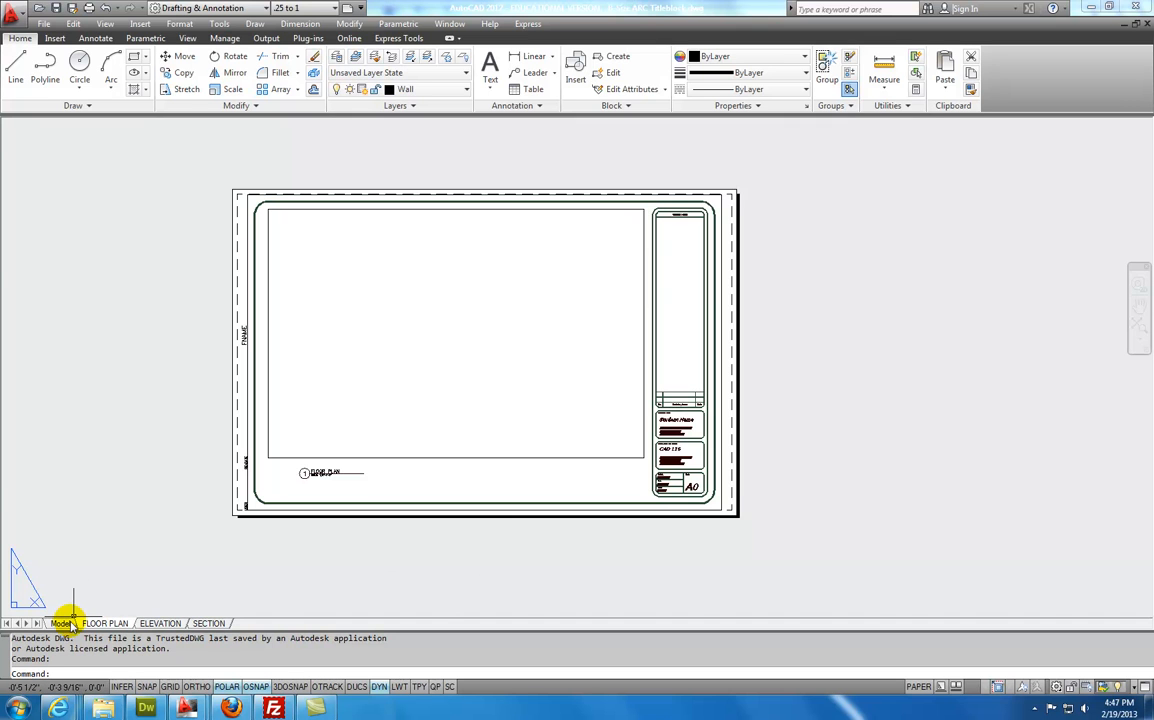
{"action": "left_click", "coordinate": [62, 623]}
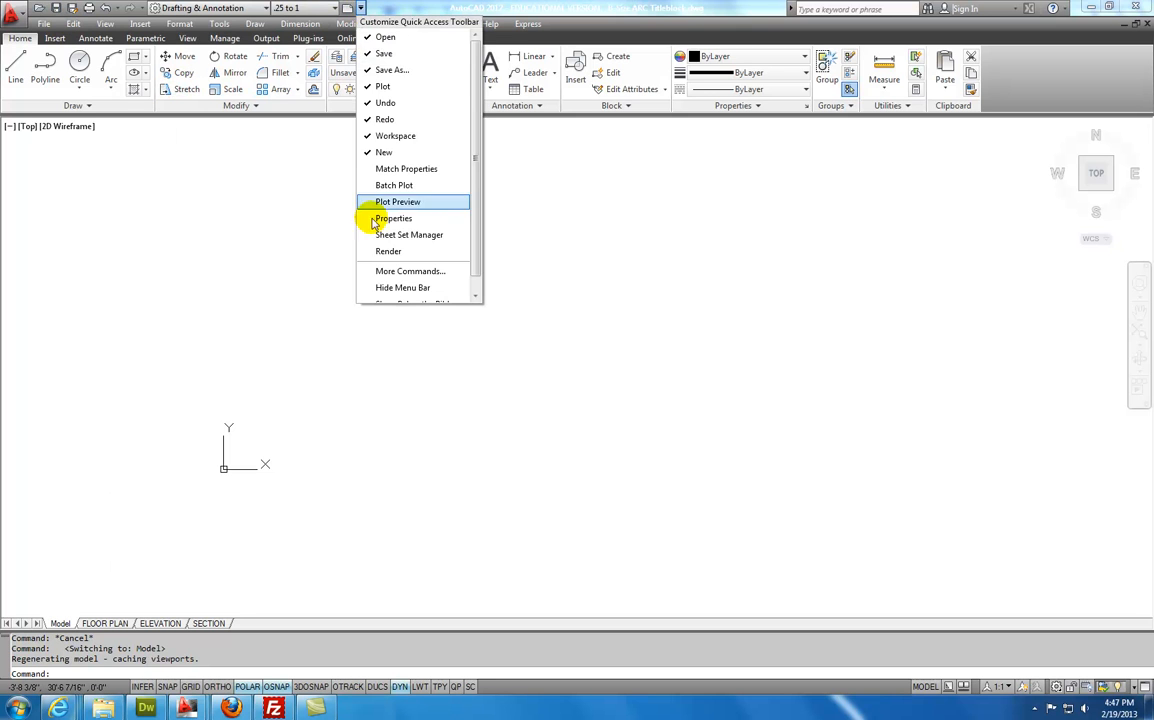
{"action": "mouse_move", "coordinate": [402, 288]}
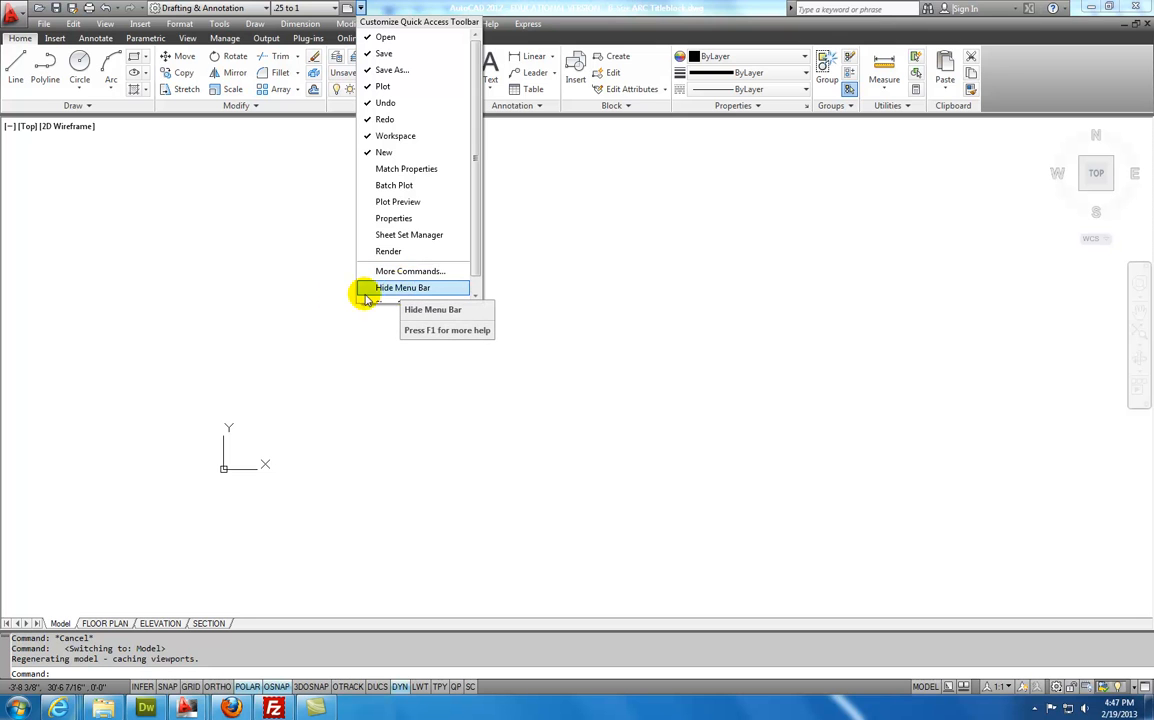
{"action": "left_click", "coordinate": [404, 287]}
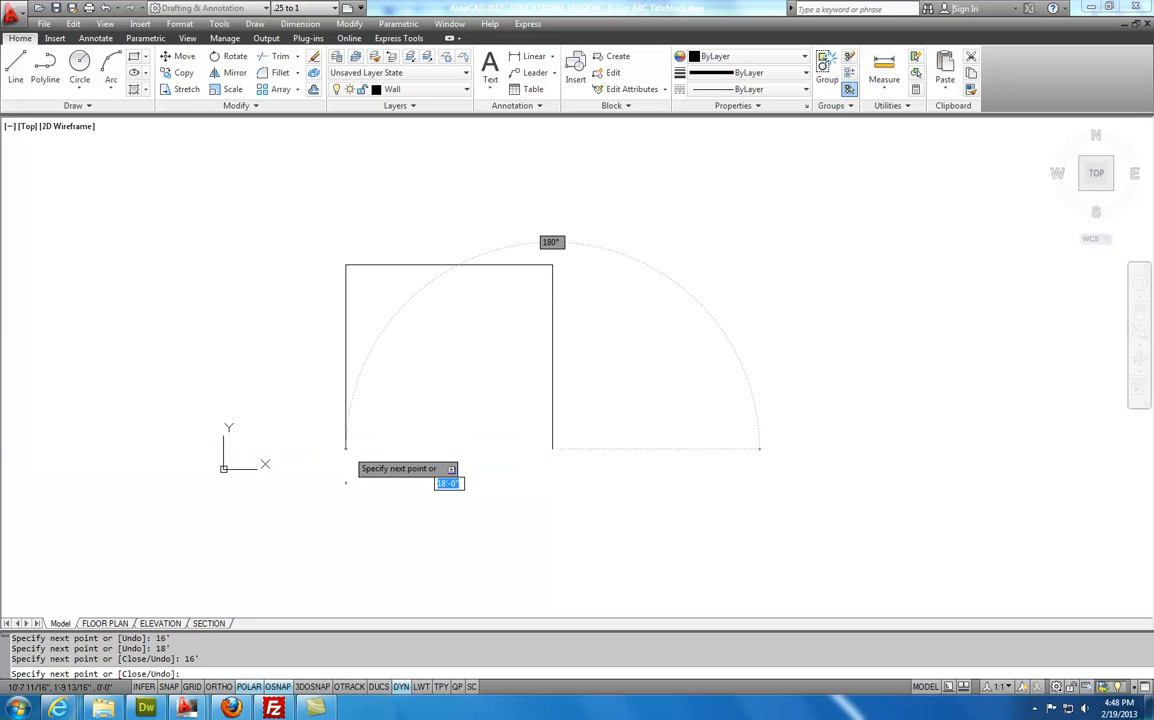
End the Line command once the 18' by 16' outline is closed
{"action": "key", "text": "Escape"}
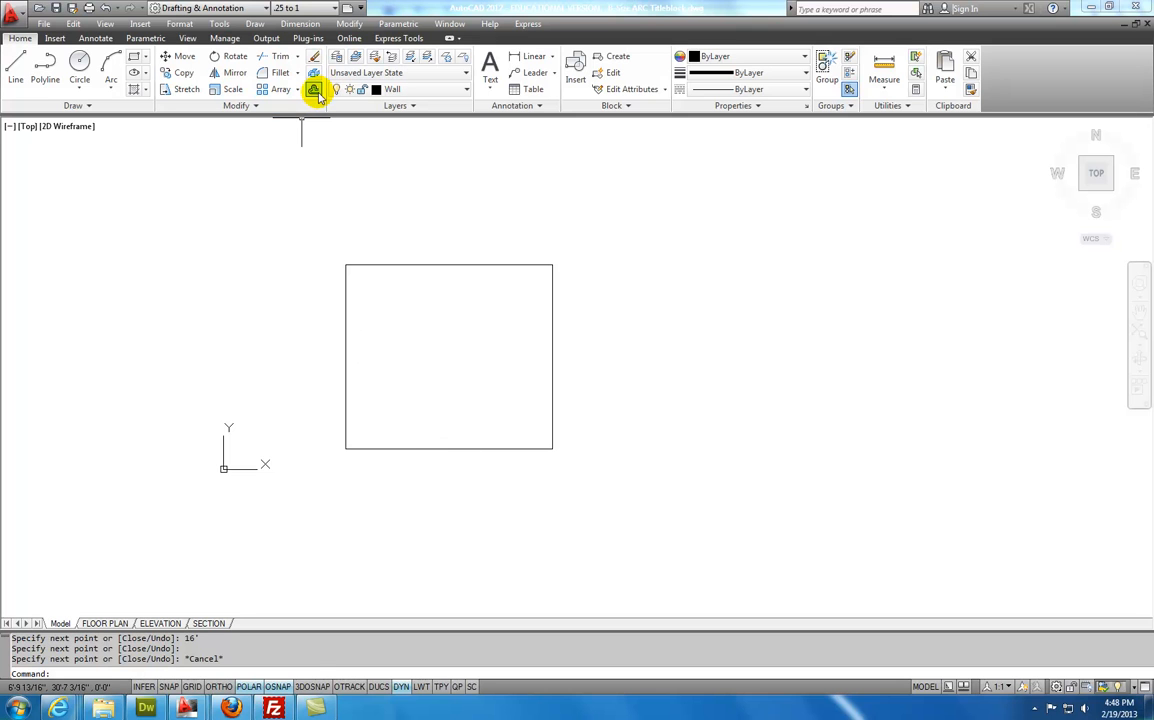
Start Offset with a 6-inch distance for the inner wall lines
{"action": "left_click", "coordinate": [314, 89]}
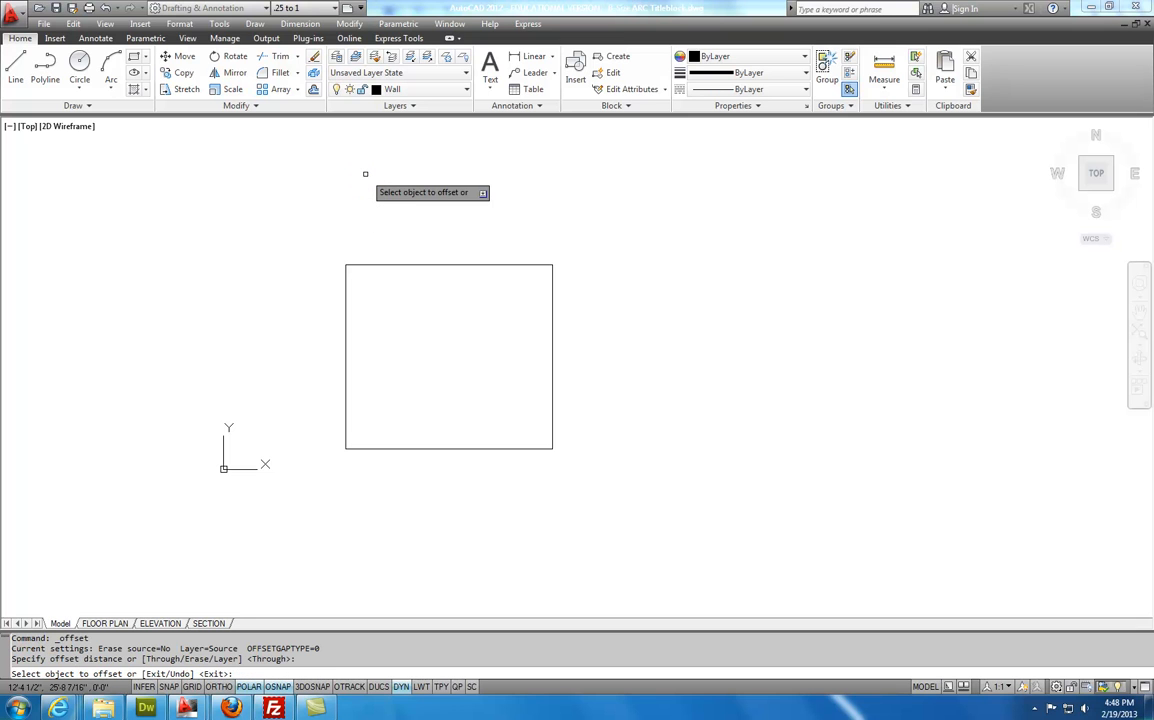
{"action": "left_click", "coordinate": [447, 355]}
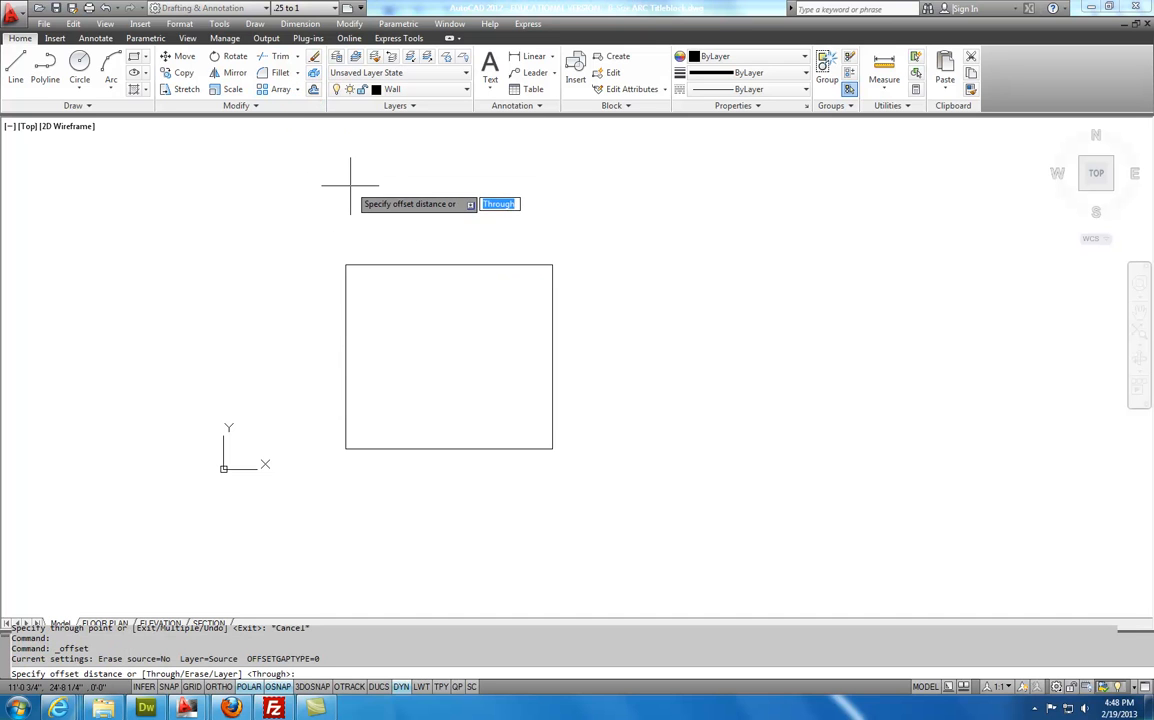
{"action": "type", "text": "6"}
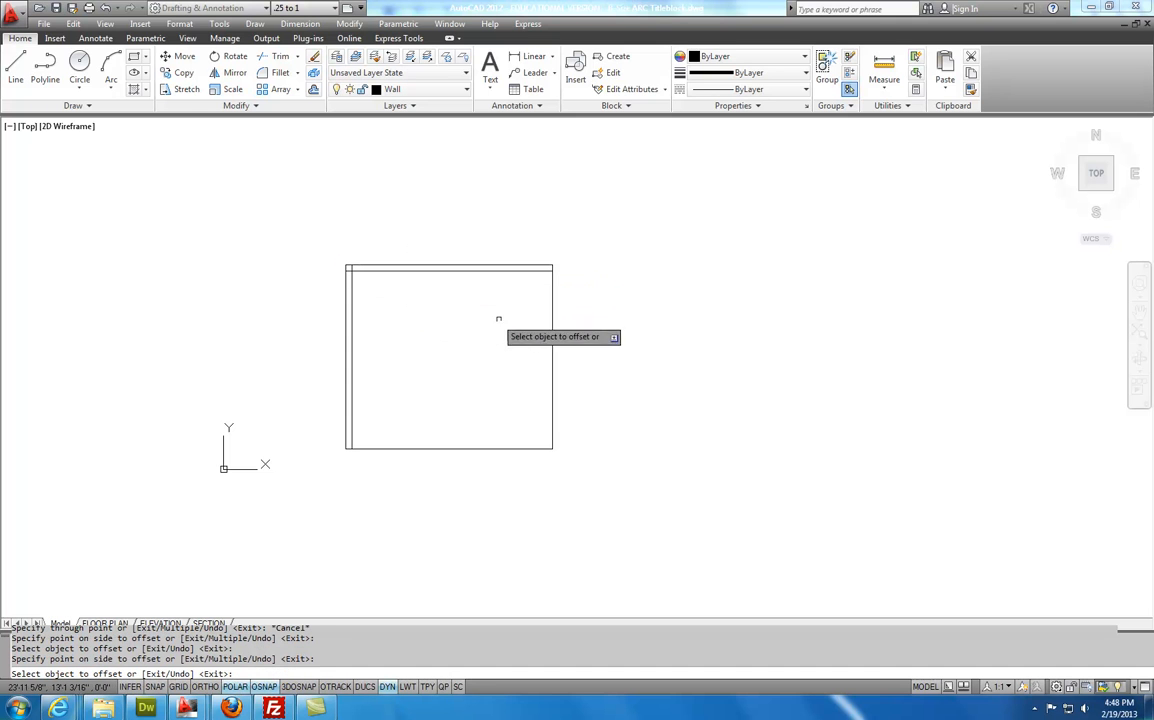
{"action": "mouse_move", "coordinate": [508, 328]}
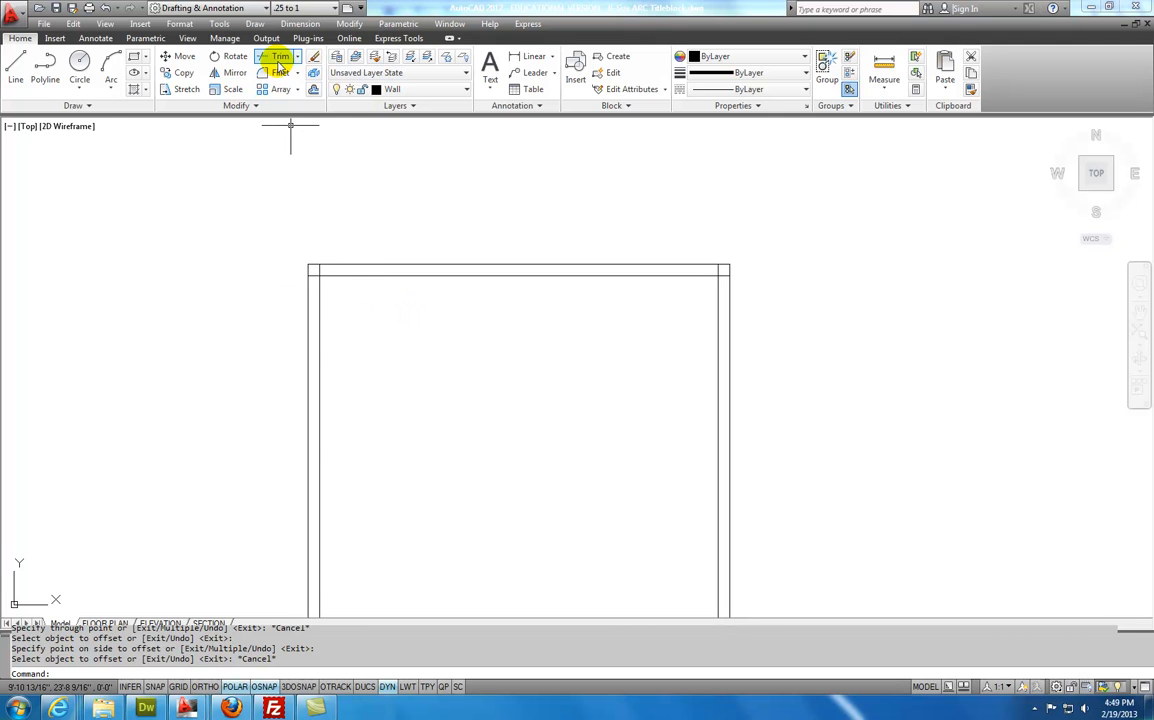
{"action": "left_click", "coordinate": [280, 58]}
{"action": "type", "text": "6\""}
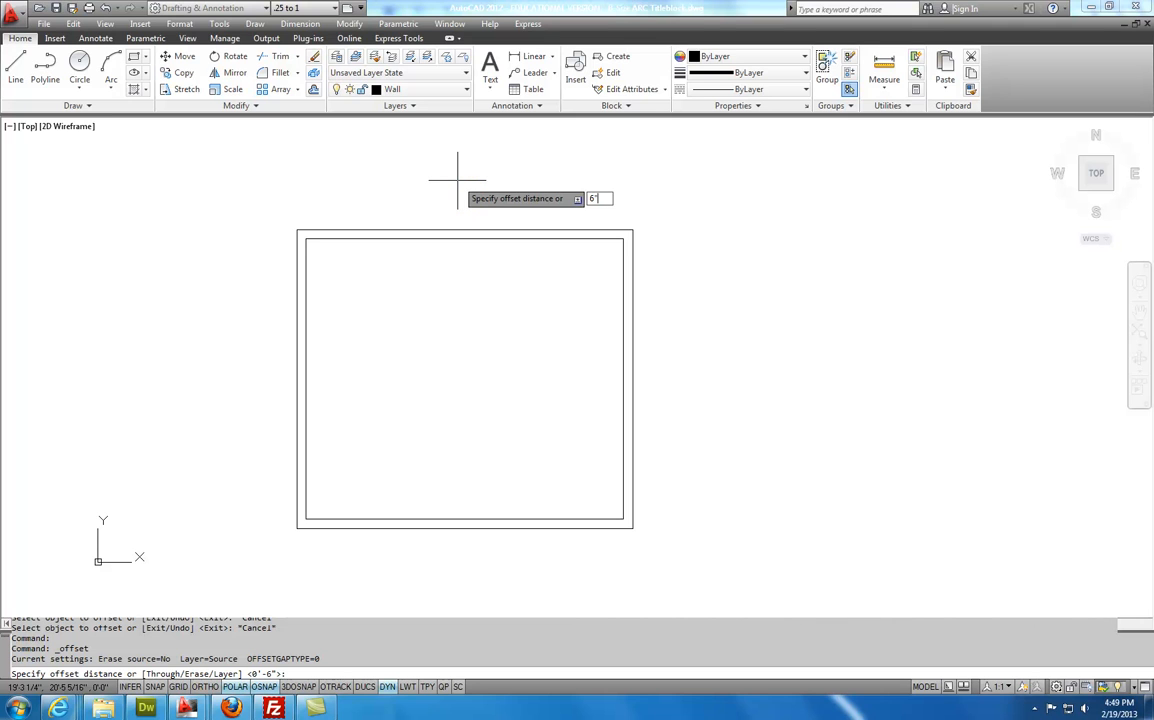
Confirm the 6-inch offset, then pick a wall line to offset for the door jamb
{"action": "key", "text": "Enter"}
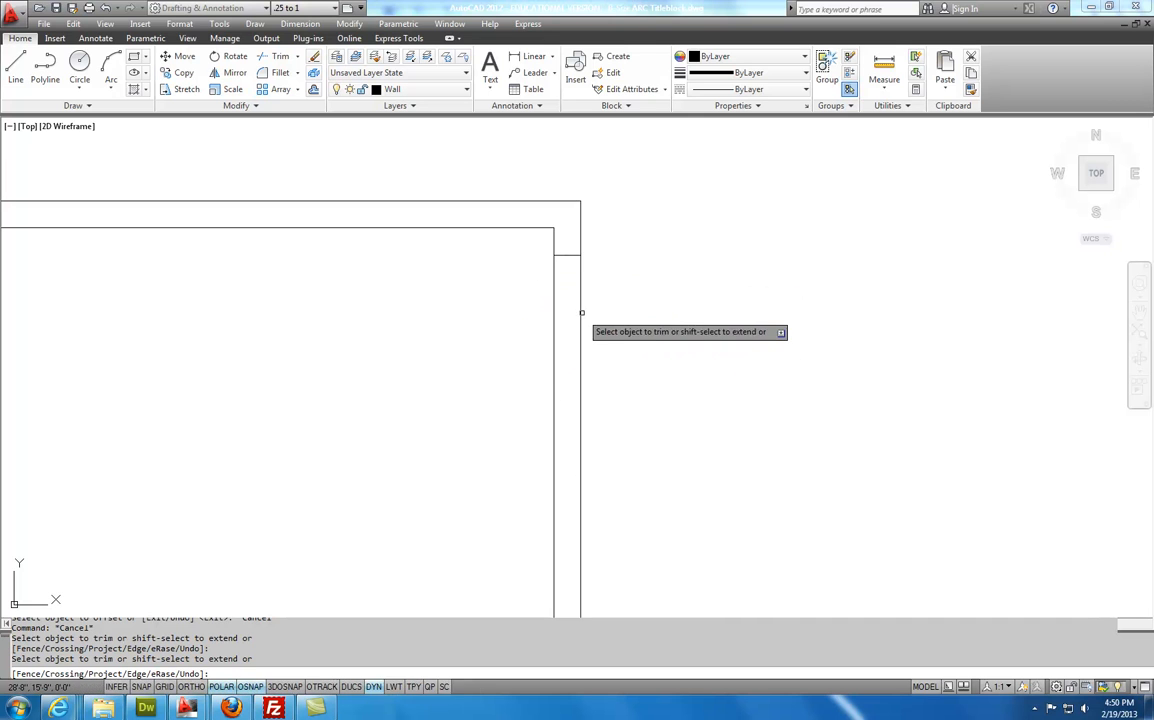
{"action": "mouse_move", "coordinate": [561, 368]}
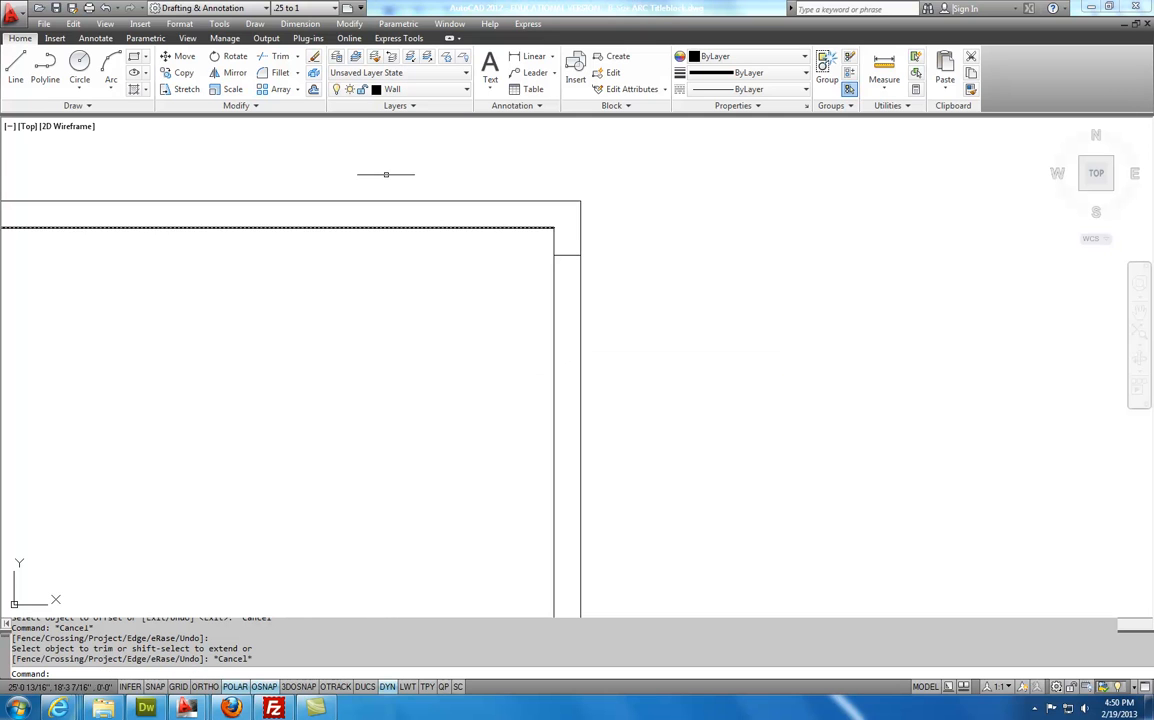
{"action": "left_click", "coordinate": [313, 90]}
{"action": "type", "text": "3'"}
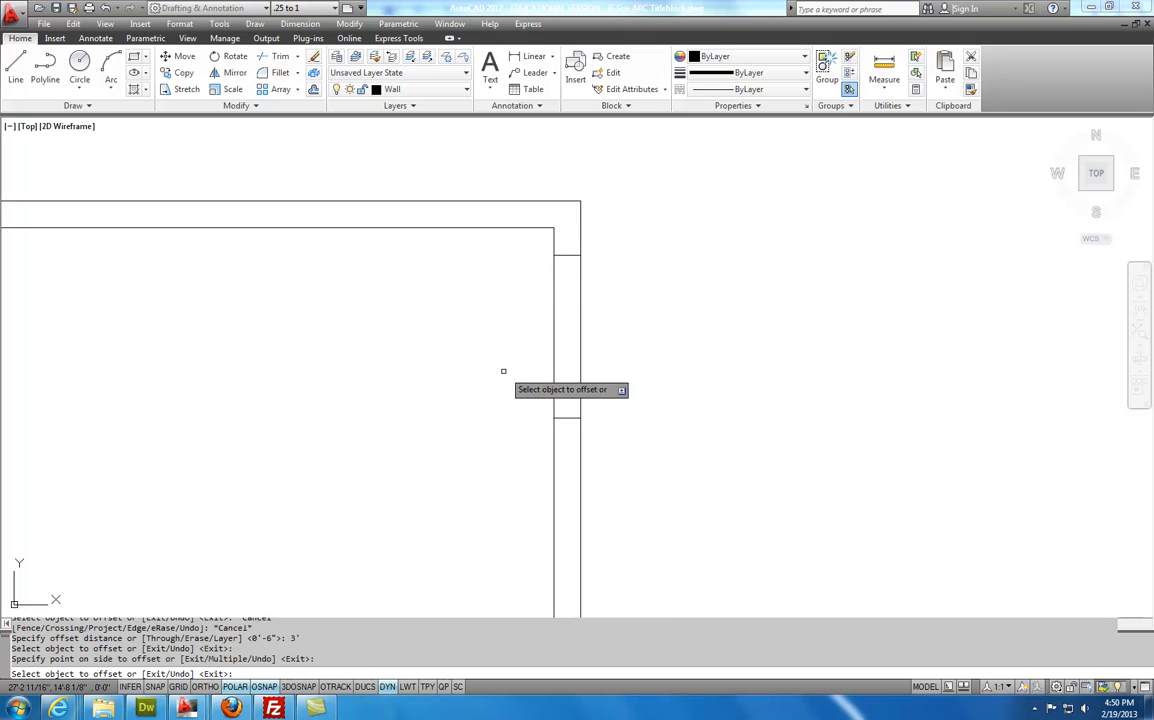
{"action": "left_click", "coordinate": [287, 56]}
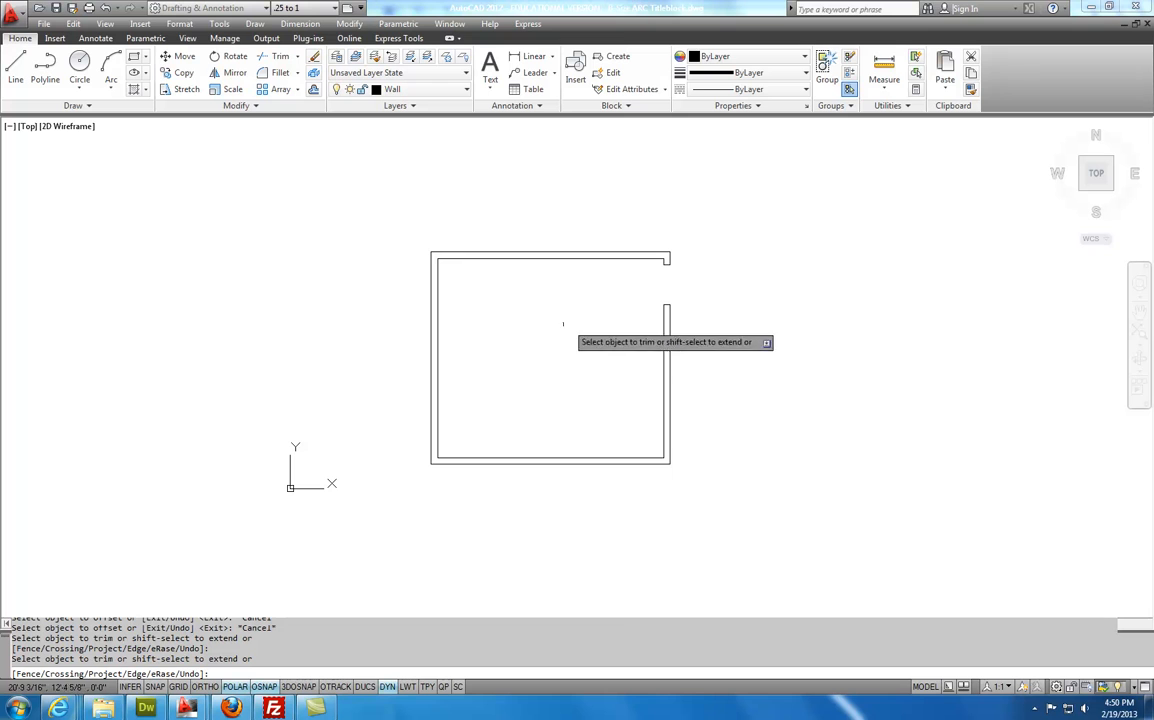
{"action": "mouse_move", "coordinate": [530, 336]}
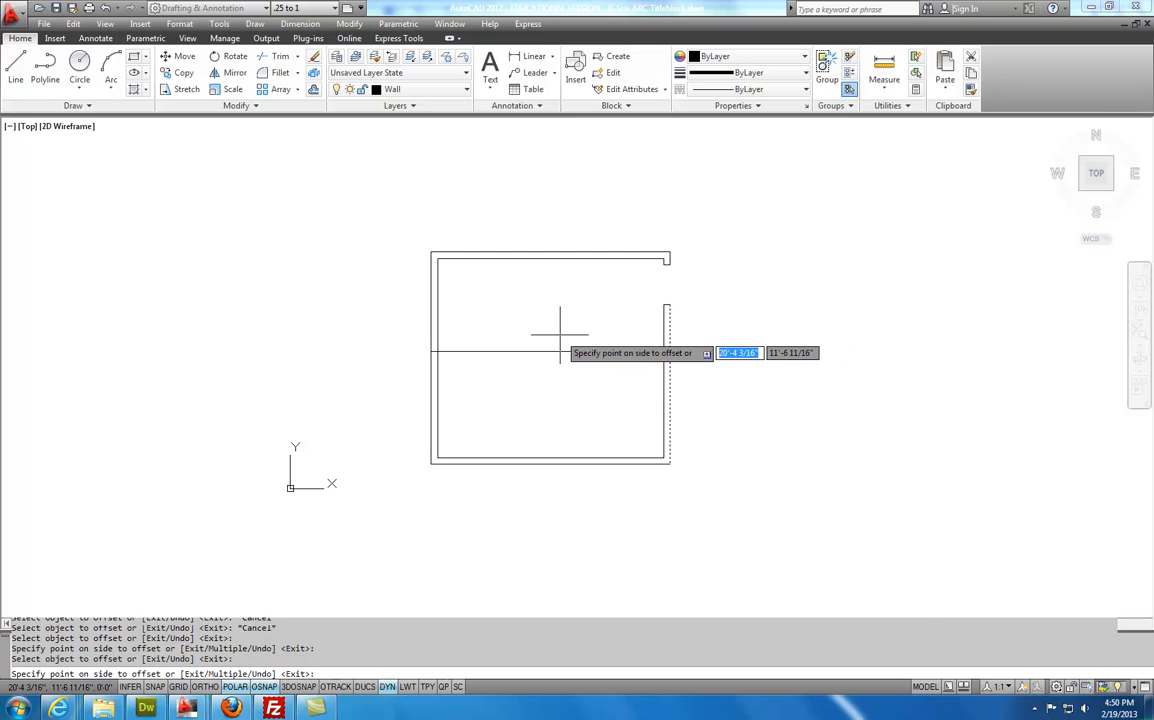
Offset a wall line inward to form a construction line across the room
{"action": "left_click", "coordinate": [535, 330]}
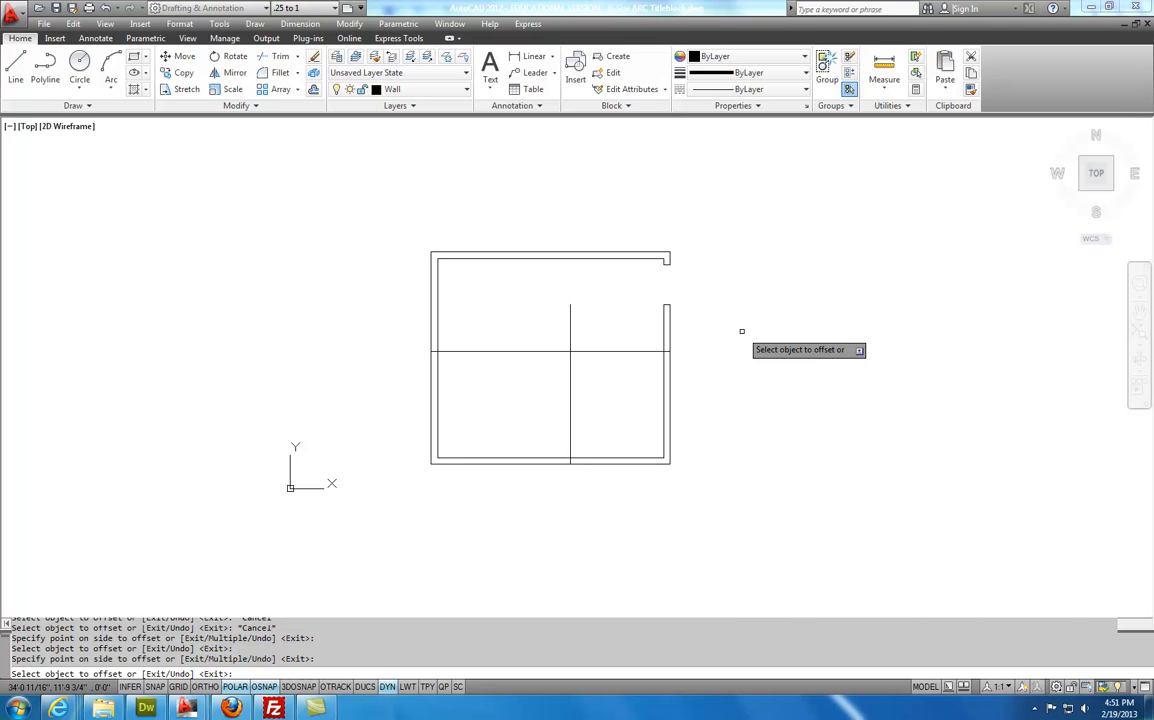
{"action": "mouse_move", "coordinate": [609, 461]}
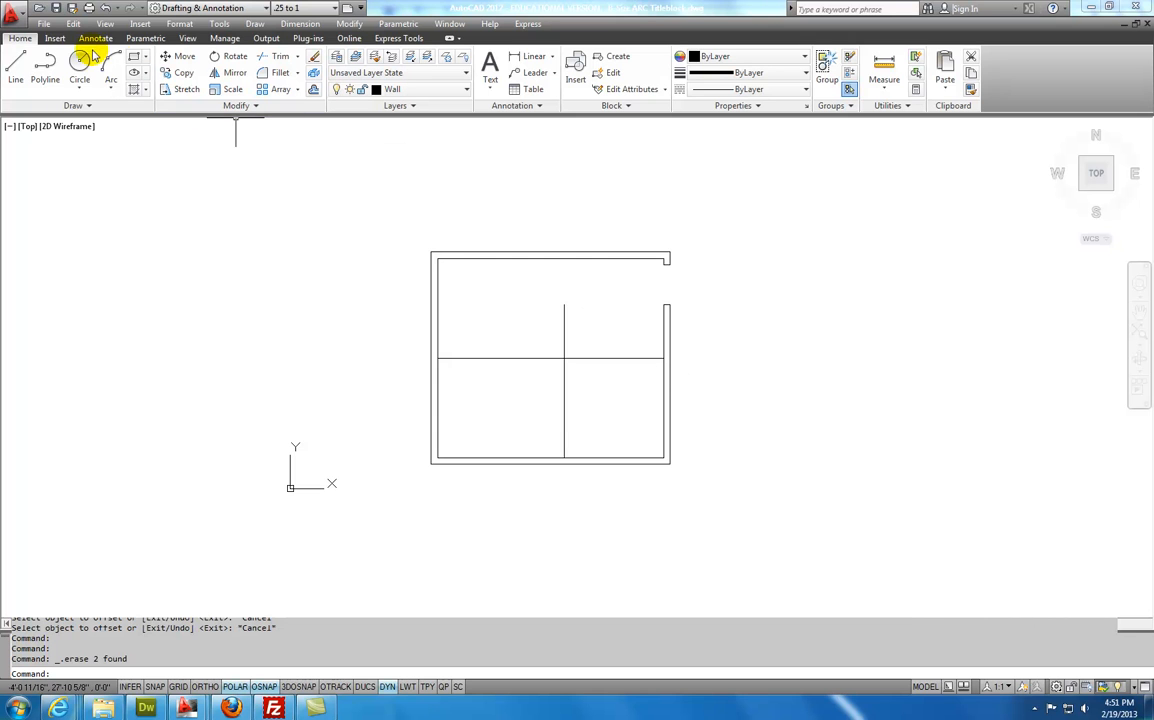
Draw a 72-inch diameter circle centred on the construction-line intersection
{"action": "left_click", "coordinate": [79, 63]}
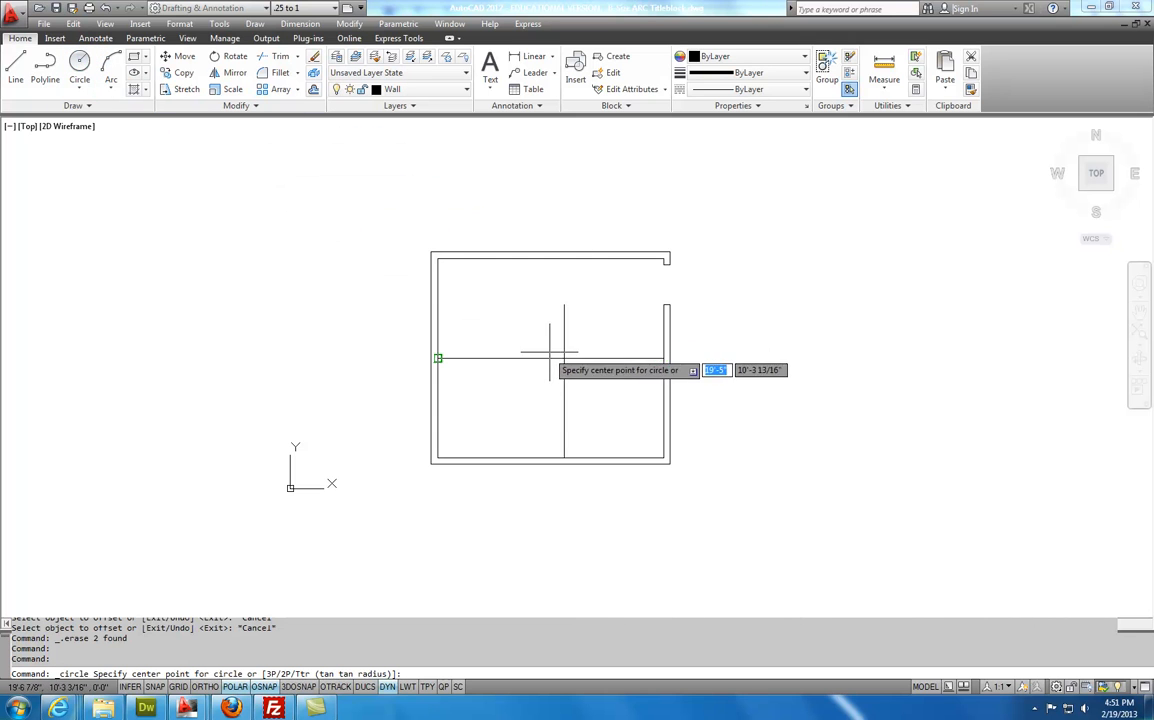
{"action": "left_click", "coordinate": [563, 358]}
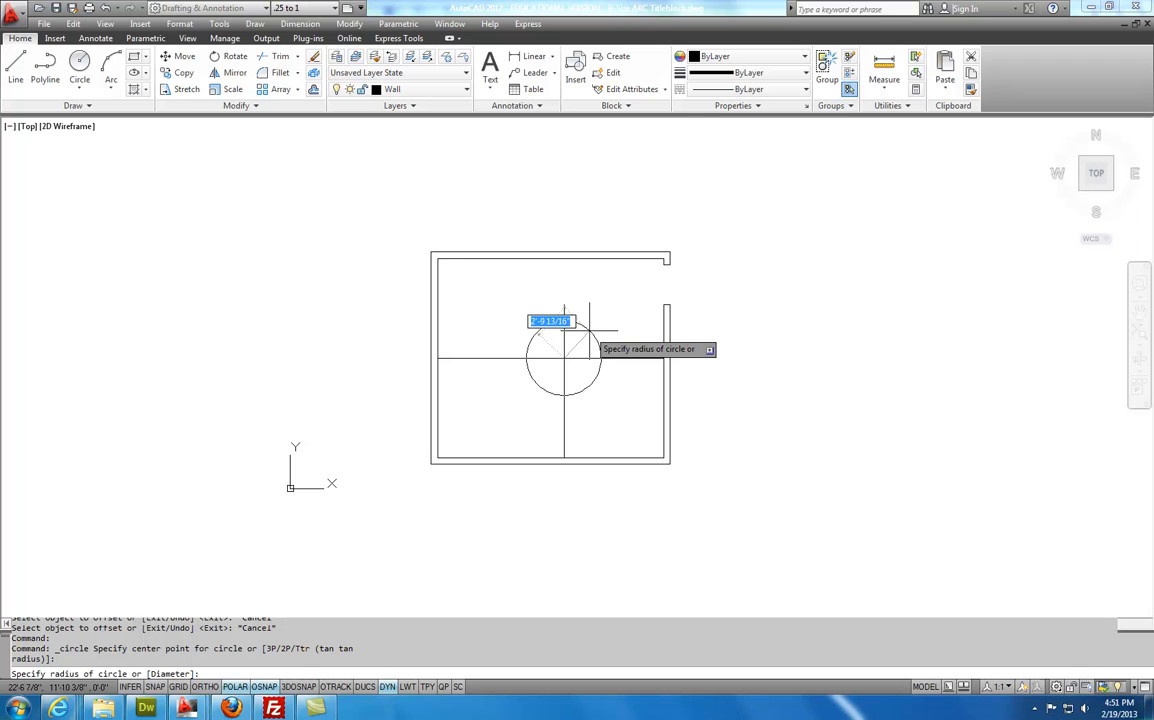
{"action": "type", "text": "d"}
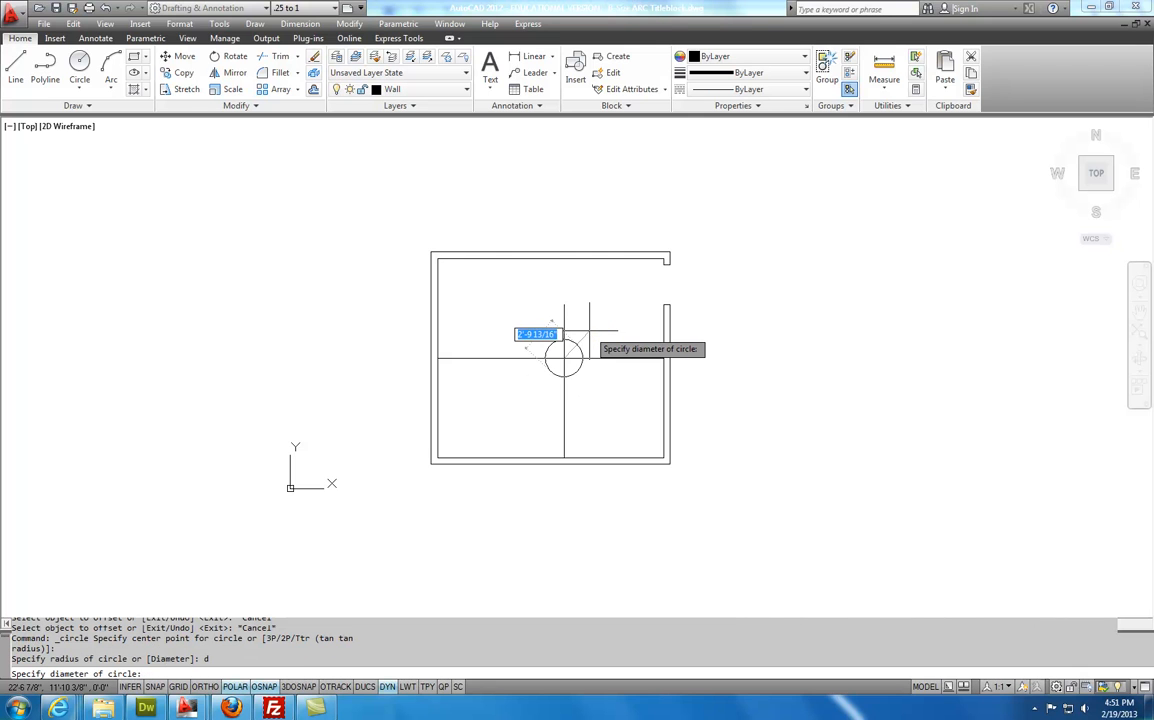
{"action": "type", "text": "72"}
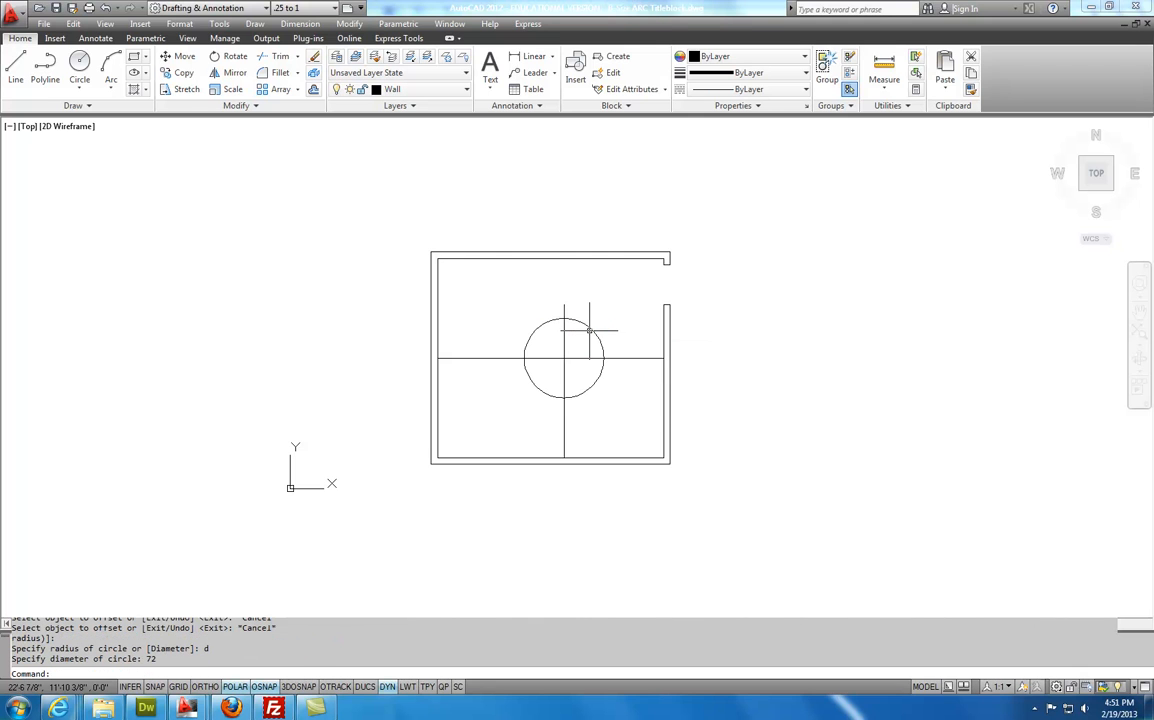
{"action": "mouse_move", "coordinate": [590, 327]}
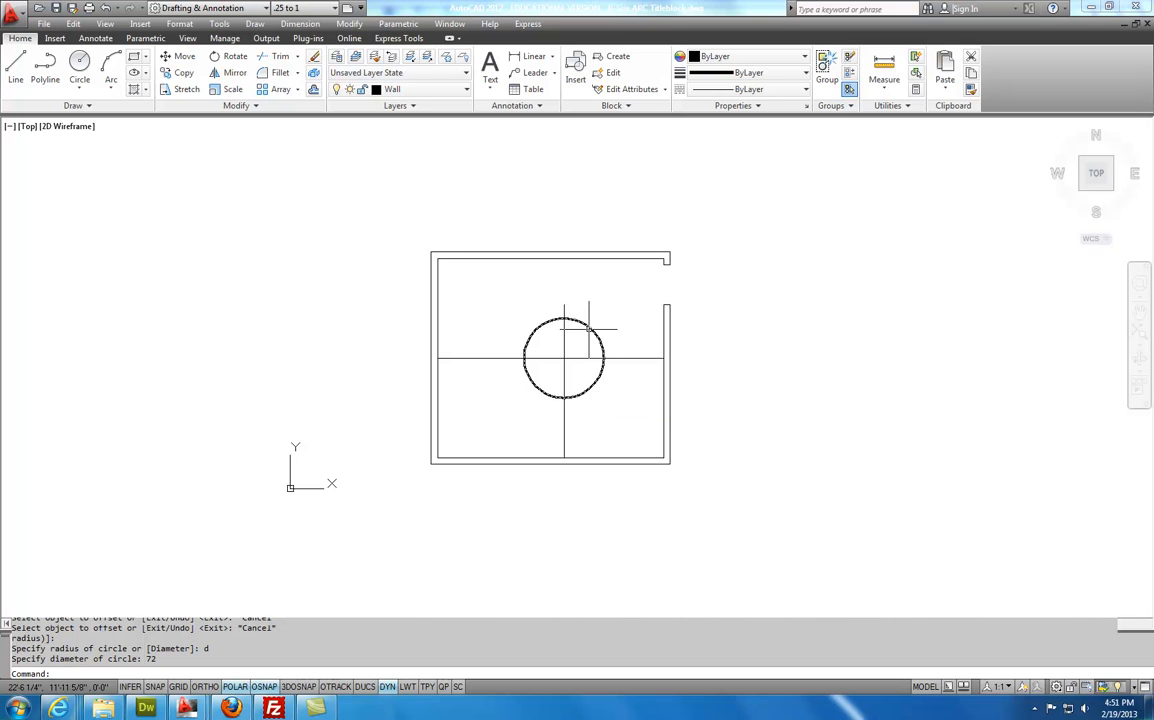
Offset the bottom inner wall line by 12, then start a 24-inch offset
{"action": "left_click", "coordinate": [550, 358]}
{"action": "type", "text": "4'"}
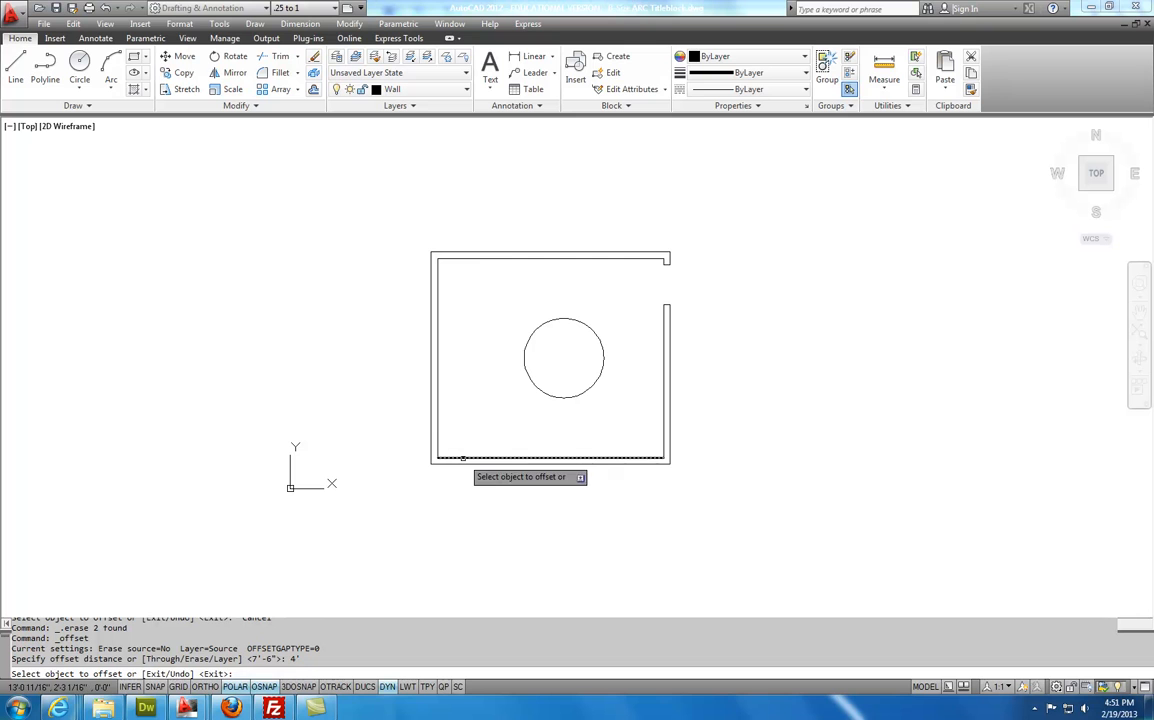
{"action": "left_click", "coordinate": [494, 417]}
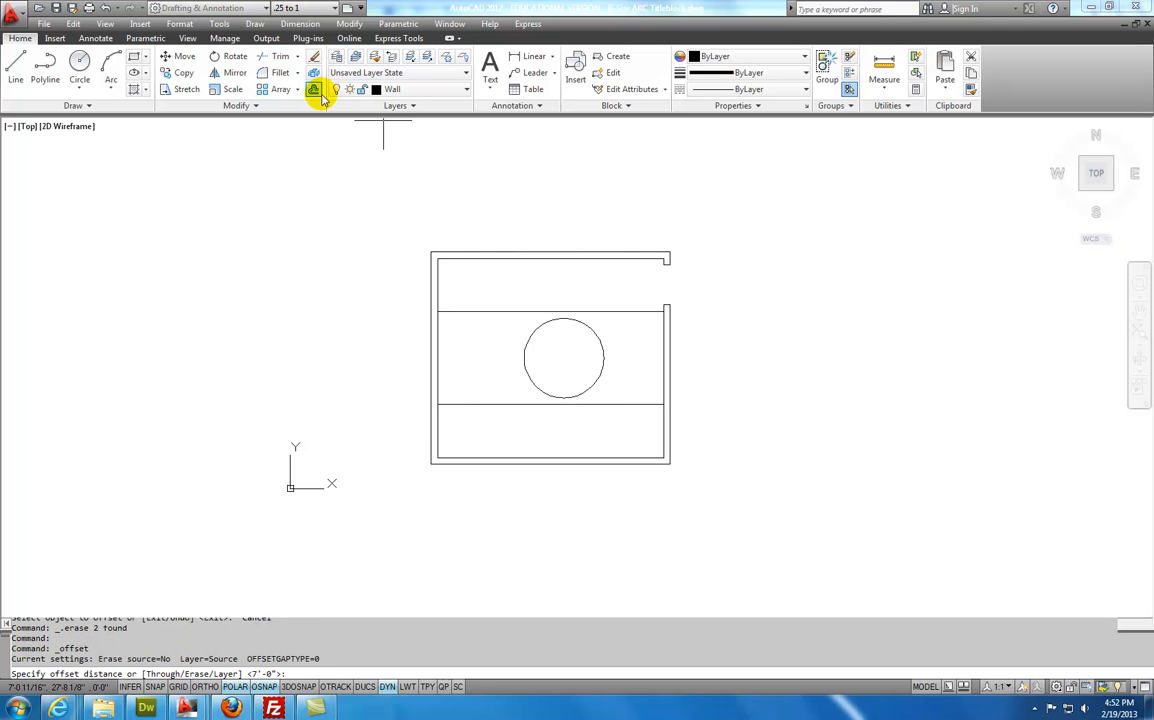
{"action": "type", "text": "12"}
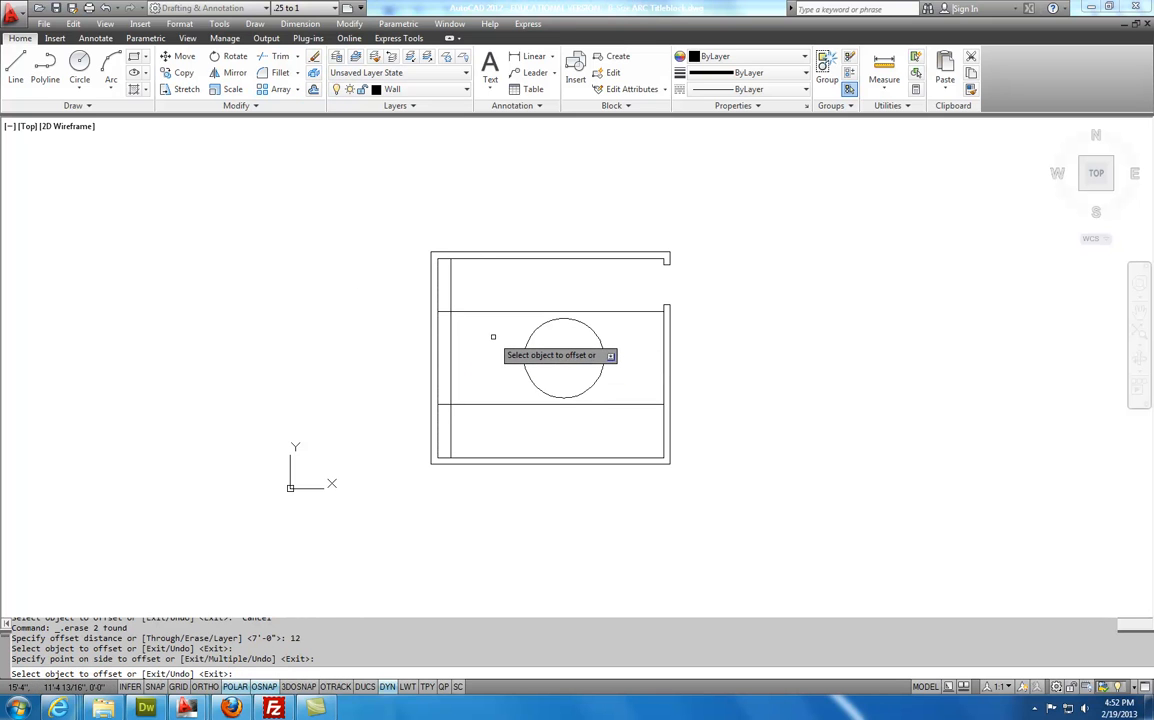
{"action": "left_click", "coordinate": [313, 89]}
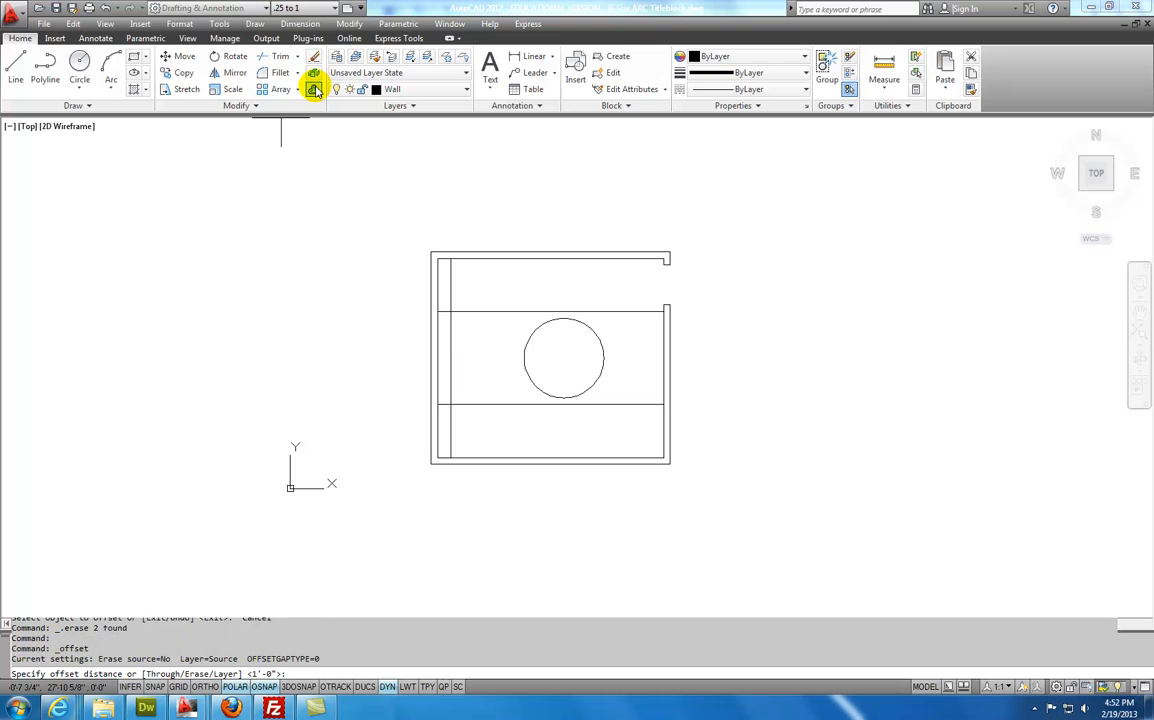
{"action": "type", "text": "24"}
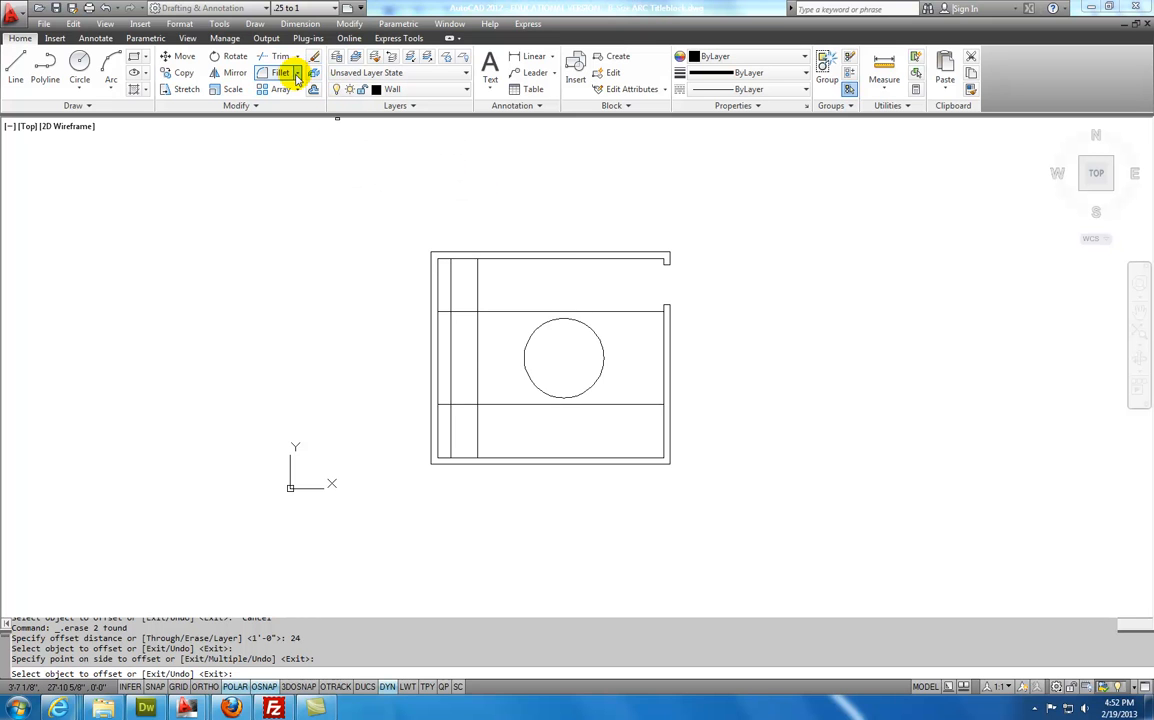
Set chamfer distances of 2 and 2 and clip the rectangle's corners
{"action": "left_click", "coordinate": [283, 71]}
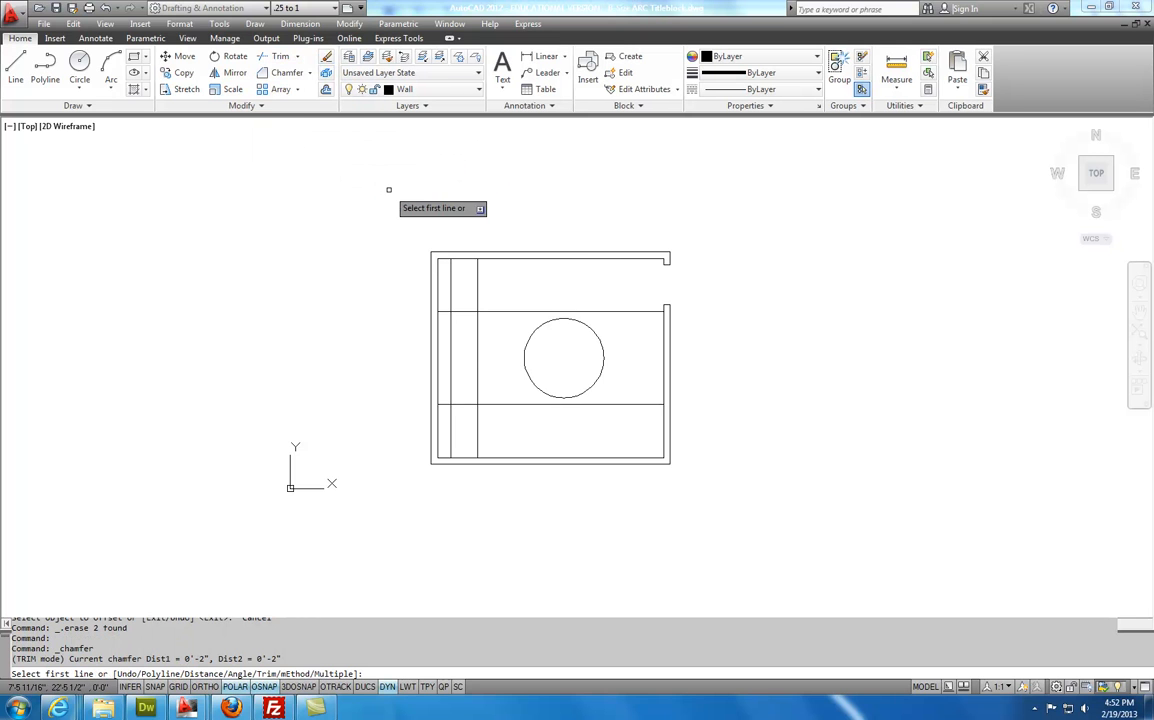
{"action": "right_click", "coordinate": [387, 190]}
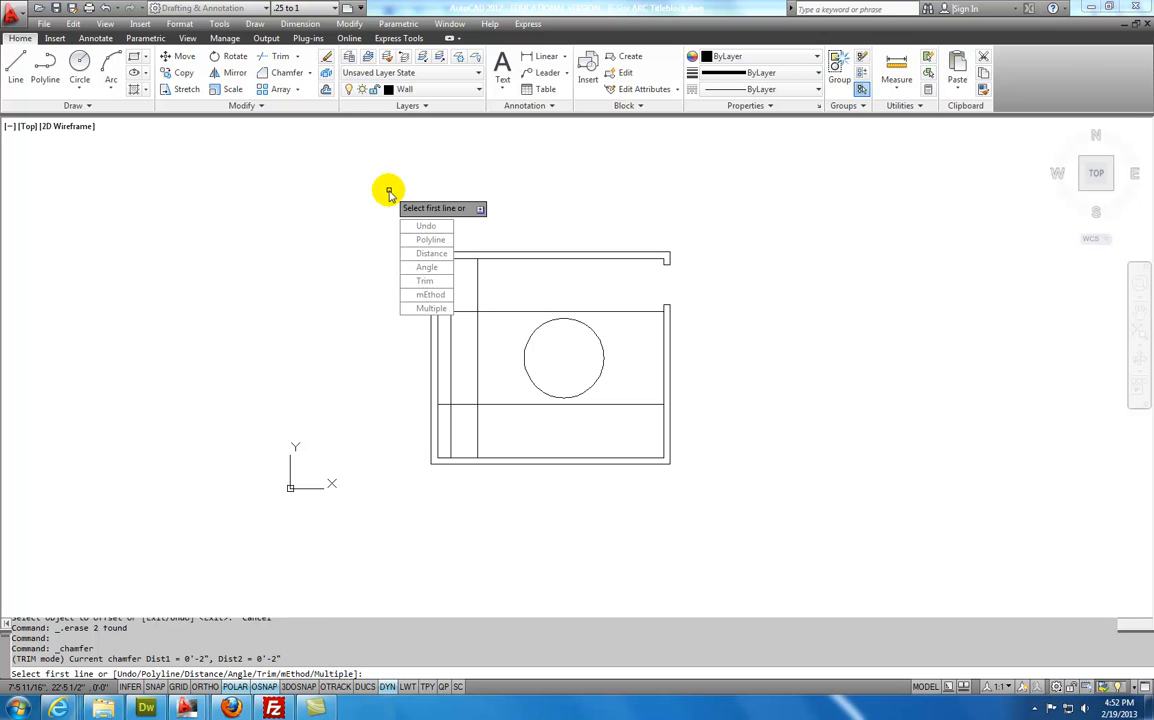
{"action": "left_click", "coordinate": [426, 253]}
{"action": "type", "text": "2"}
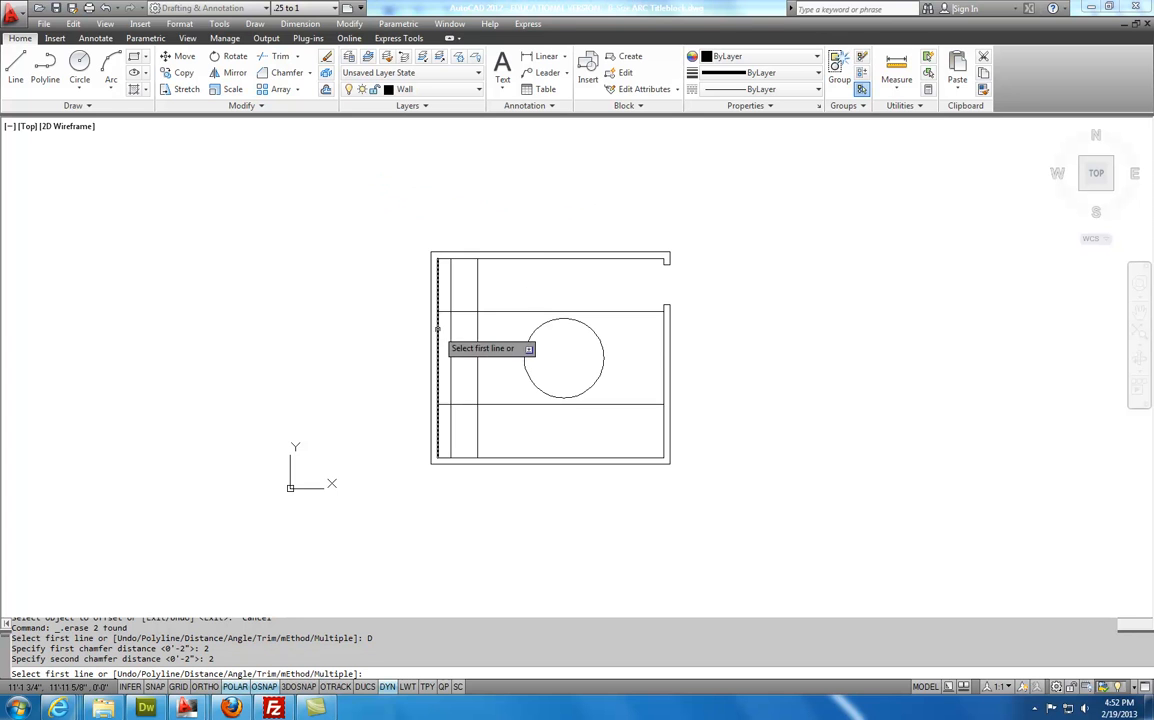
{"action": "left_click", "coordinate": [458, 323]}
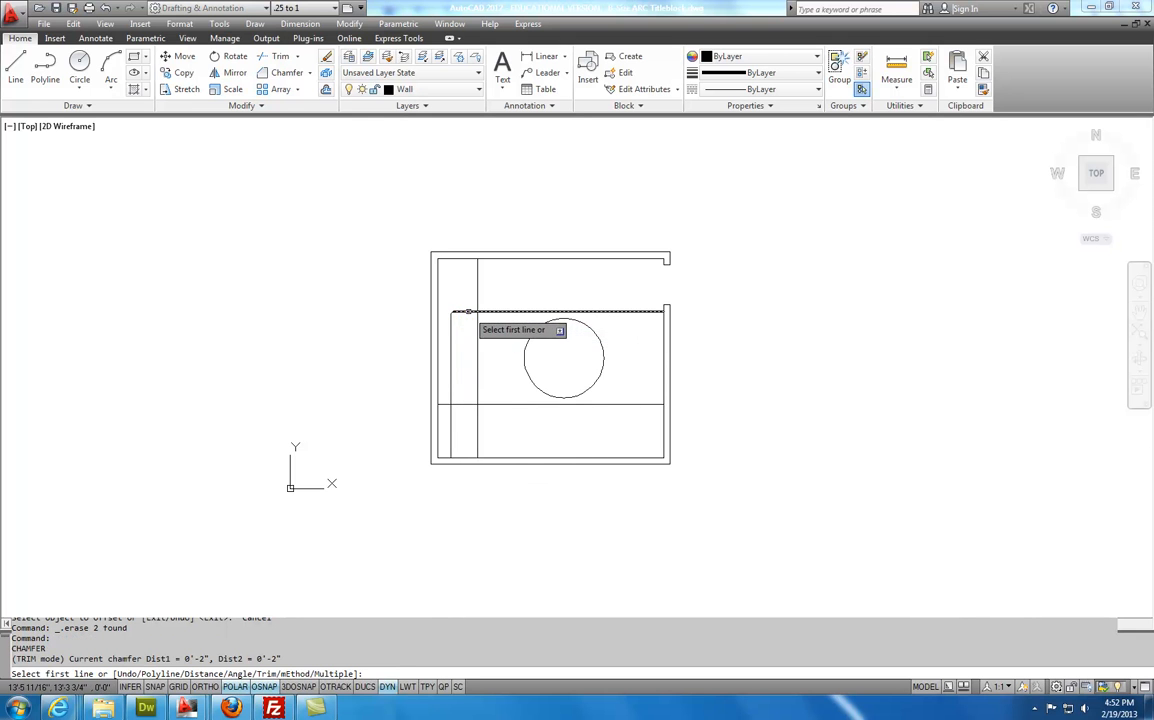
{"action": "left_click", "coordinate": [470, 310]}
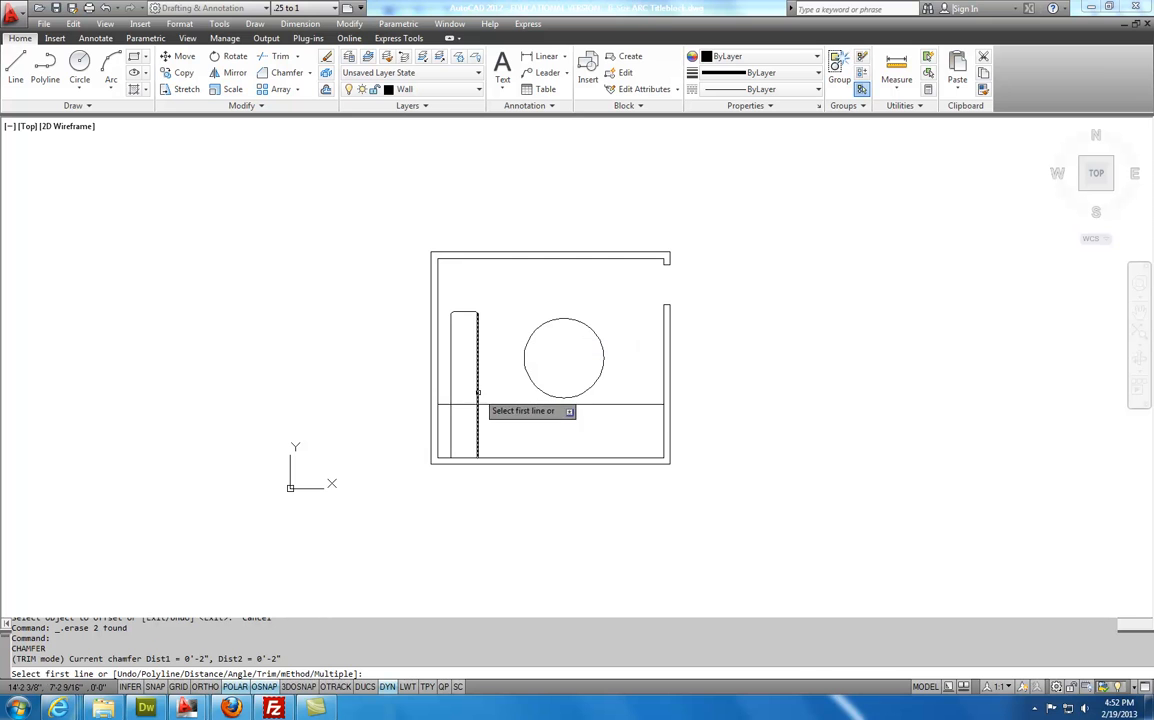
{"action": "right_click", "coordinate": [495, 390]}
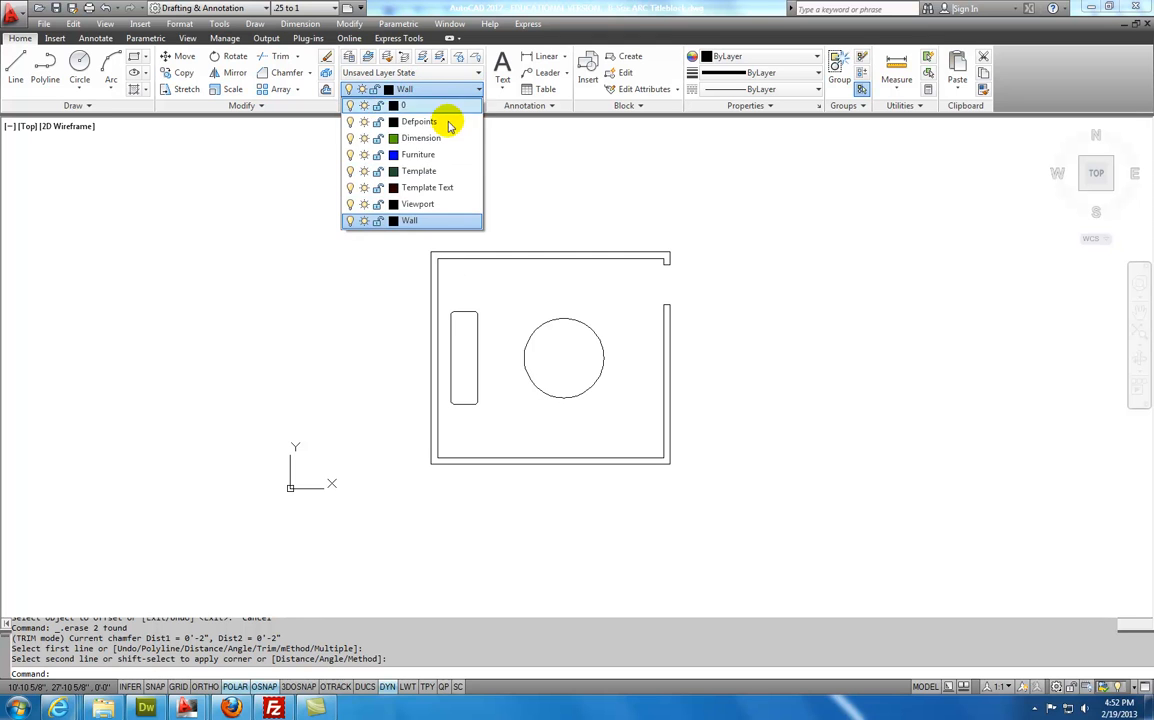
{"action": "mouse_move", "coordinate": [417, 154]}
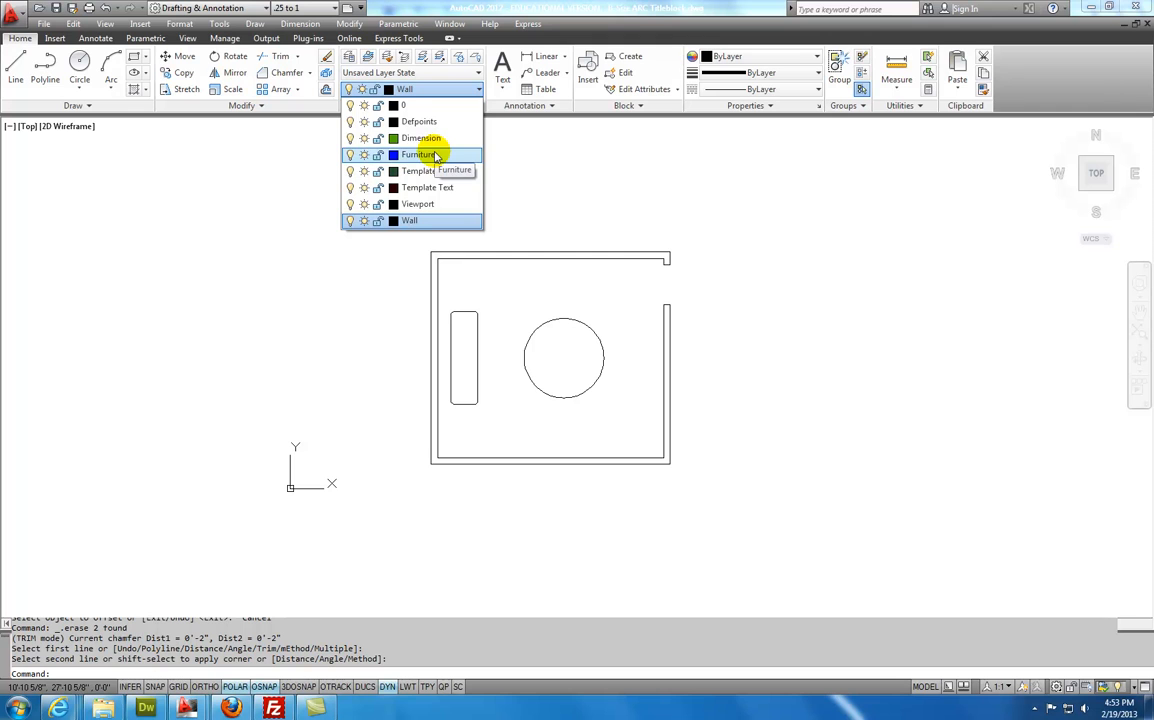
{"action": "mouse_move", "coordinate": [418, 170]}
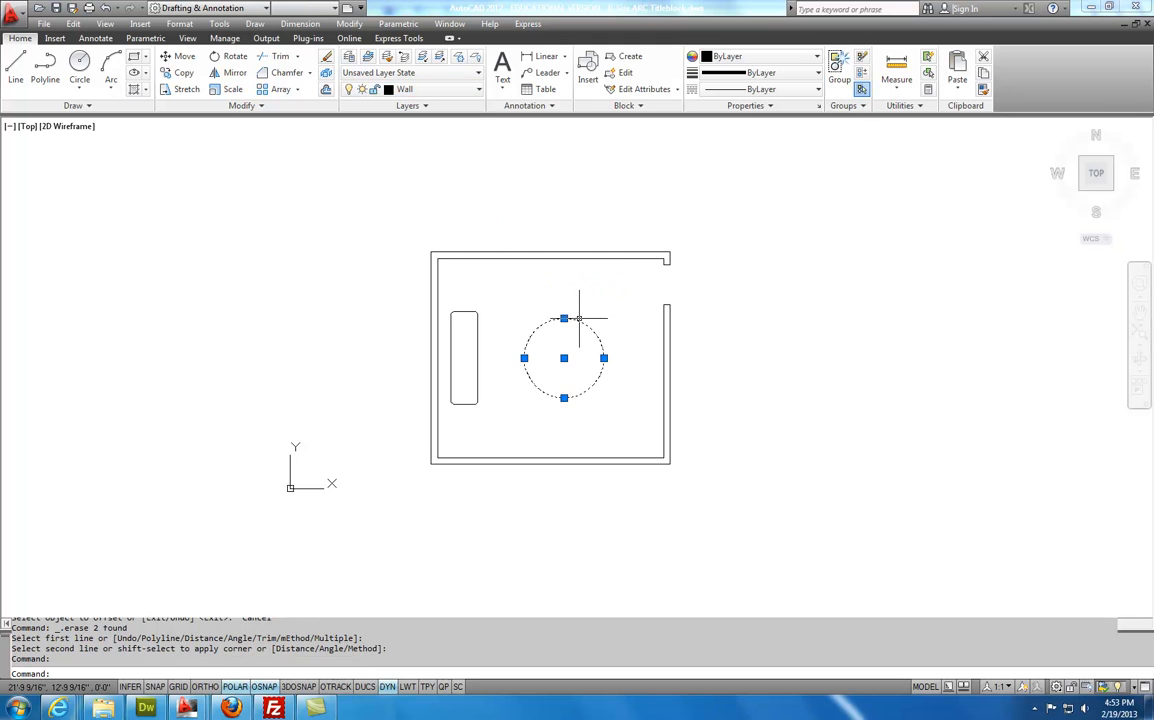
Select the round table and chamfered rectangle and assign them to the Furniture layer
{"action": "left_click", "coordinate": [475, 90]}
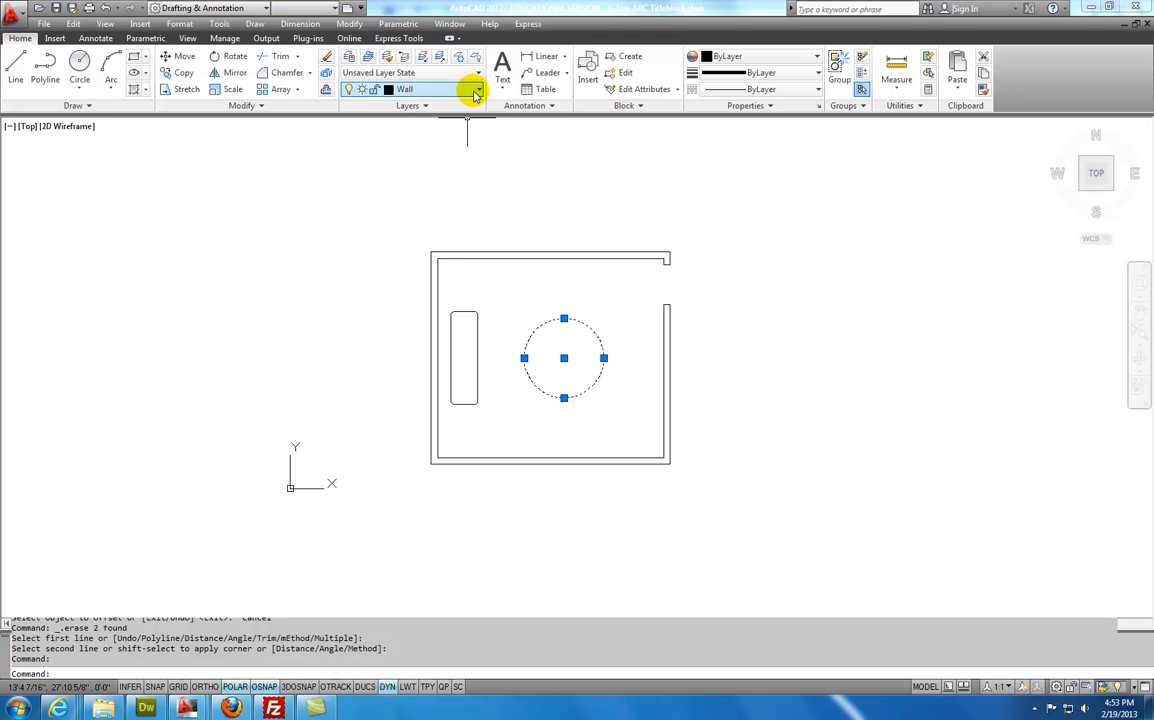
{"action": "left_click", "coordinate": [474, 89]}
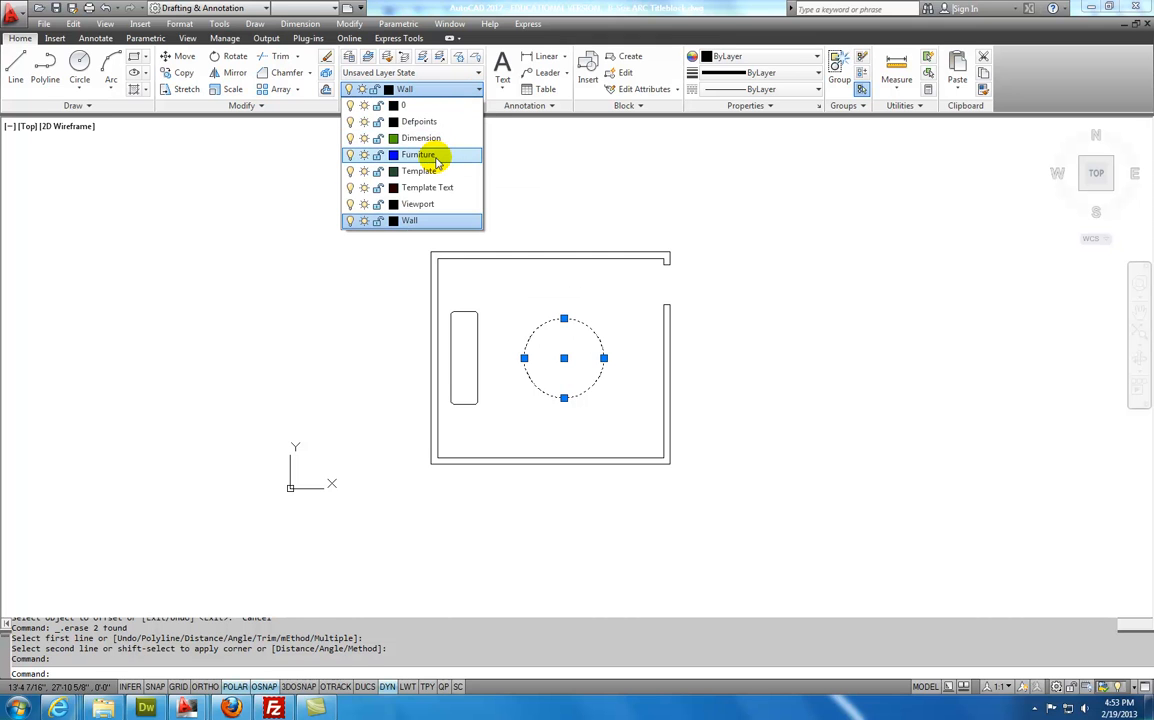
{"action": "left_click", "coordinate": [418, 154]}
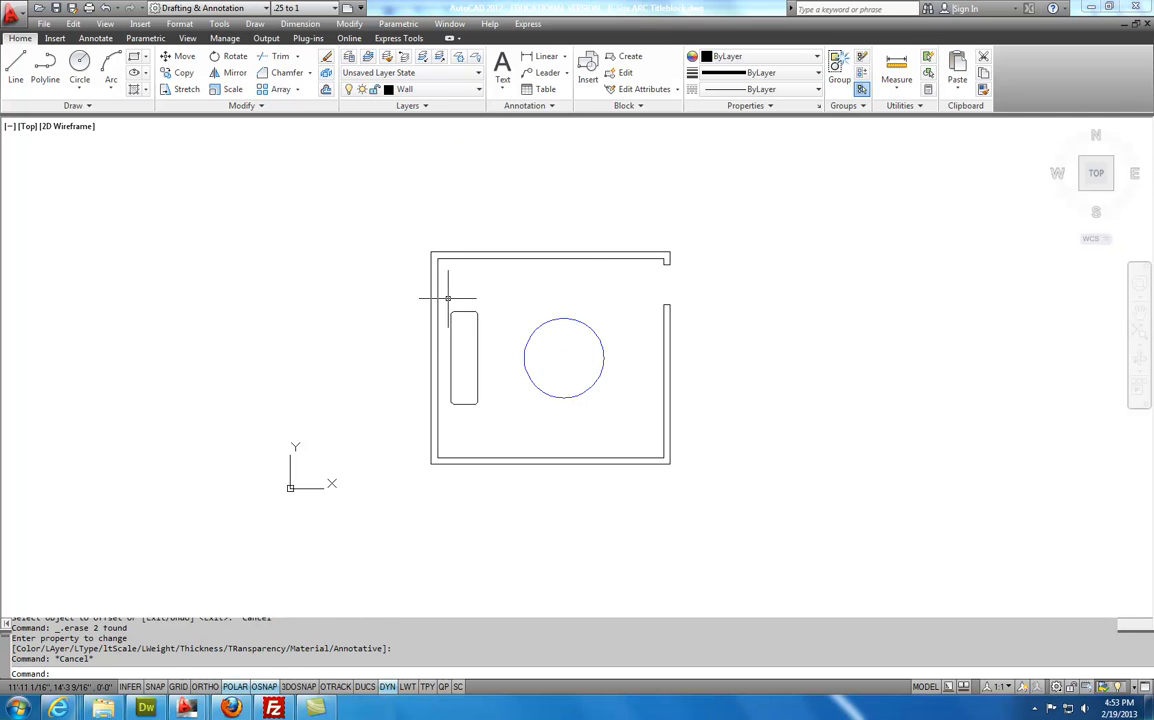
{"action": "left_click", "coordinate": [464, 357]}
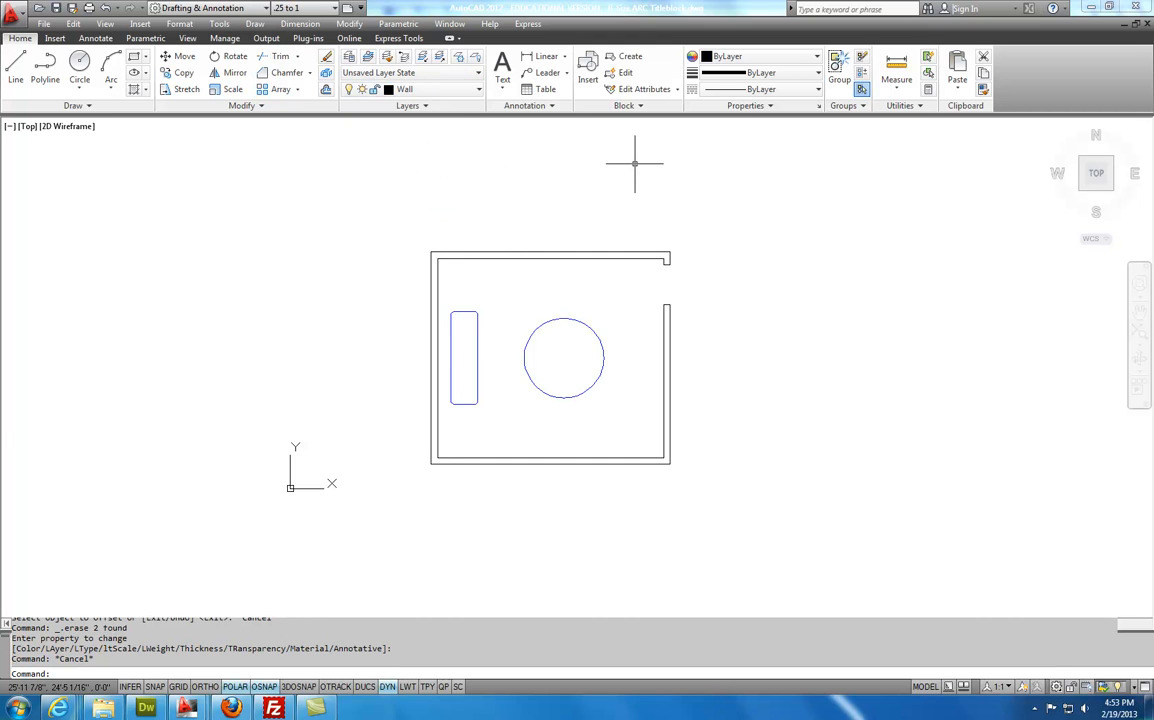
{"action": "mouse_move", "coordinate": [299, 150]}
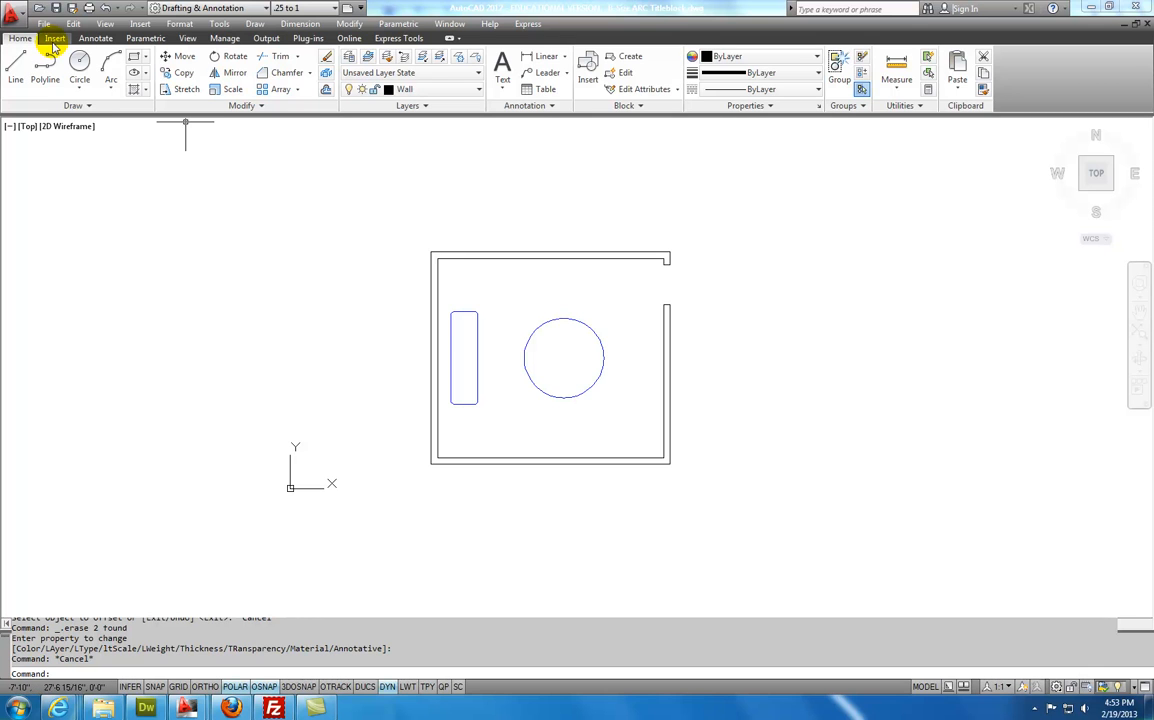
In DesignCenter, drag the Chair - Desk block from Home - Space Planner.dwg into the drawing
{"action": "left_click", "coordinate": [50, 40]}
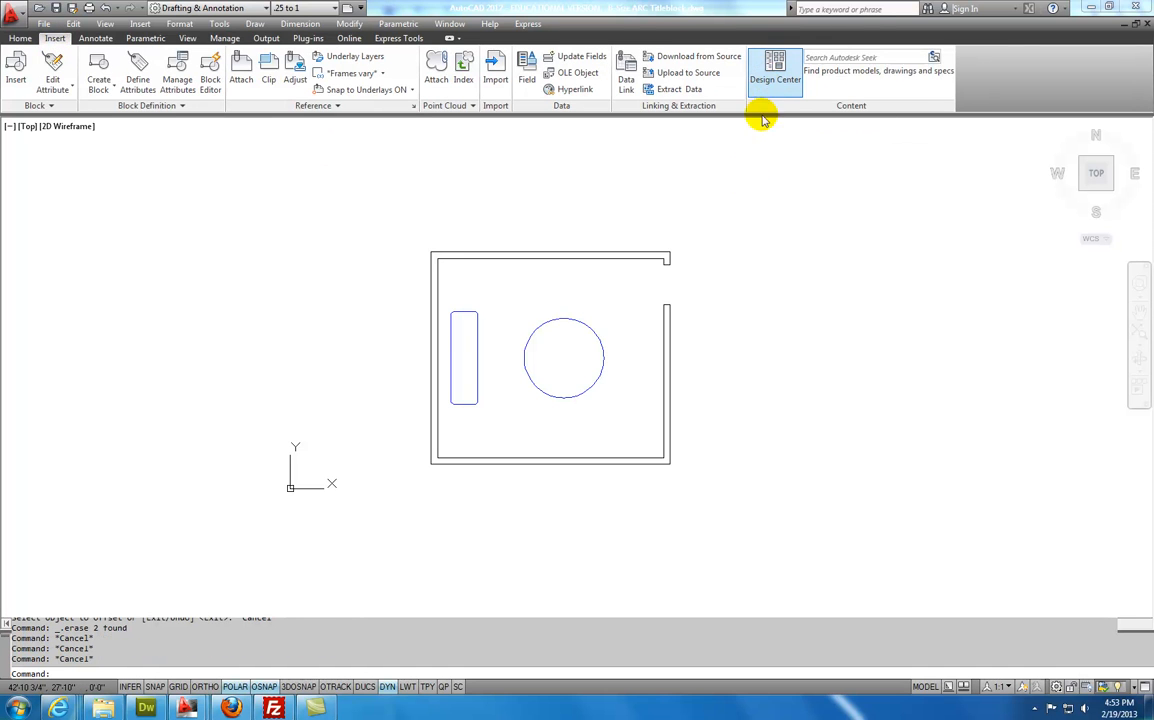
{"action": "left_click", "coordinate": [775, 70]}
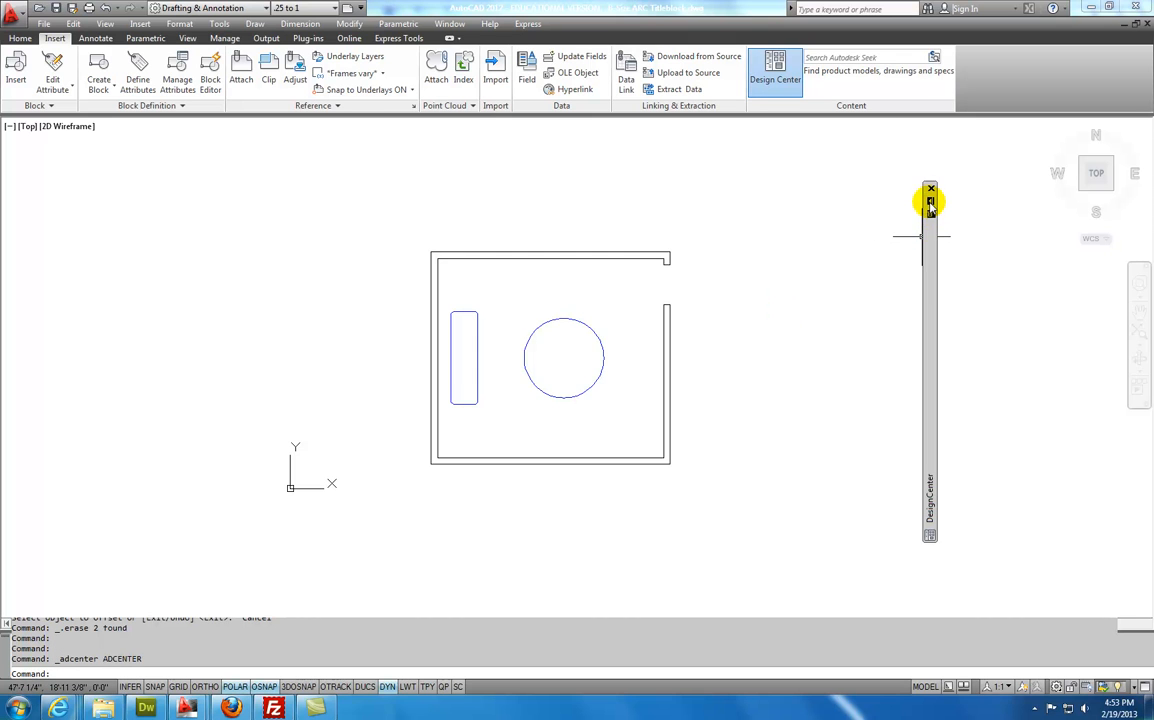
{"action": "left_click", "coordinate": [929, 207]}
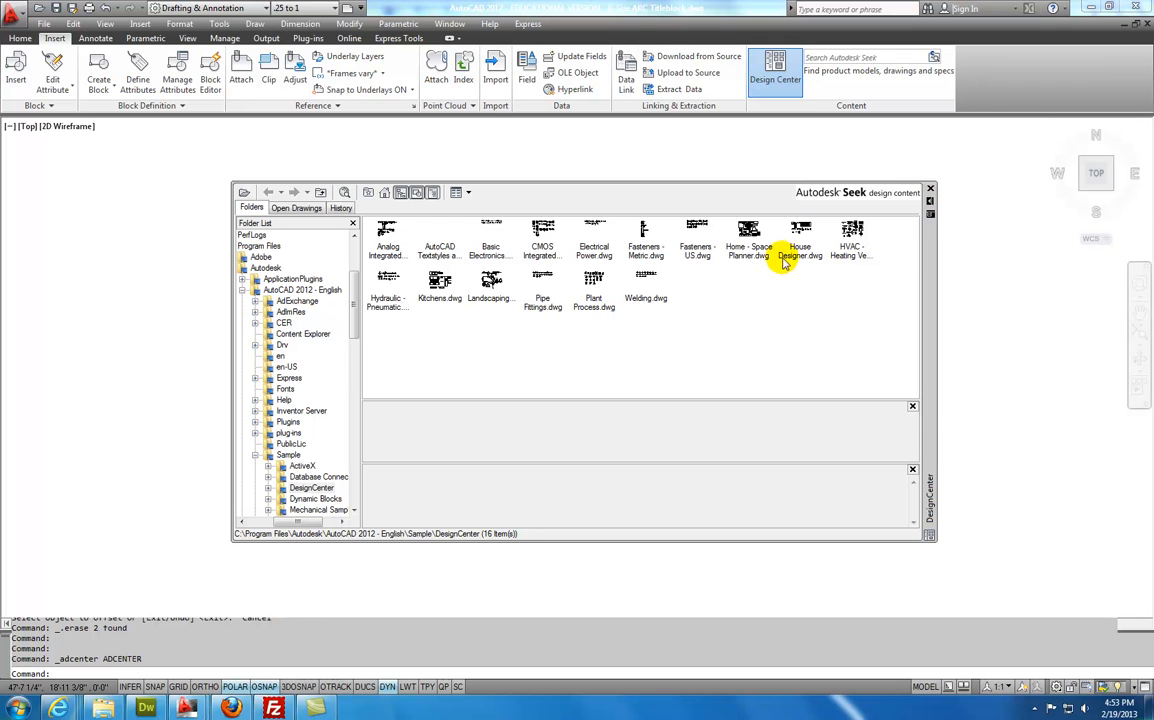
{"action": "left_click", "coordinate": [800, 232]}
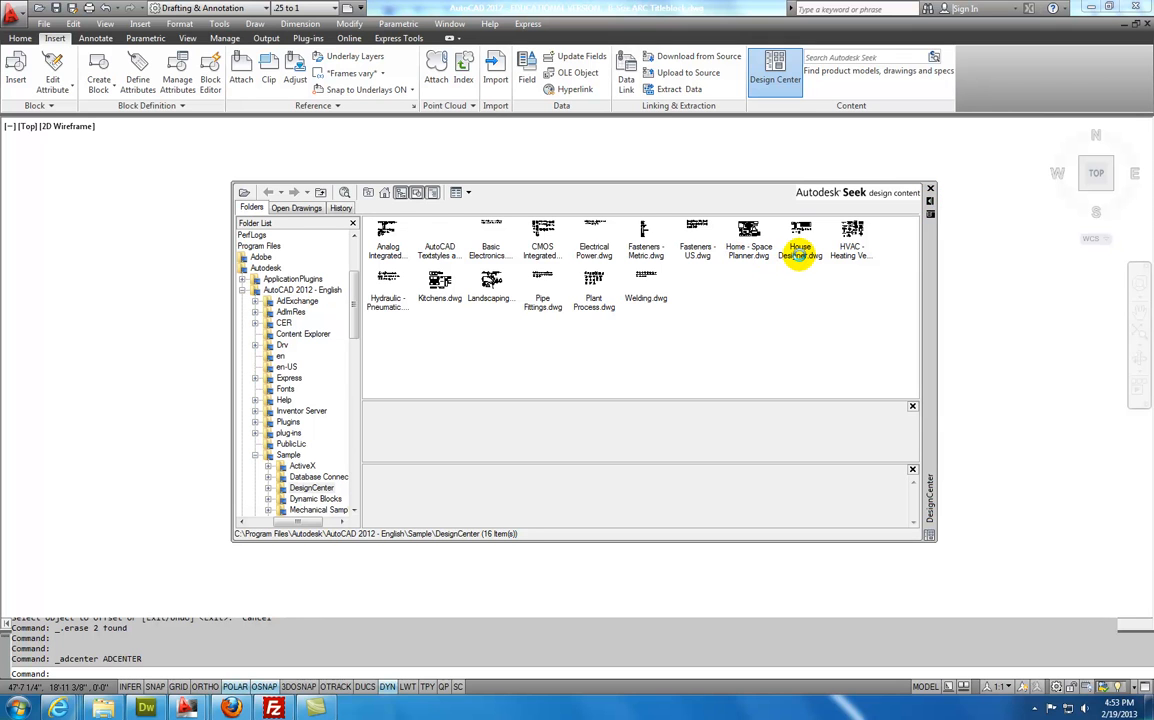
{"action": "double_click", "coordinate": [799, 235]}
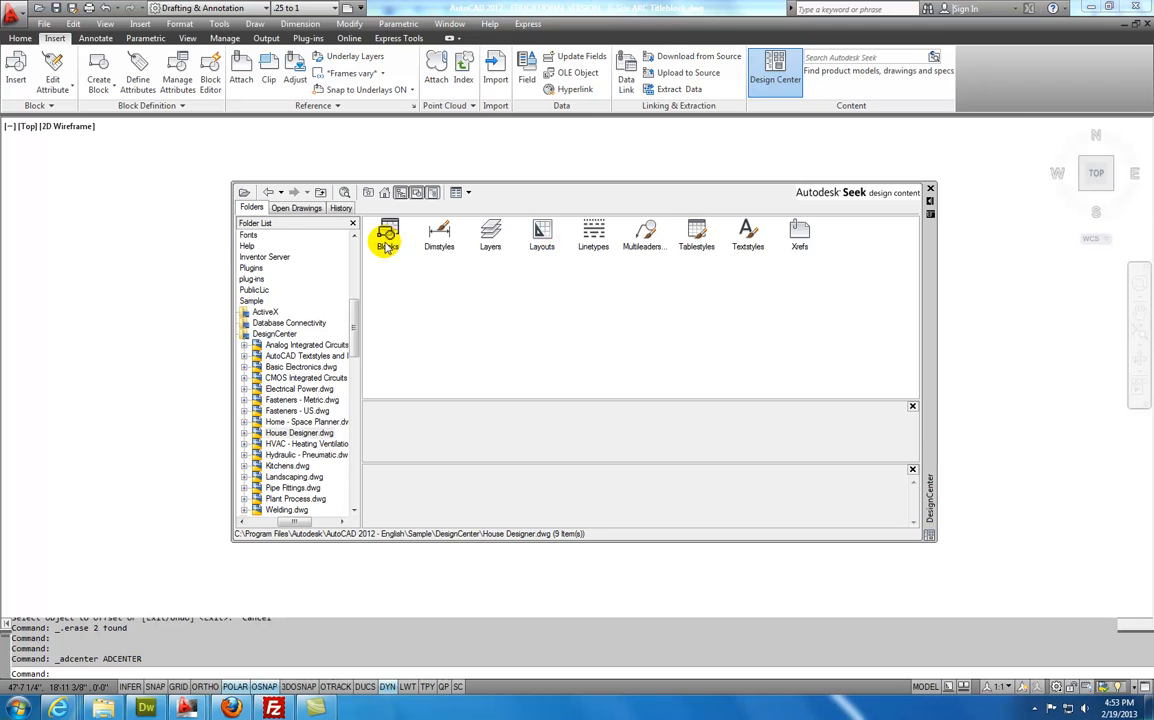
{"action": "left_click", "coordinate": [386, 237]}
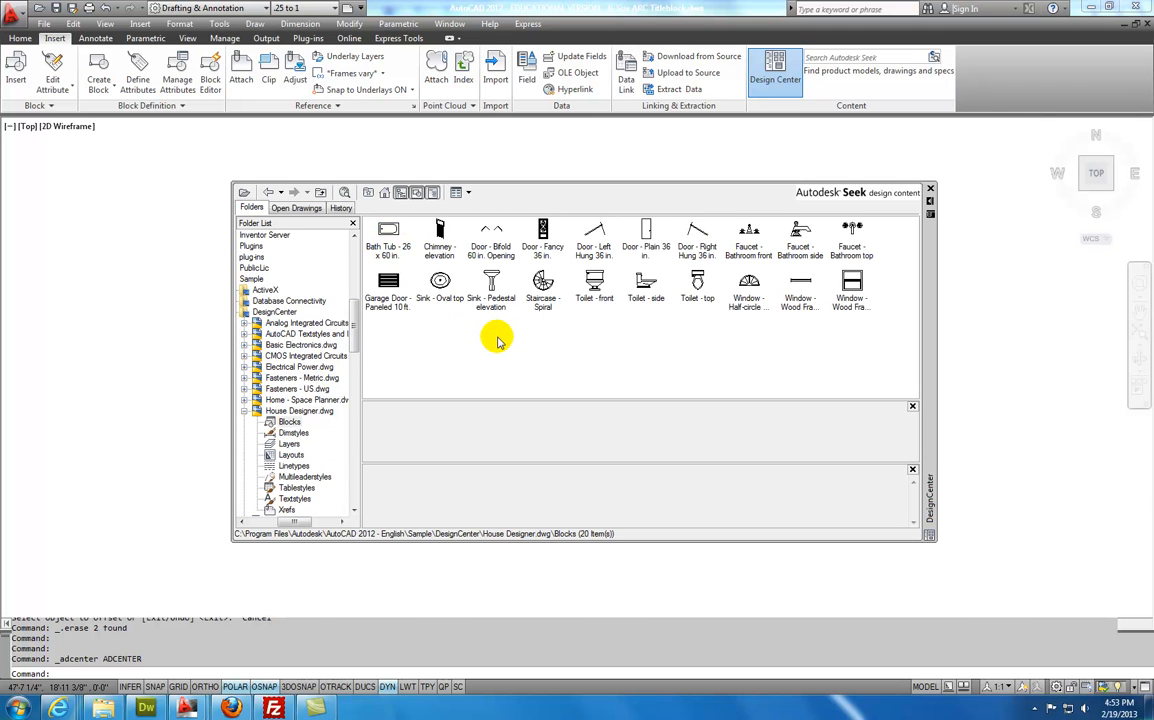
{"action": "mouse_move", "coordinate": [502, 344]}
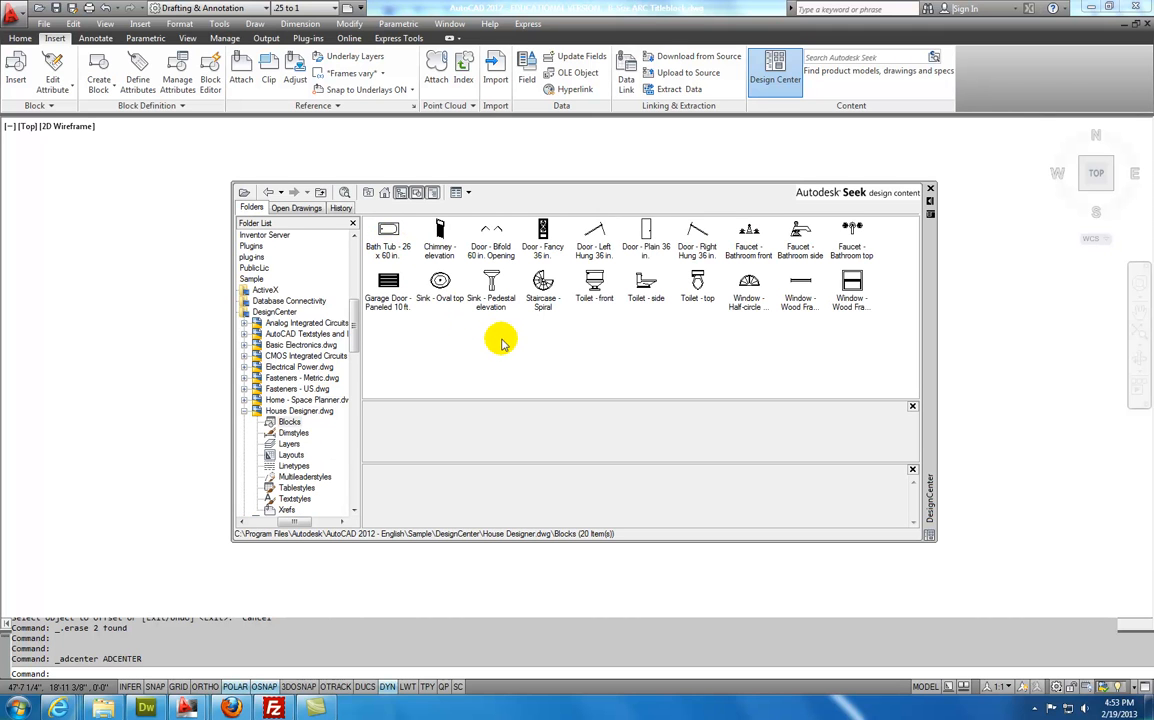
{"action": "left_click", "coordinate": [293, 399]}
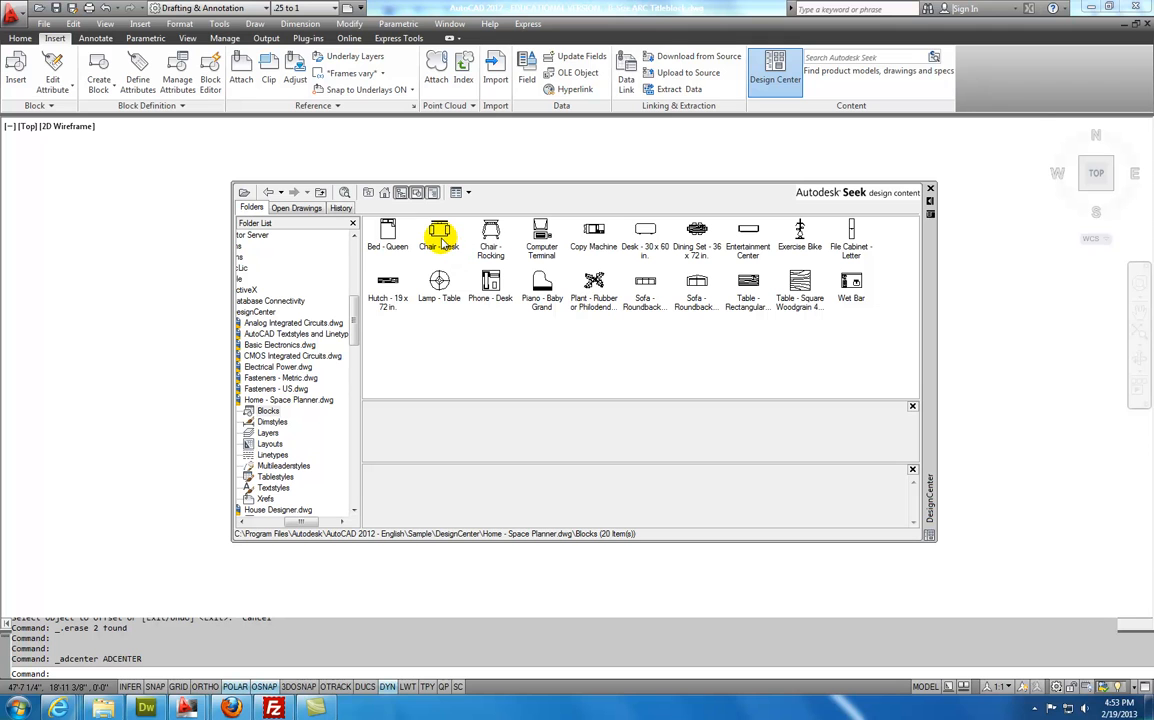
{"action": "left_click", "coordinate": [438, 232]}
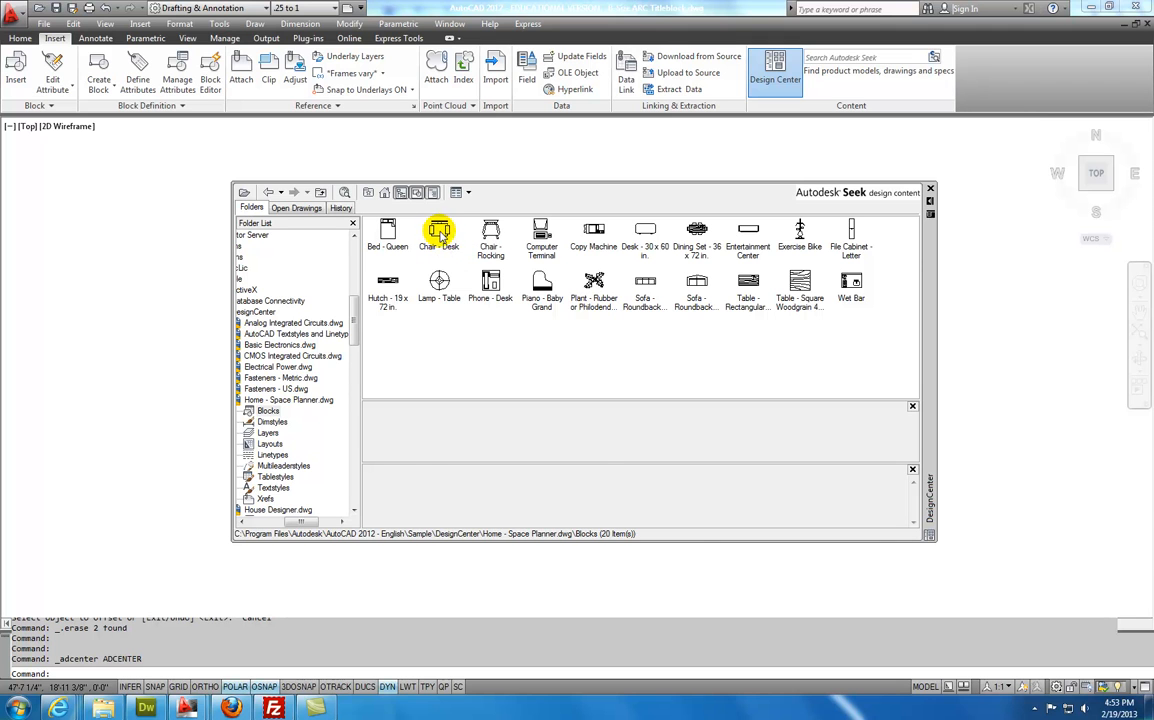
{"action": "left_click", "coordinate": [439, 232]}
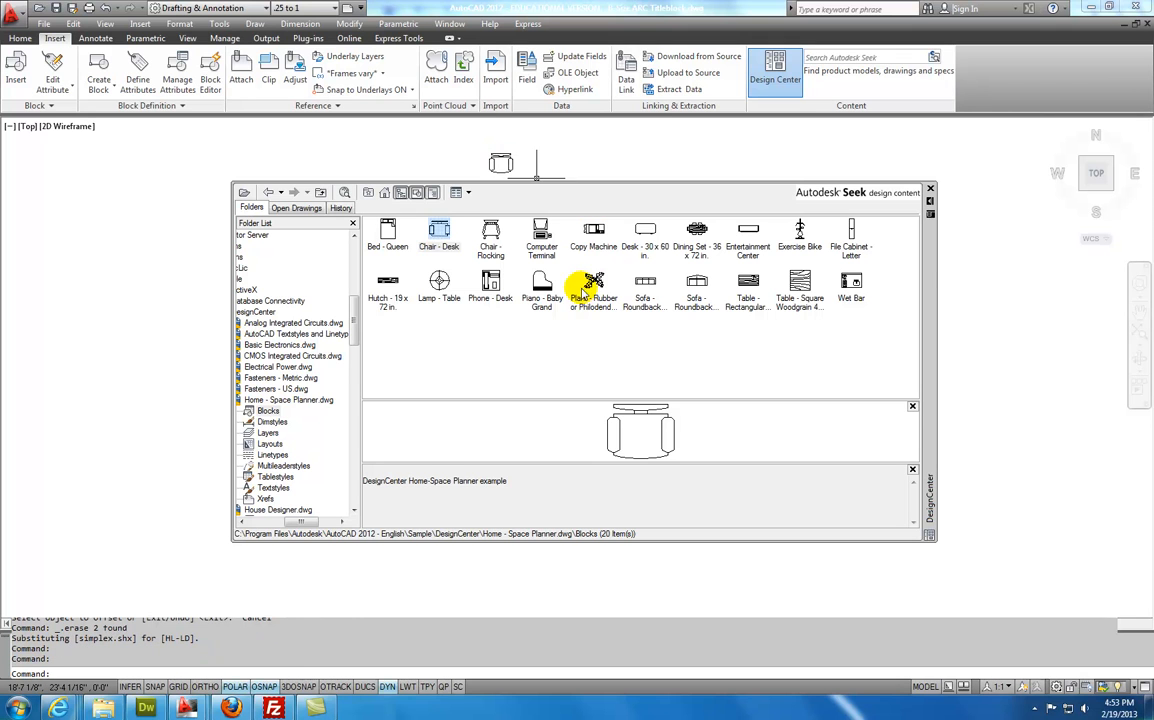
Move the desk chair to the round table's top edge and set Furniture as current layer
{"action": "left_click", "coordinate": [930, 188]}
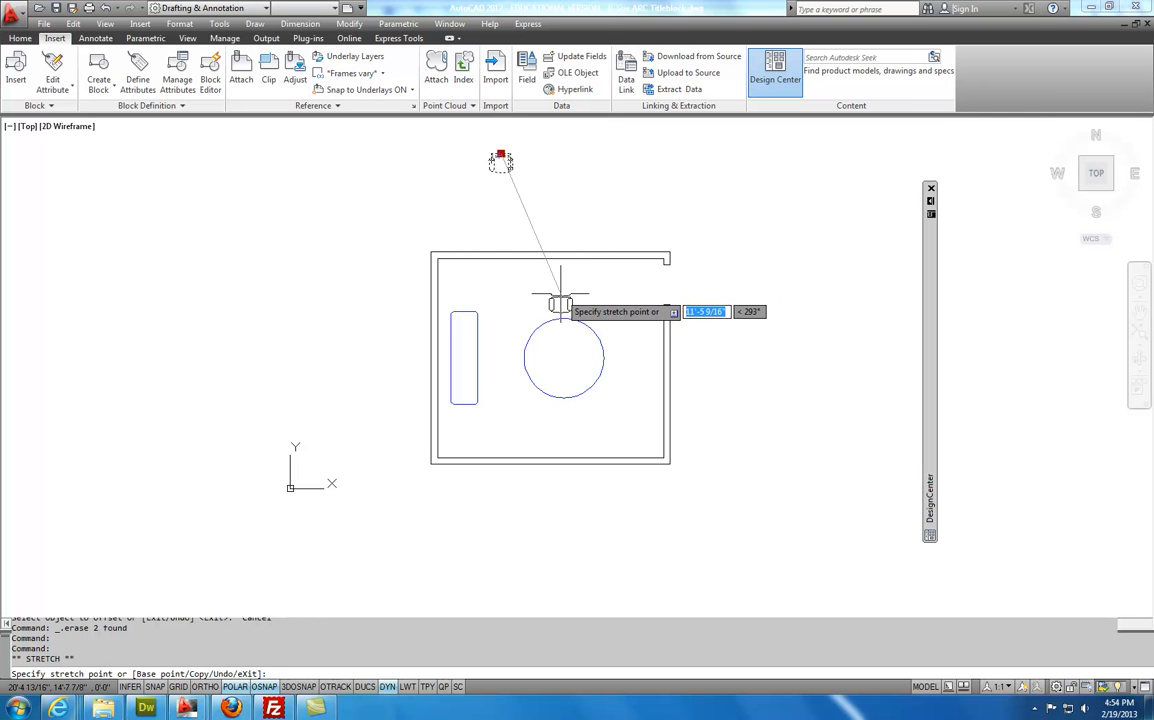
{"action": "left_click", "coordinate": [565, 293]}
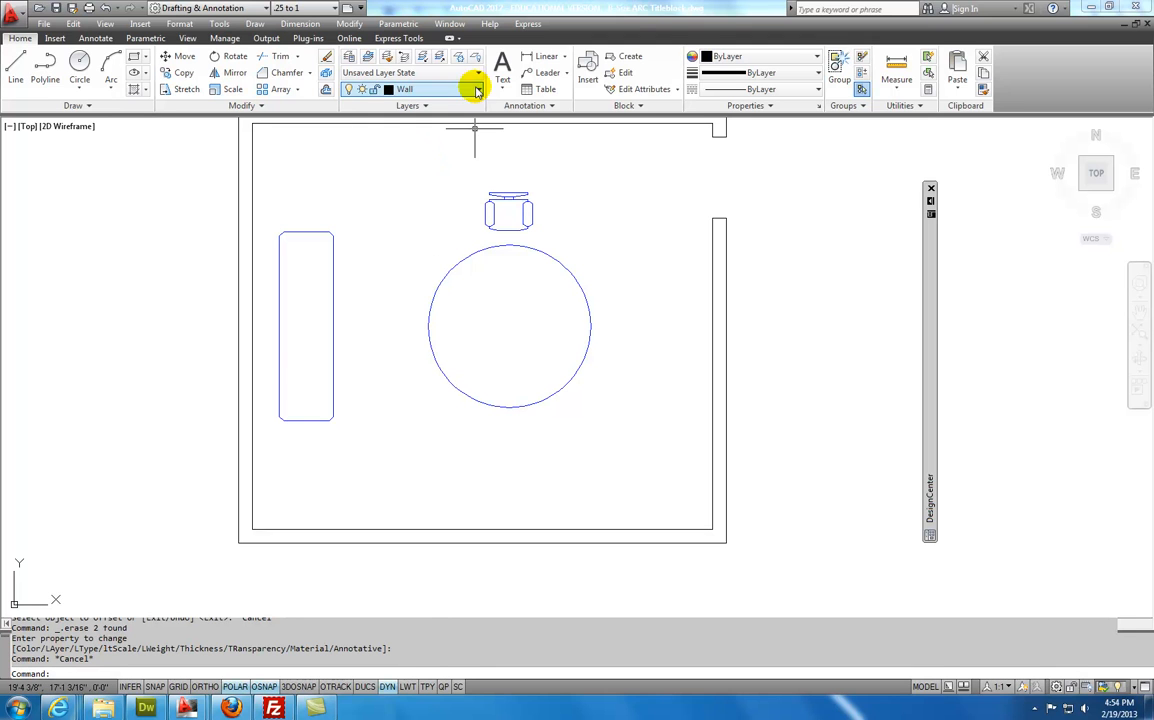
{"action": "left_click", "coordinate": [473, 89]}
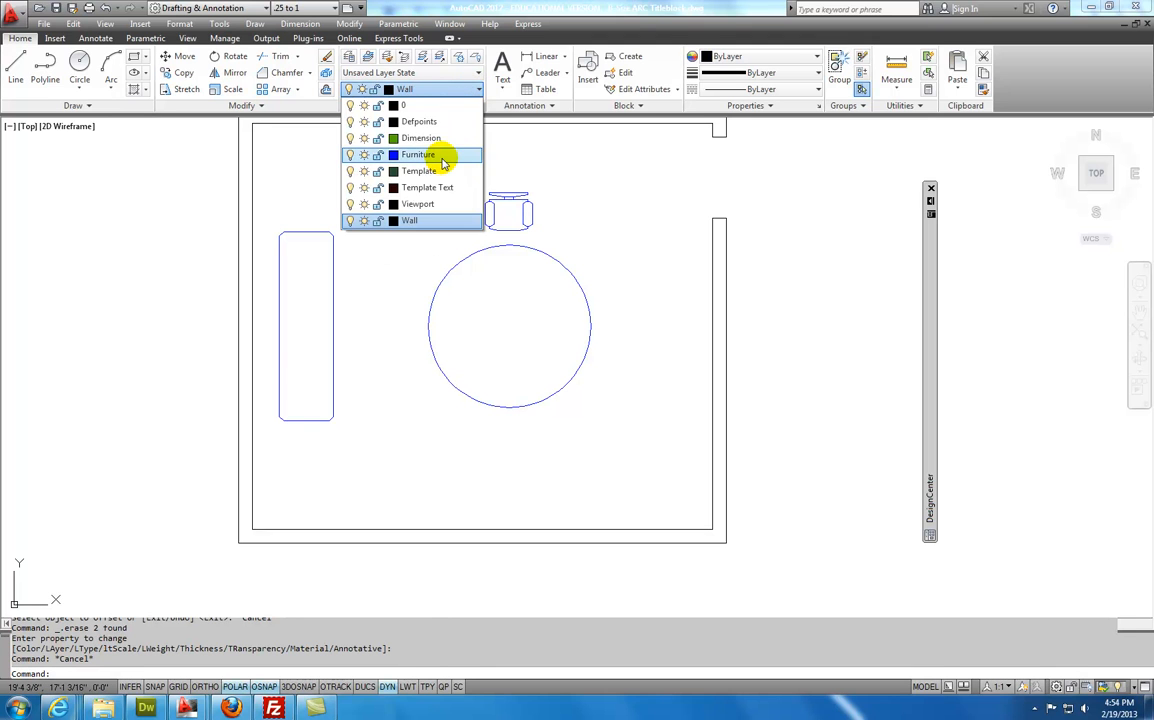
{"action": "left_click", "coordinate": [413, 154]}
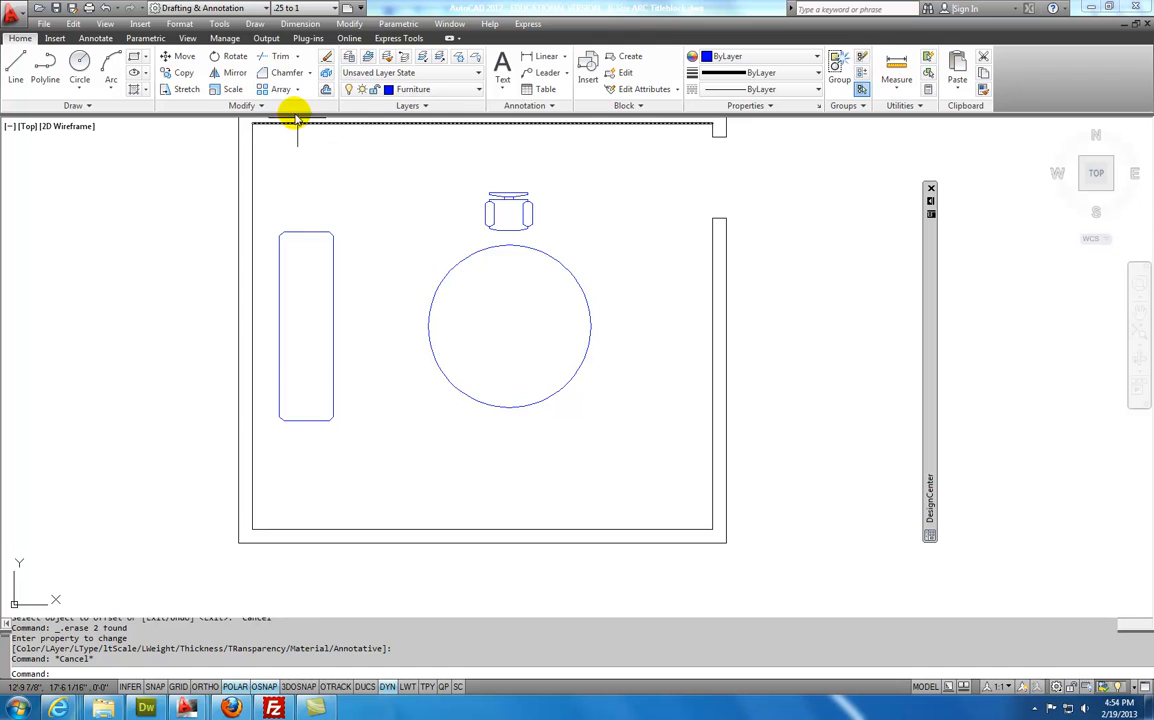
Polar-array the desk chair around the round table: 6 items filling 360 degrees
{"action": "left_click", "coordinate": [301, 75]}
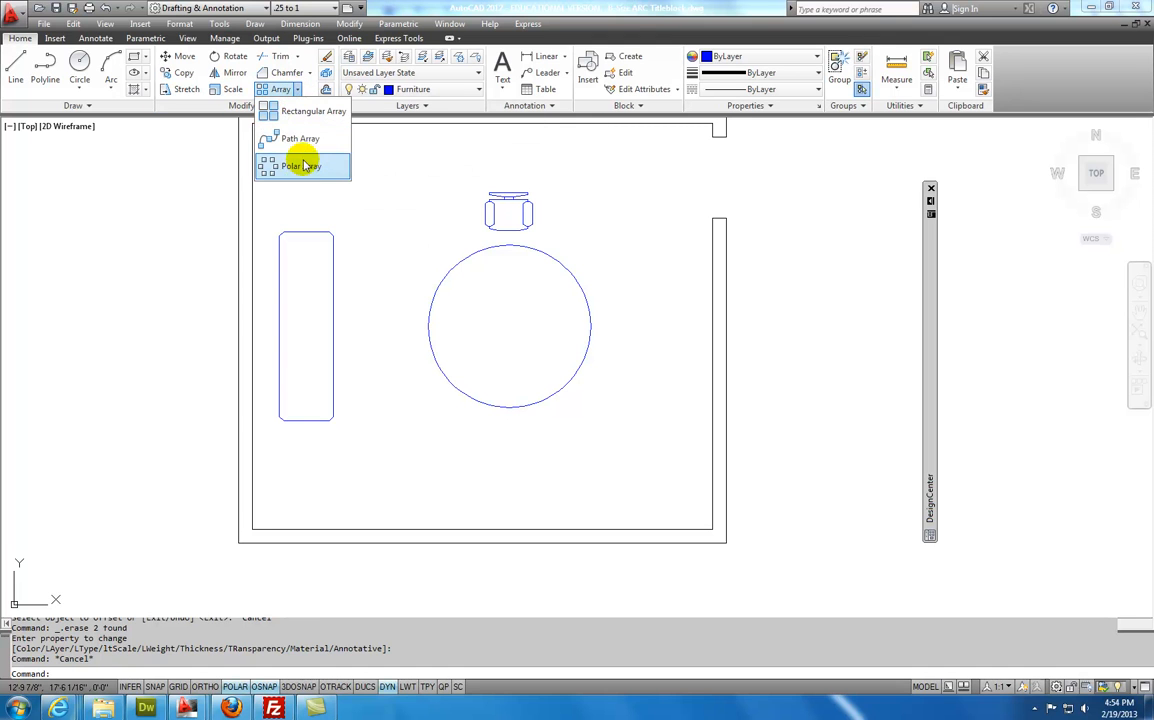
{"action": "left_click", "coordinate": [303, 165]}
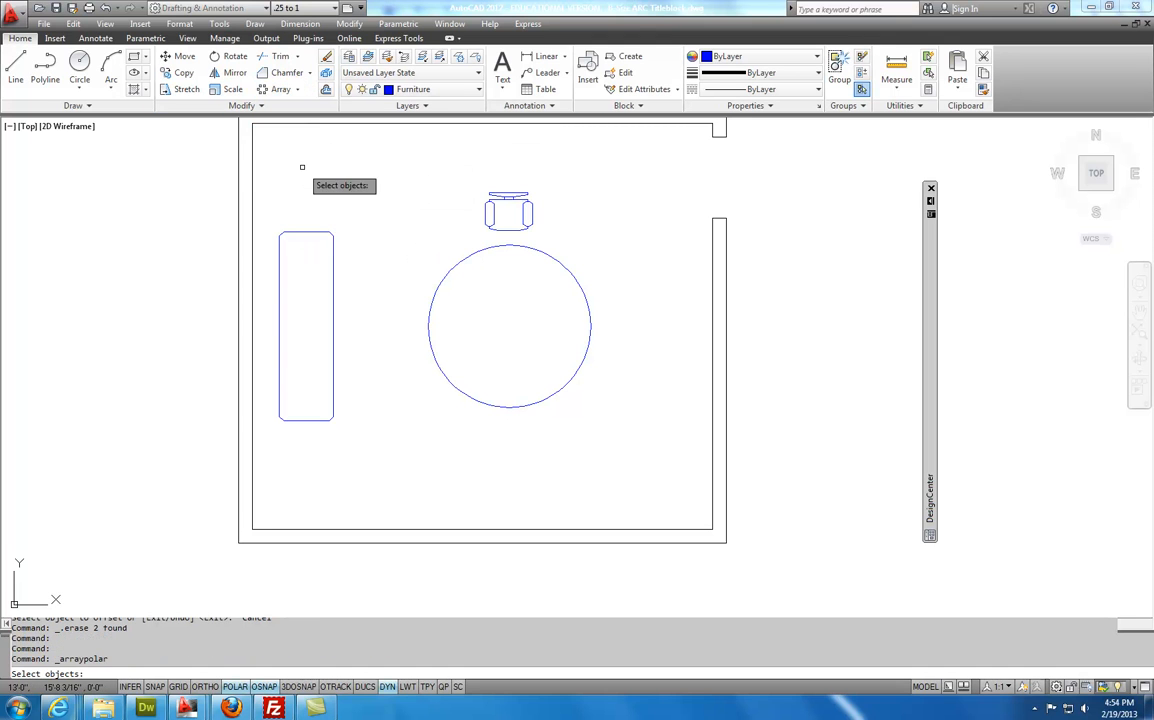
{"action": "left_click", "coordinate": [508, 210]}
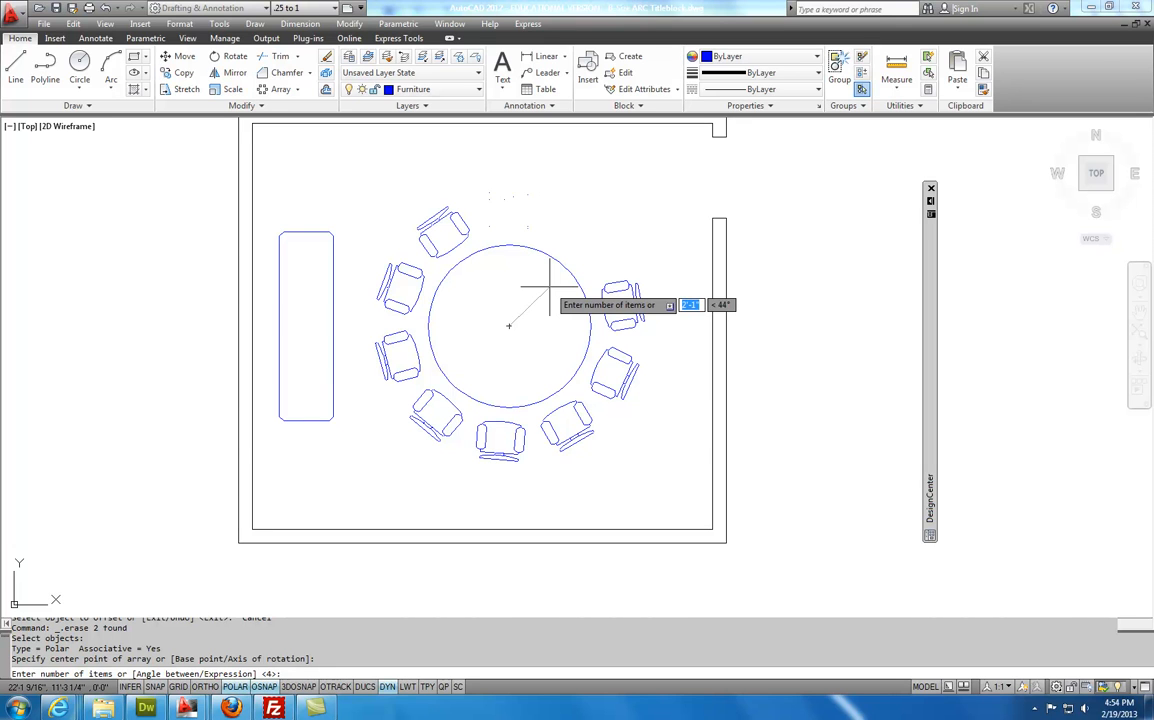
{"action": "type", "text": "6"}
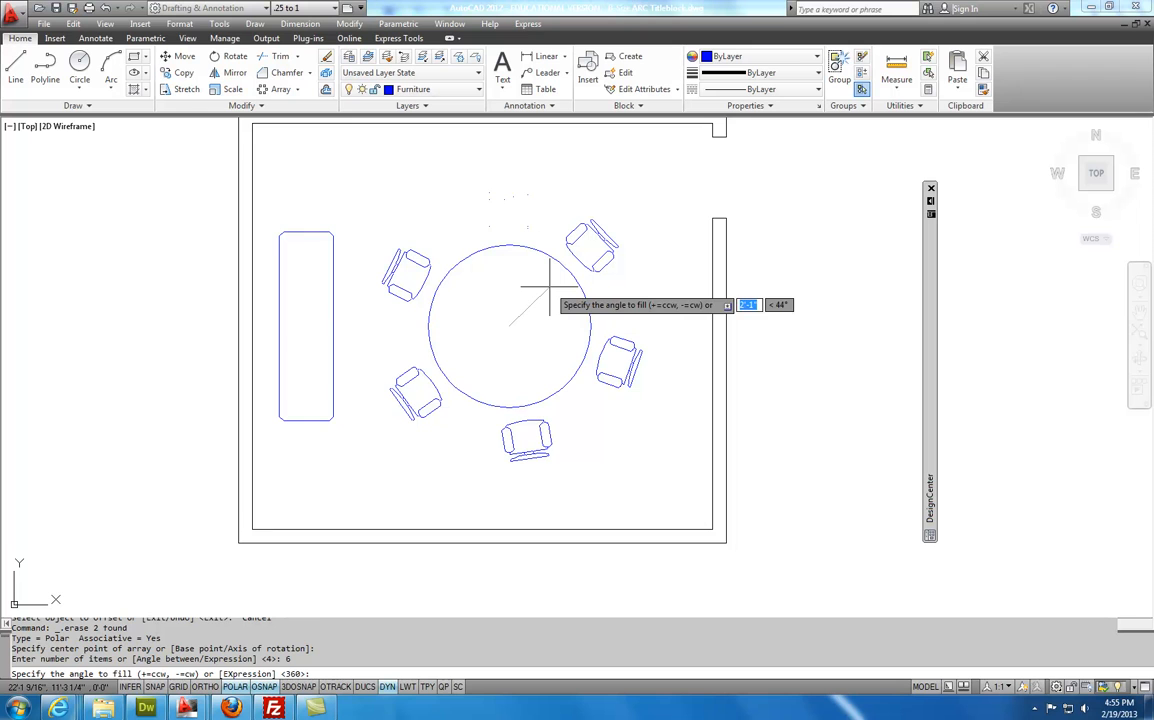
{"action": "type", "text": "360"}
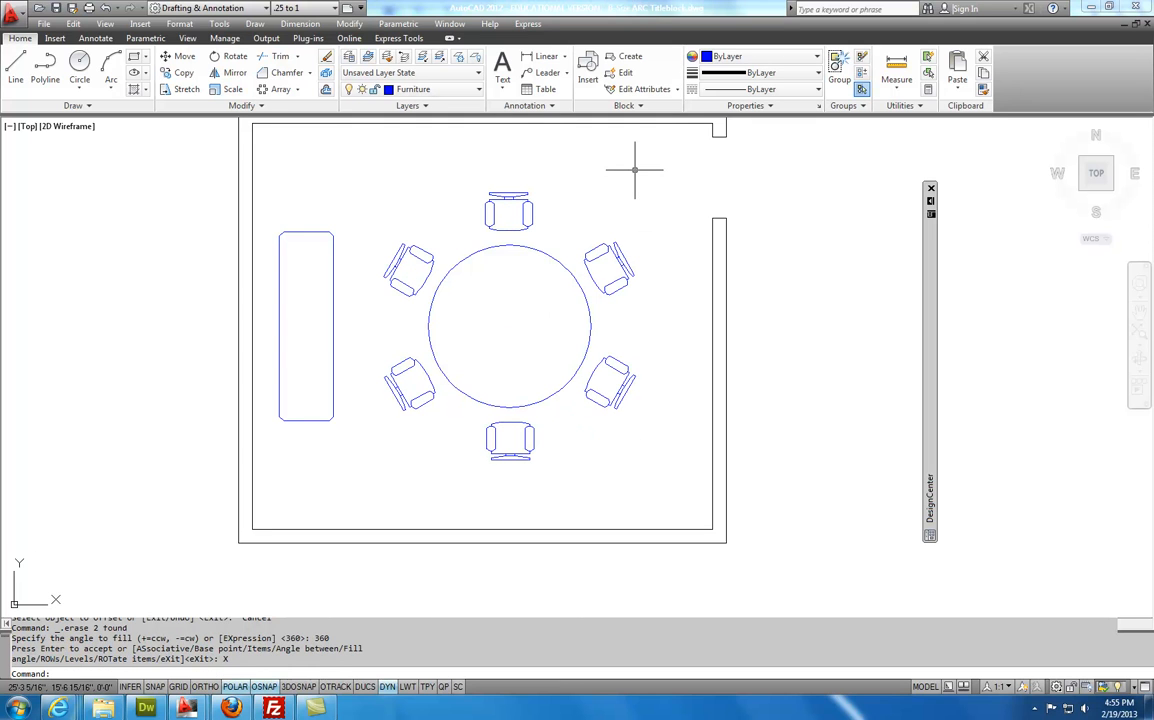
{"action": "mouse_move", "coordinate": [506, 180]}
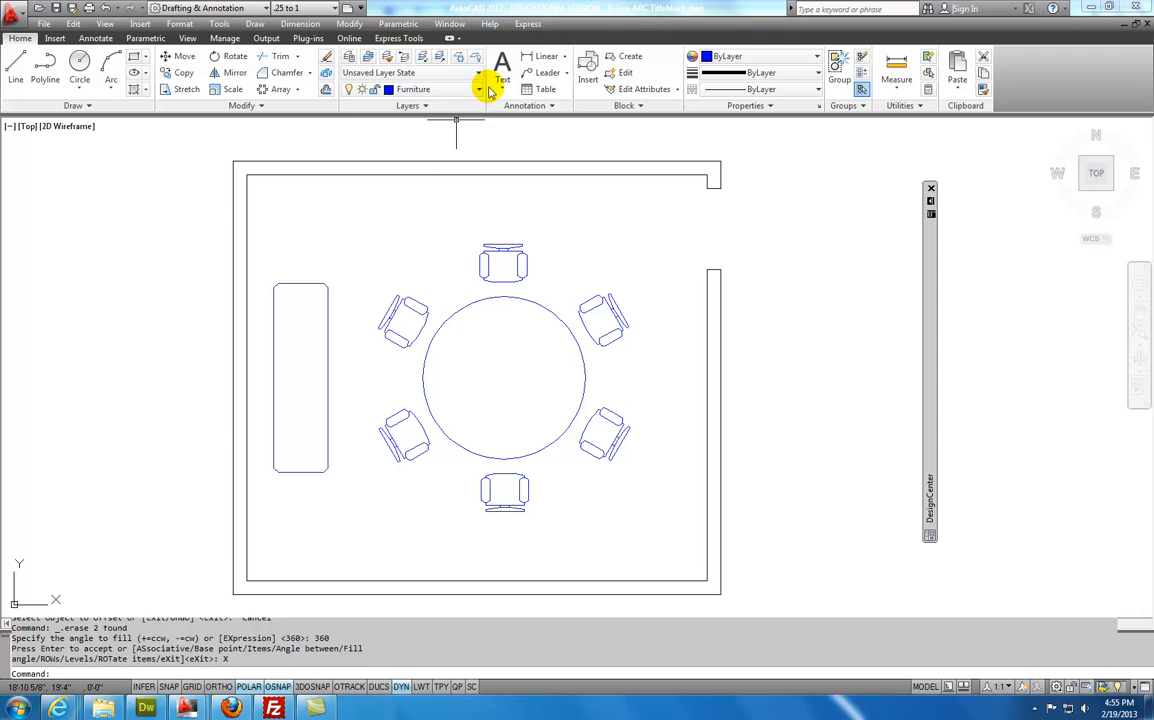
On the Dimension layer, dimension the left wall 4'-0", 7'-0", 4'-0" with overall 16'-0"
{"action": "left_click", "coordinate": [476, 89]}
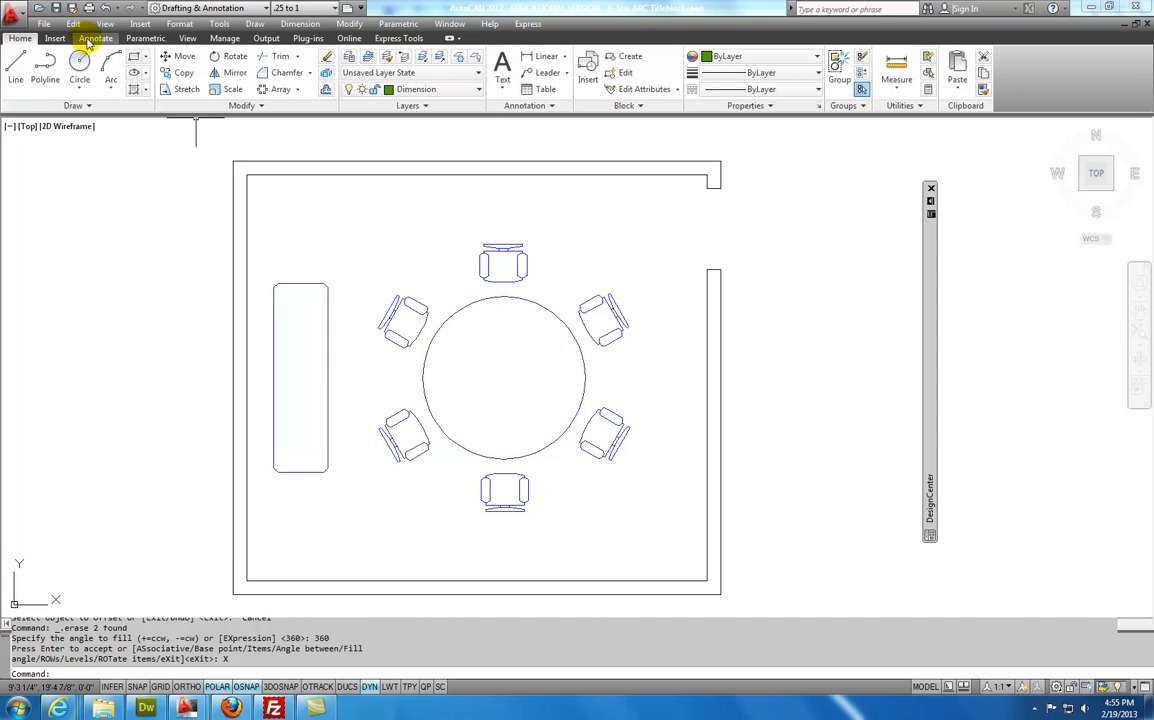
{"action": "left_click", "coordinate": [93, 38]}
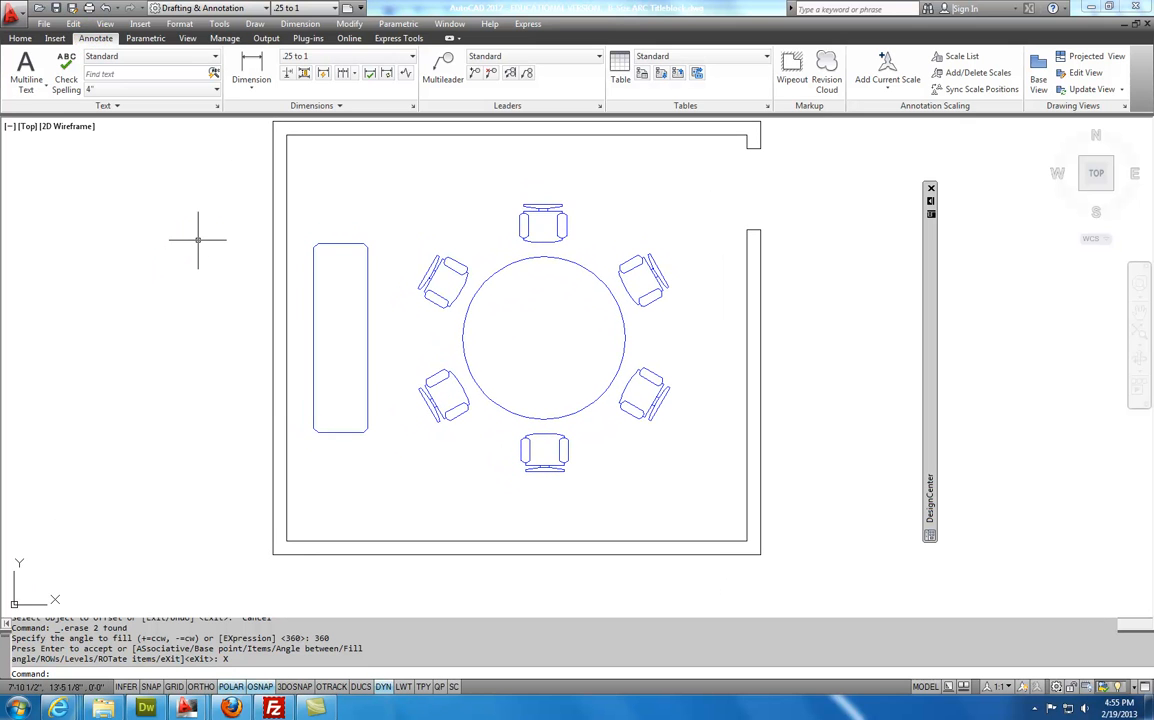
{"action": "mouse_move", "coordinate": [246, 66]}
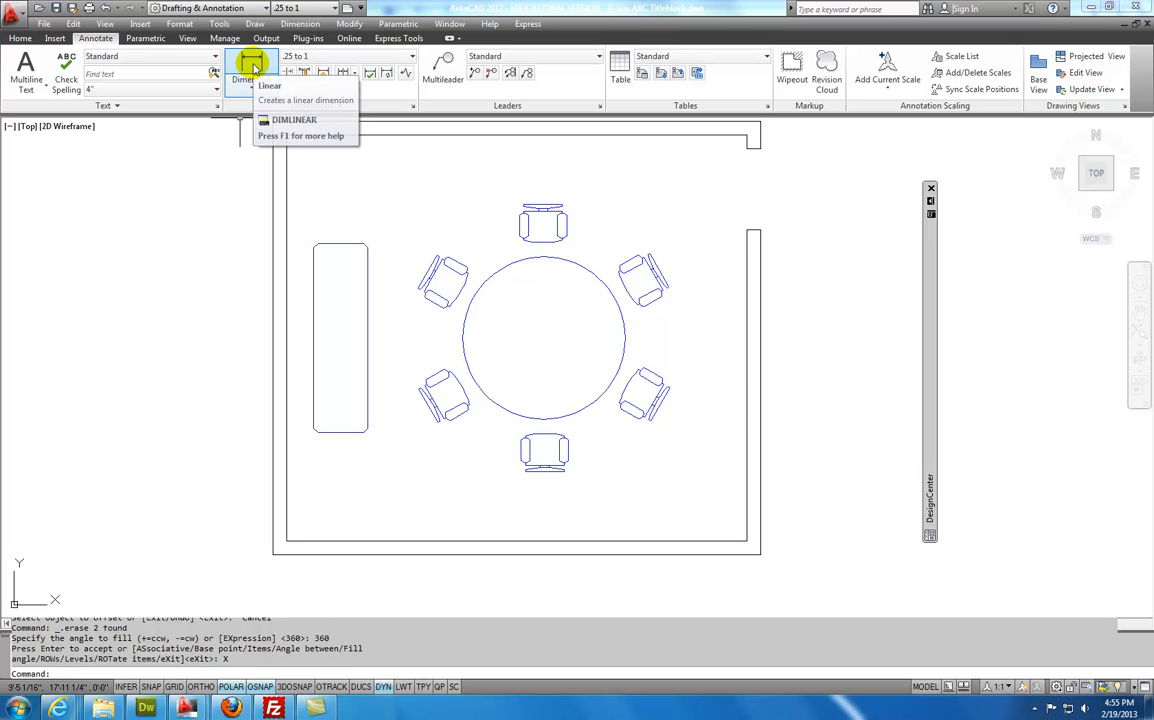
{"action": "left_click", "coordinate": [251, 62]}
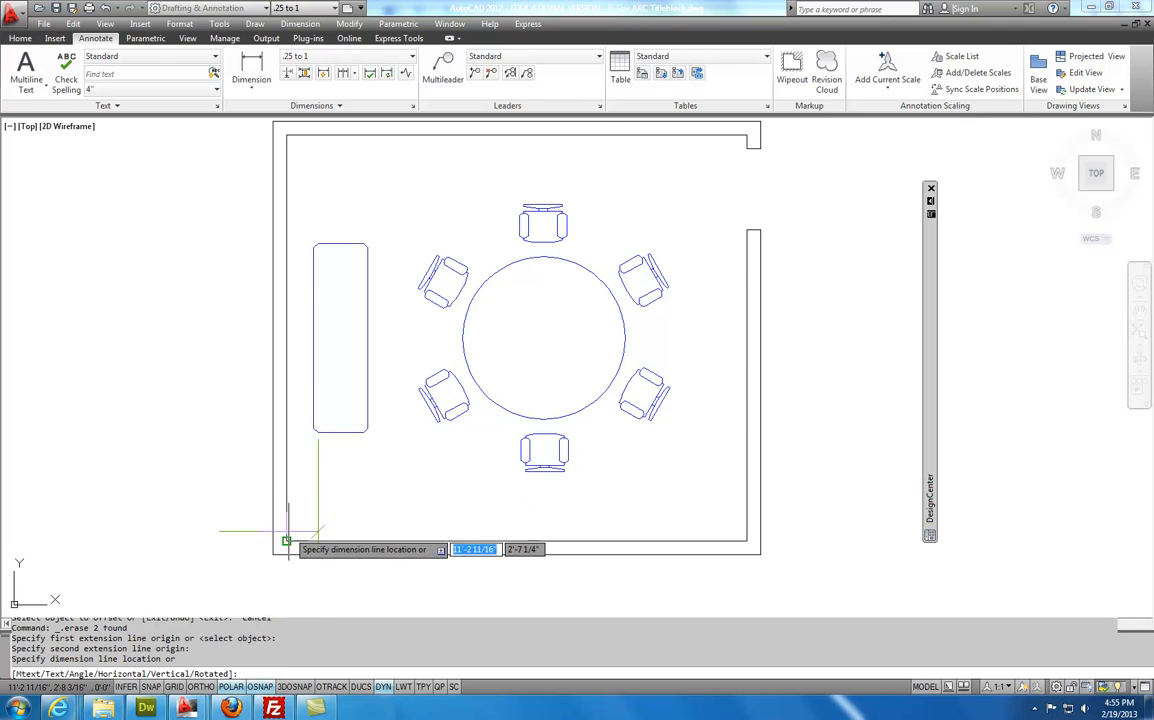
{"action": "left_click", "coordinate": [218, 492]}
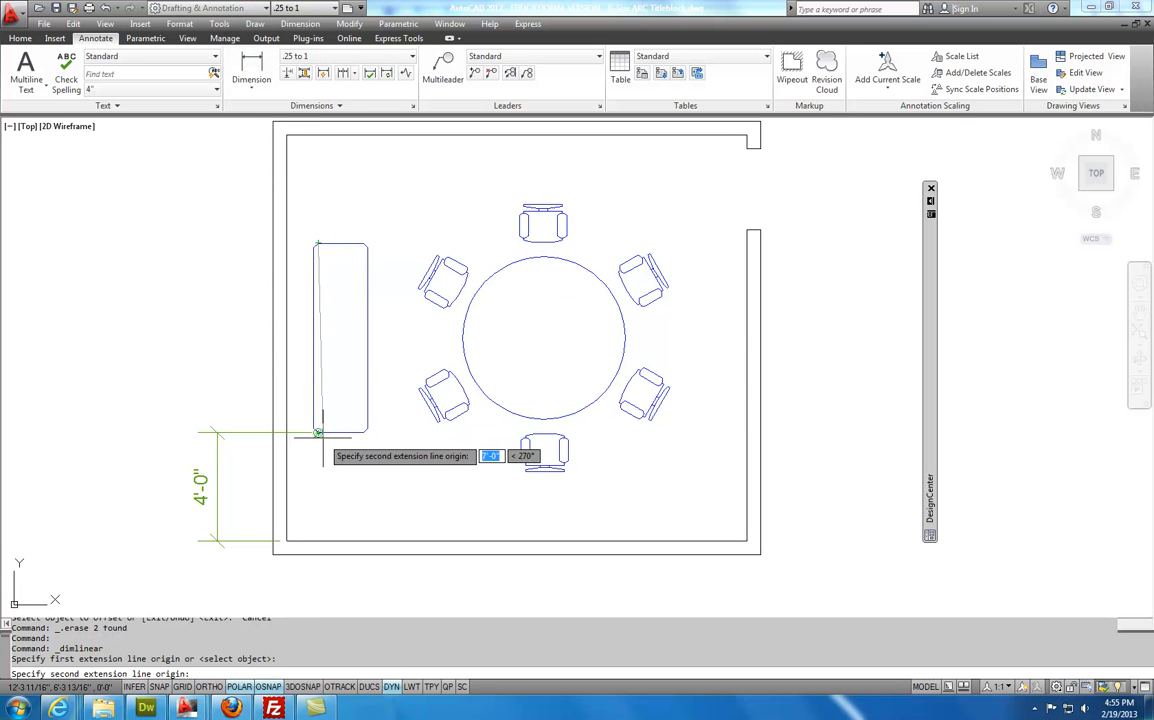
{"action": "left_click", "coordinate": [317, 247]}
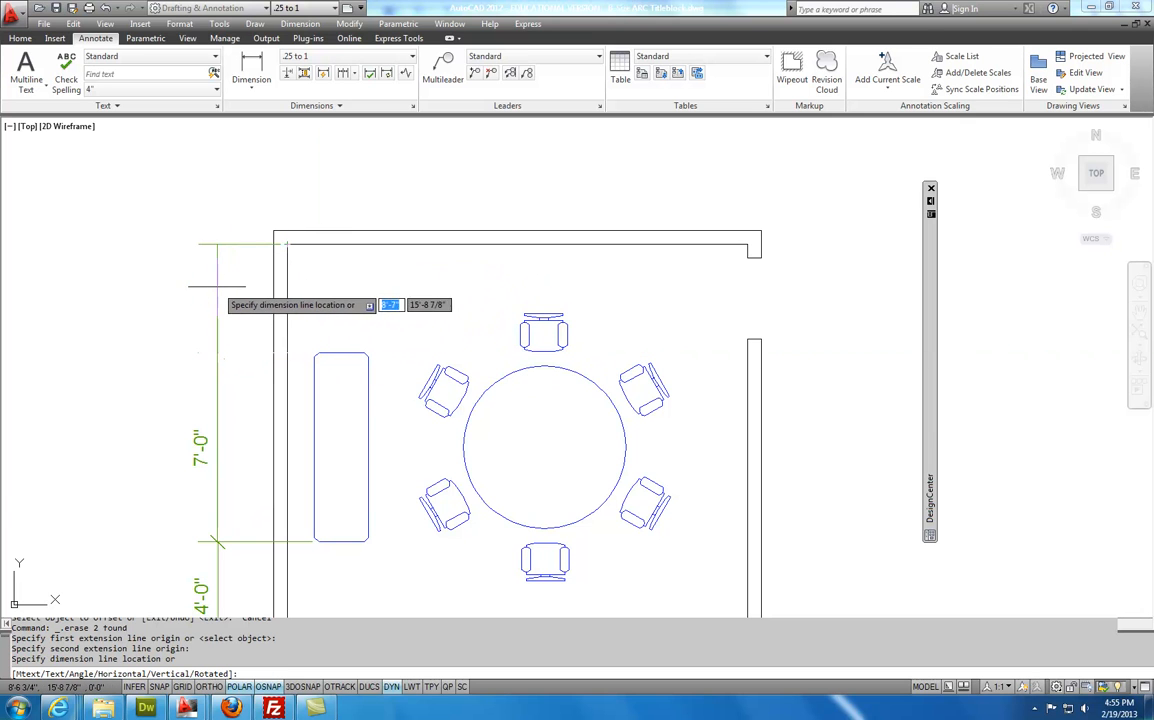
{"action": "left_click", "coordinate": [308, 352]}
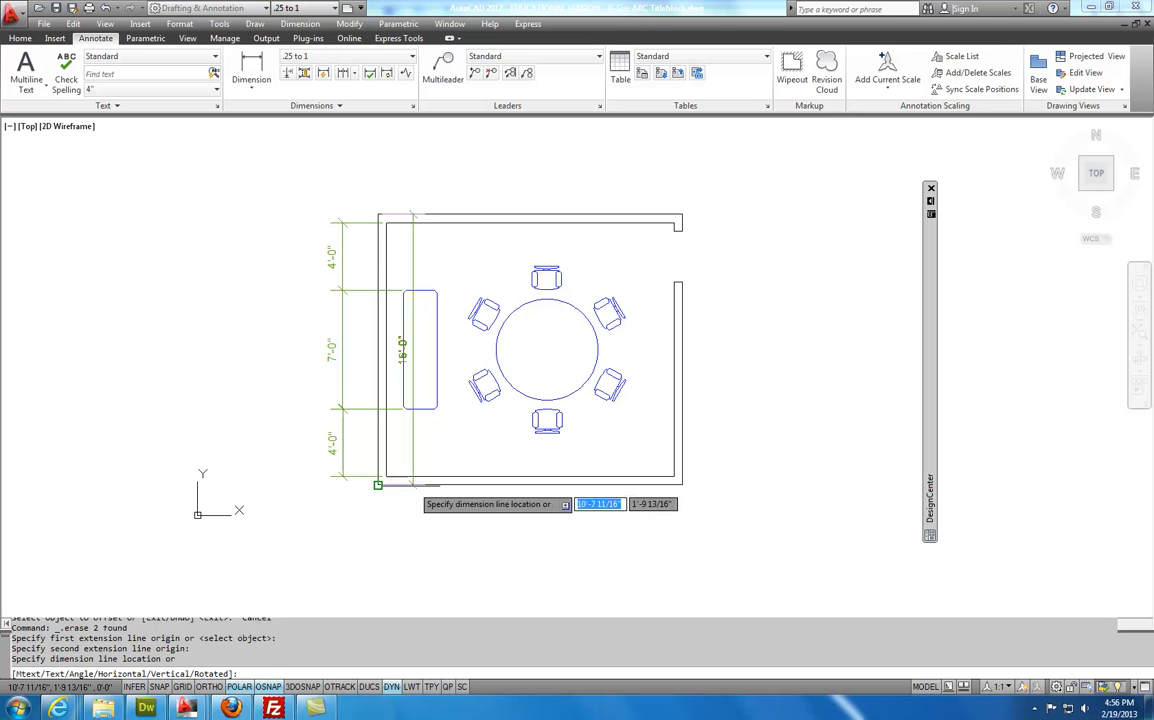
{"action": "left_click", "coordinate": [290, 350]}
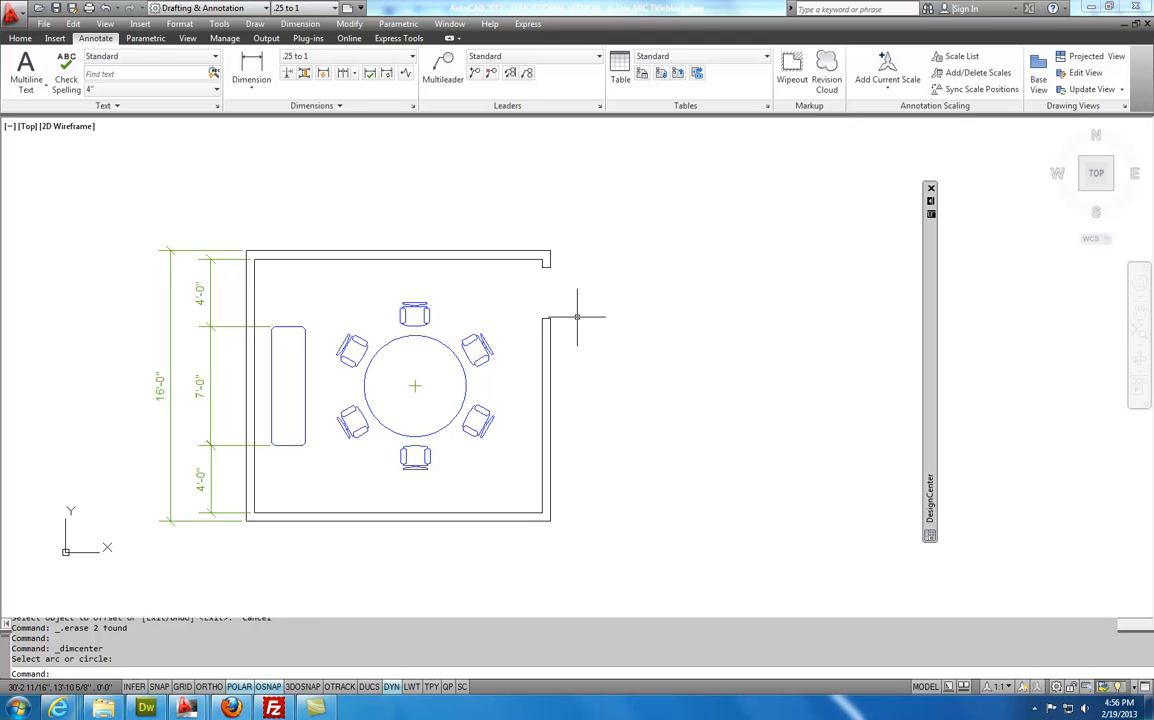
Add a linear dimension along the top wall from the room corner to the table centre
{"action": "left_click", "coordinate": [256, 70]}
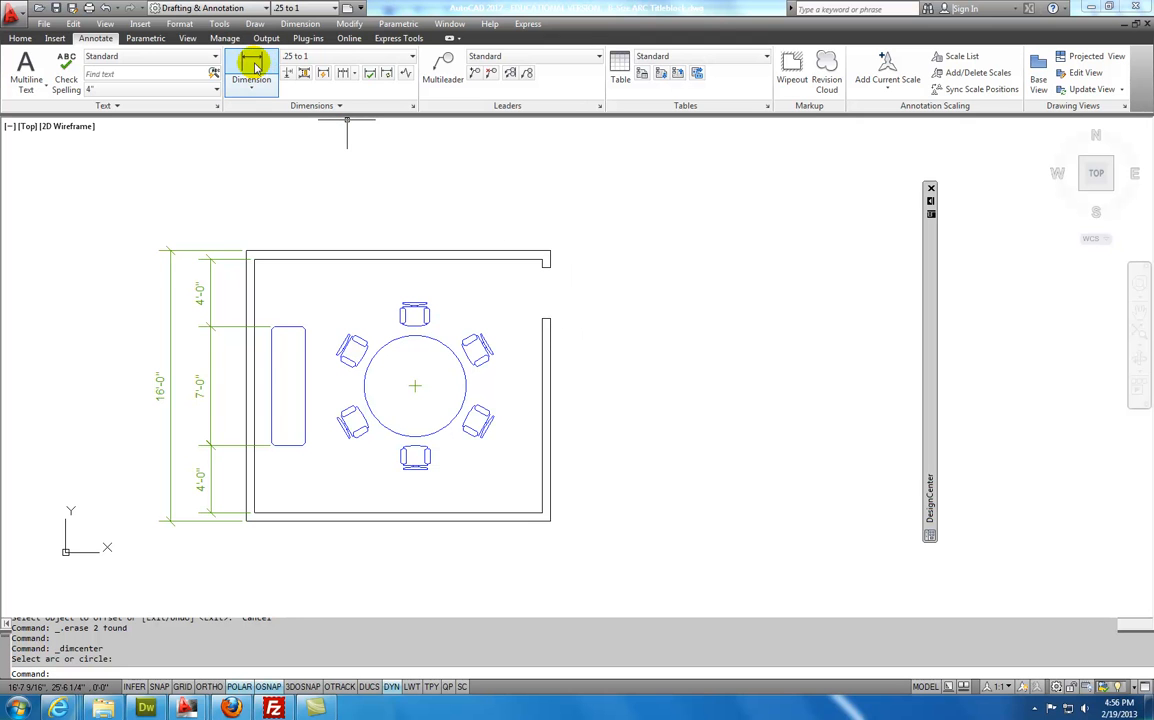
{"action": "left_click", "coordinate": [256, 66]}
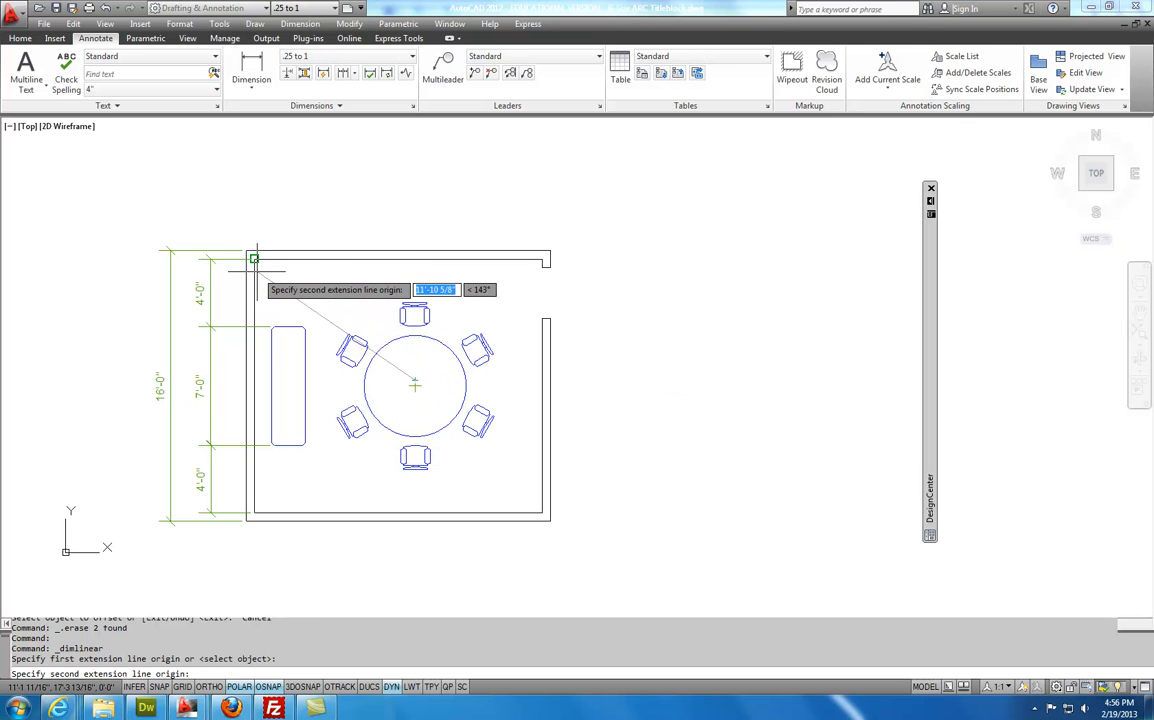
{"action": "left_click", "coordinate": [415, 255]}
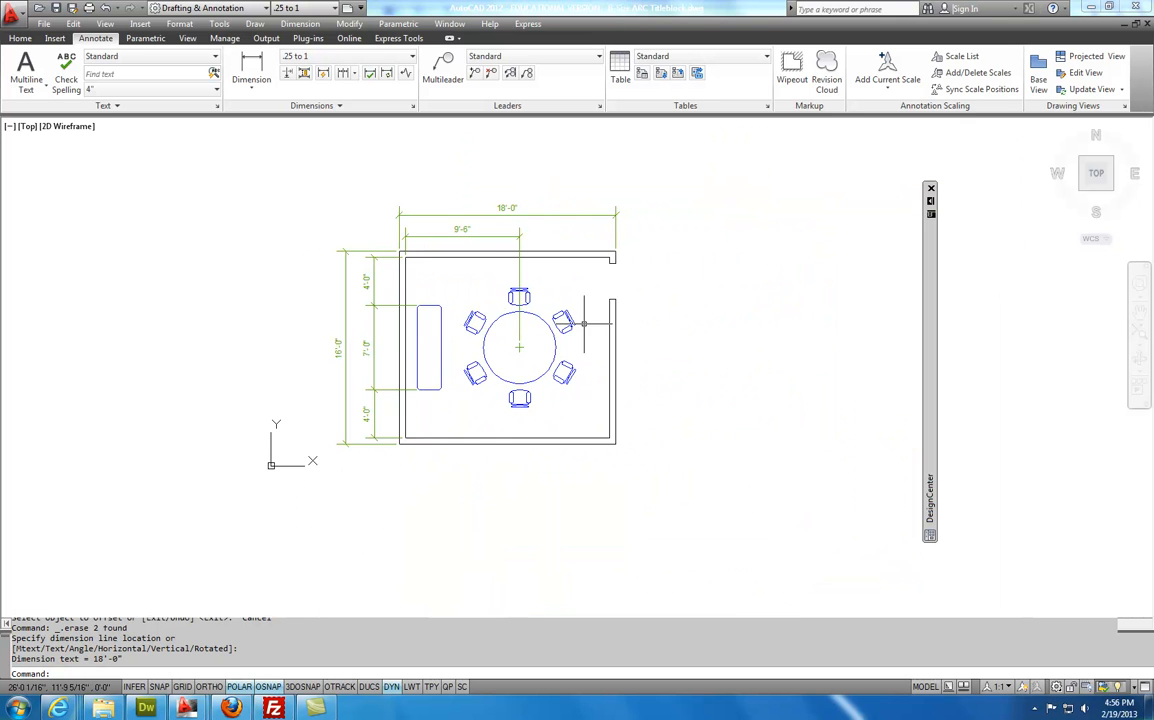
{"action": "mouse_move", "coordinate": [578, 344]}
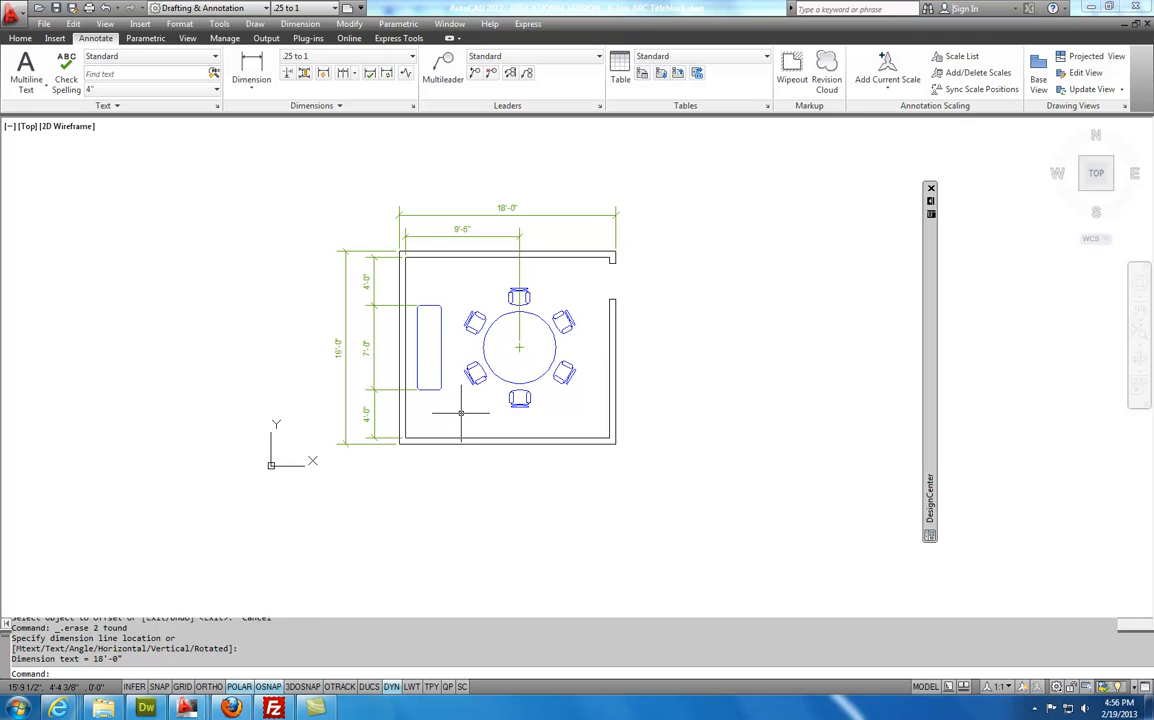
{"action": "mouse_move", "coordinate": [459, 413]}
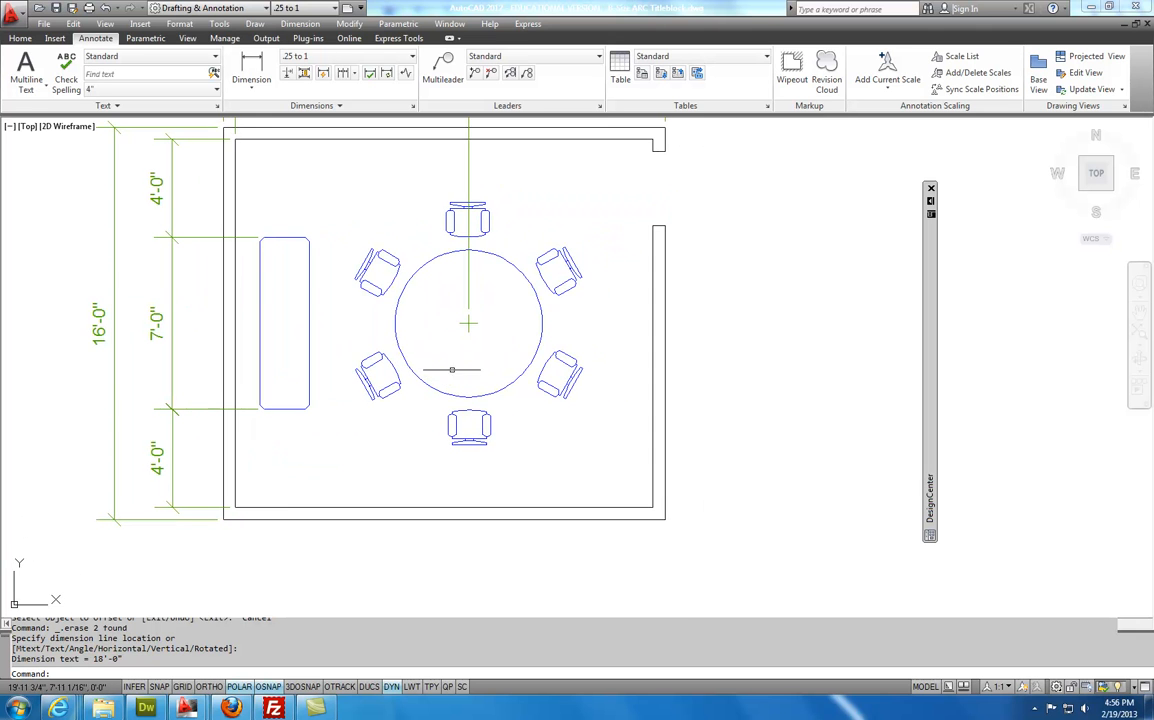
{"action": "mouse_move", "coordinate": [530, 355]}
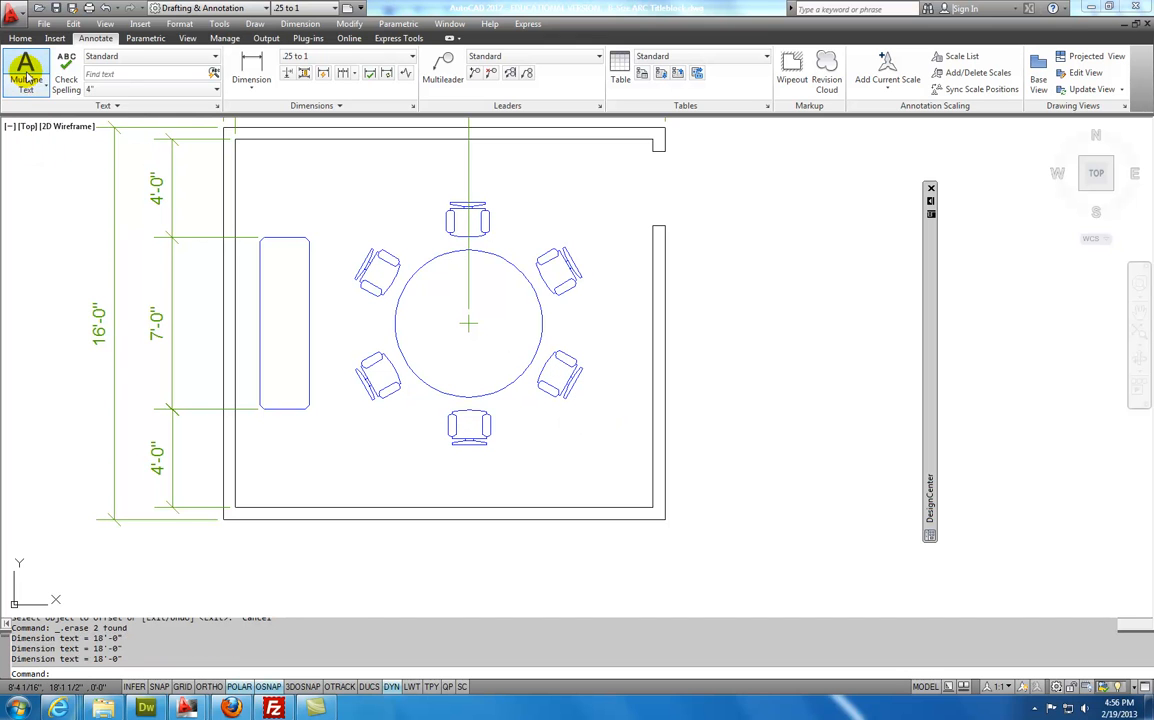
Write a multiline text note reading 72" Diameter inside the round table
{"action": "left_click", "coordinate": [25, 70]}
{"action": "type", "text": "72\" Diam"}
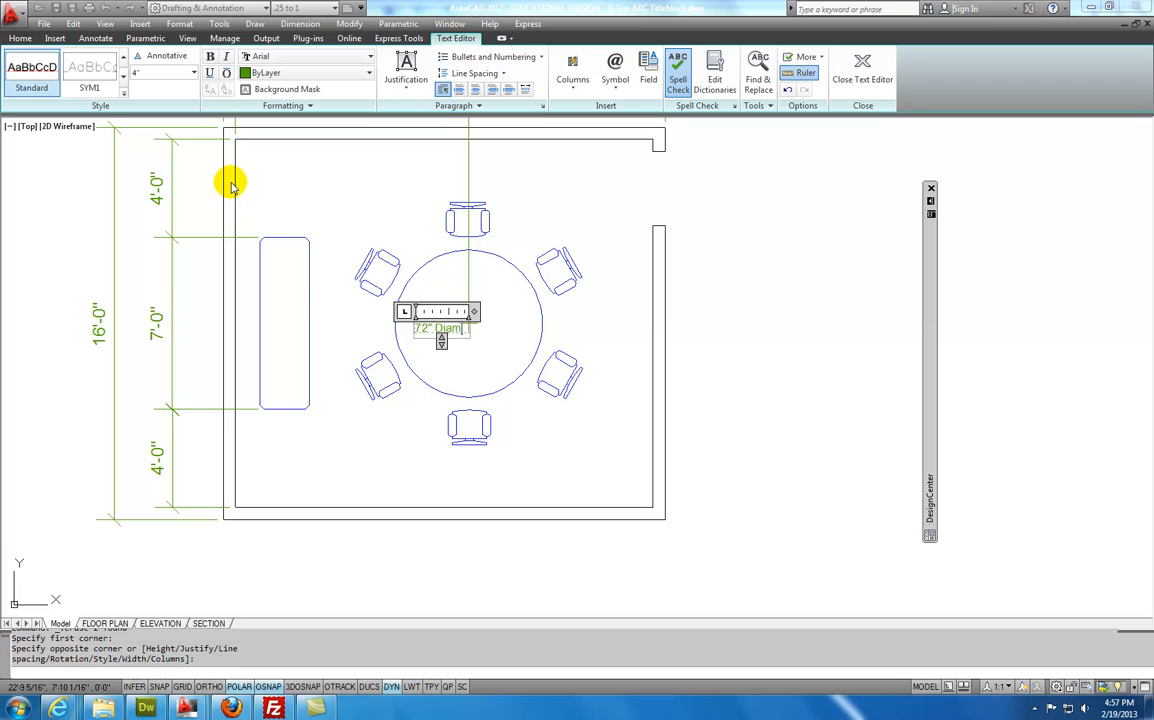
{"action": "type", "text": "eter"}
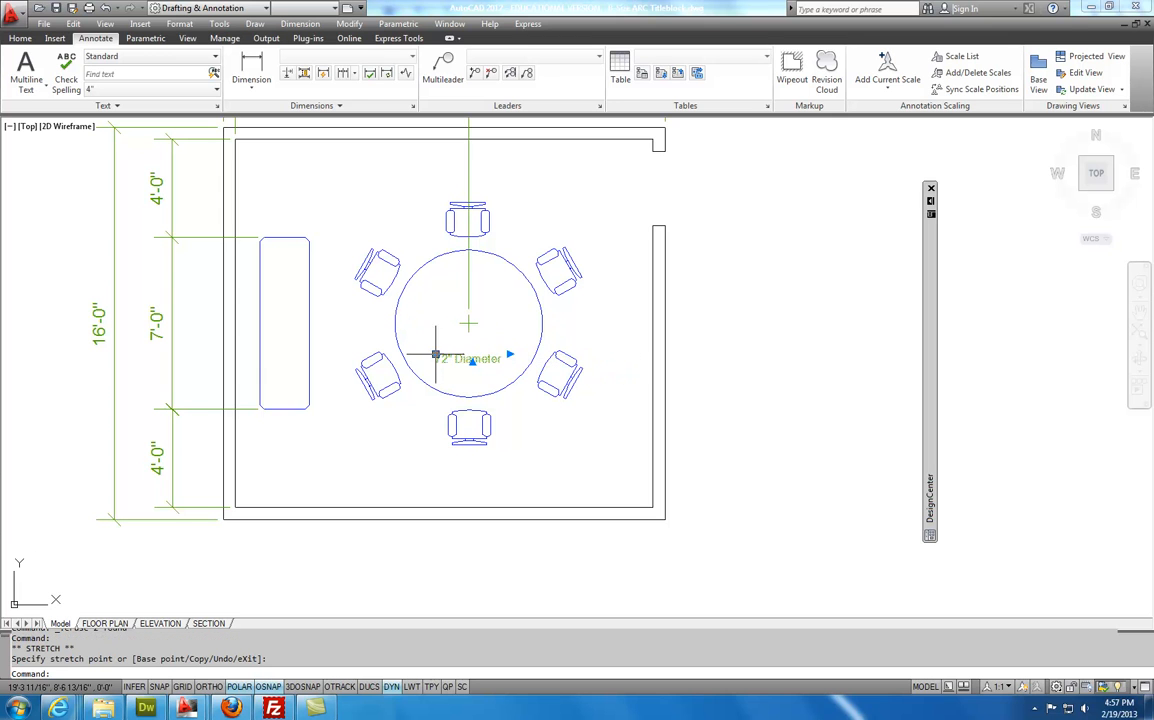
{"action": "mouse_move", "coordinate": [698, 412]}
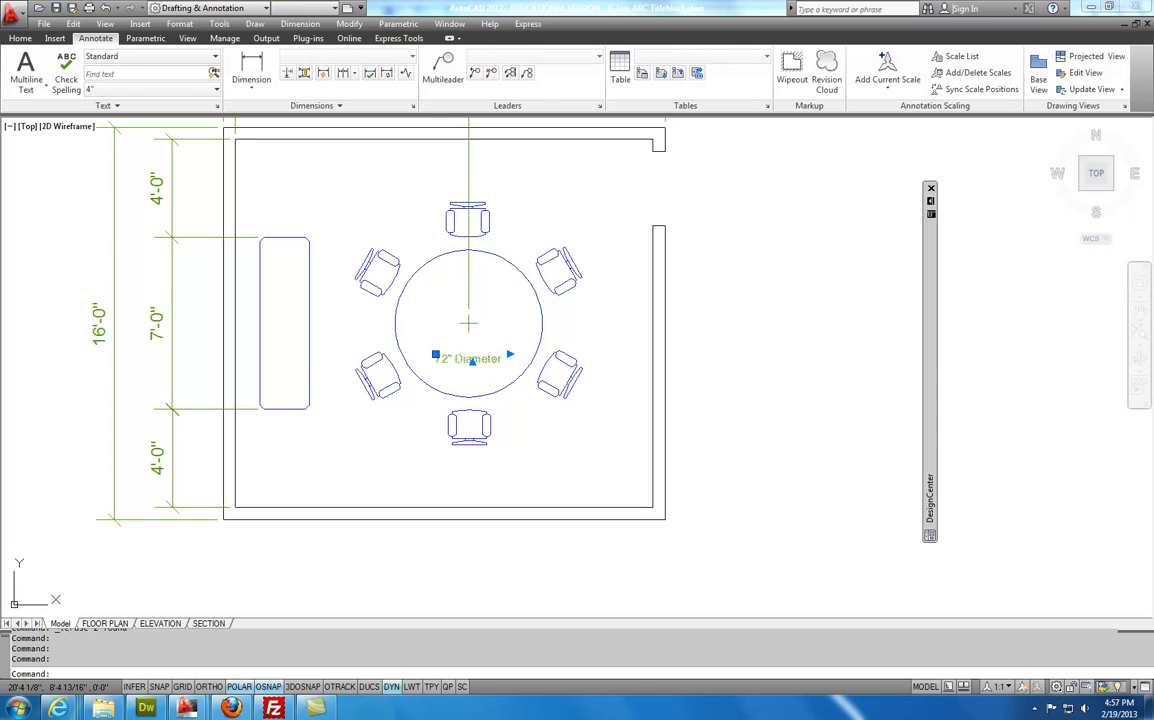
Edit the 72" Diameter note, selecting all its text and setting its height to 6"
{"action": "double_click", "coordinate": [469, 358]}
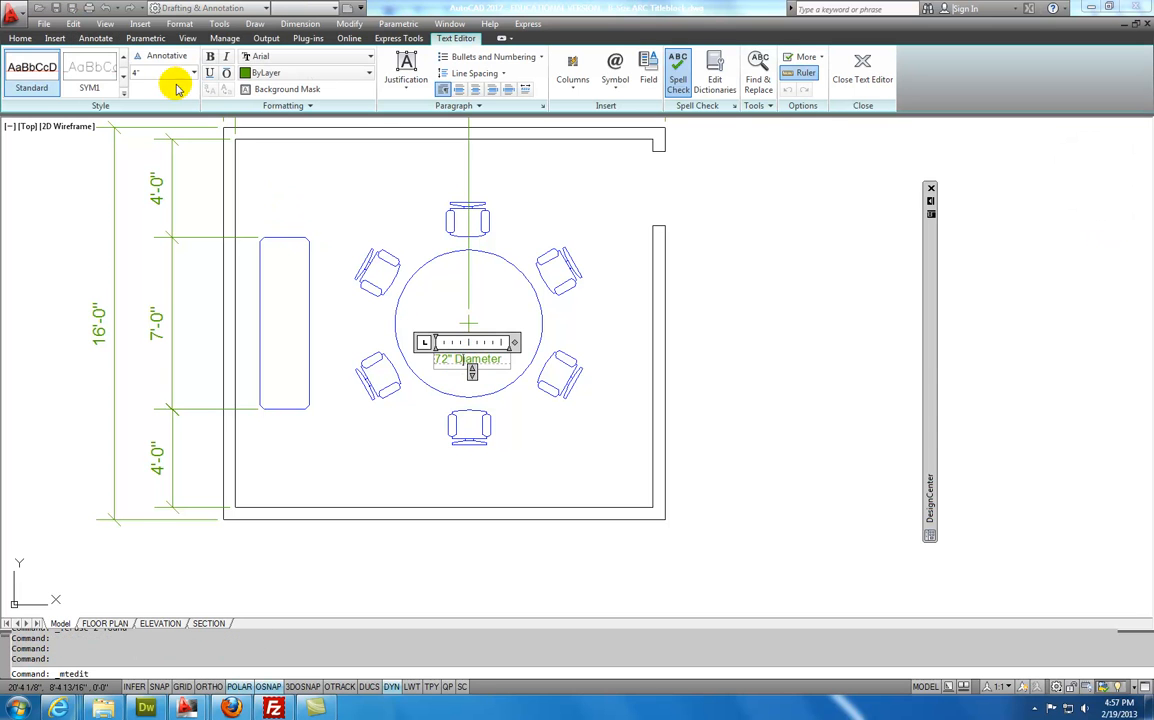
{"action": "mouse_move", "coordinate": [334, 291]}
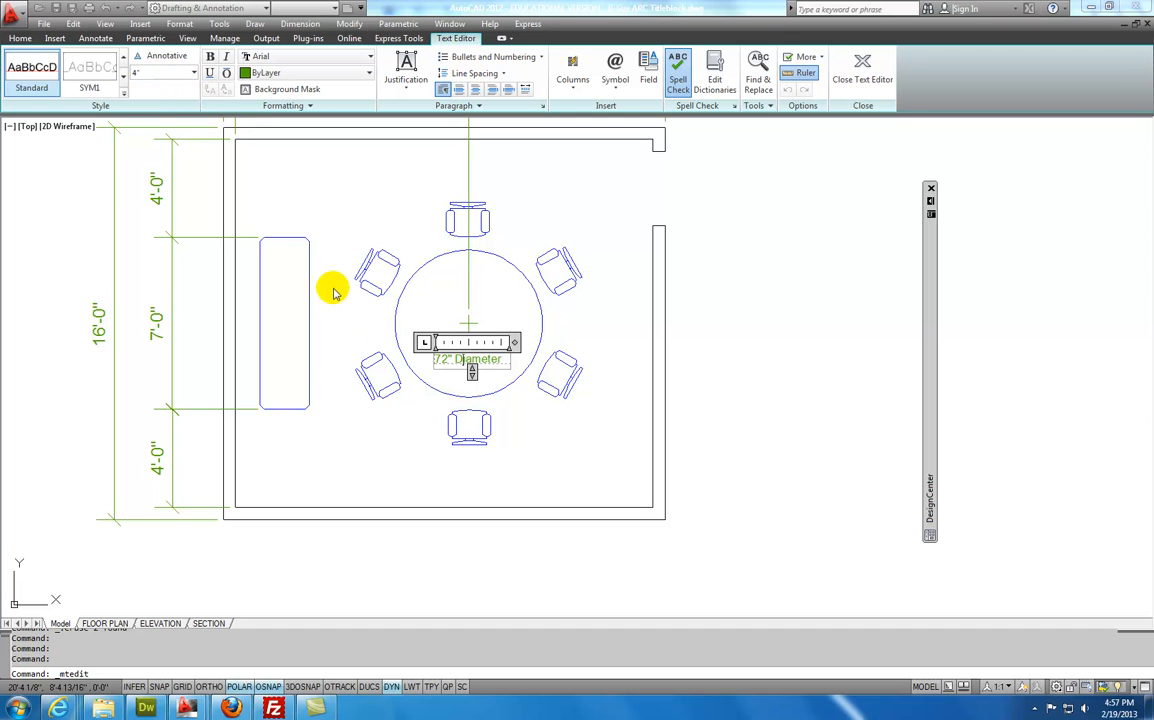
{"action": "double_click", "coordinate": [460, 358]}
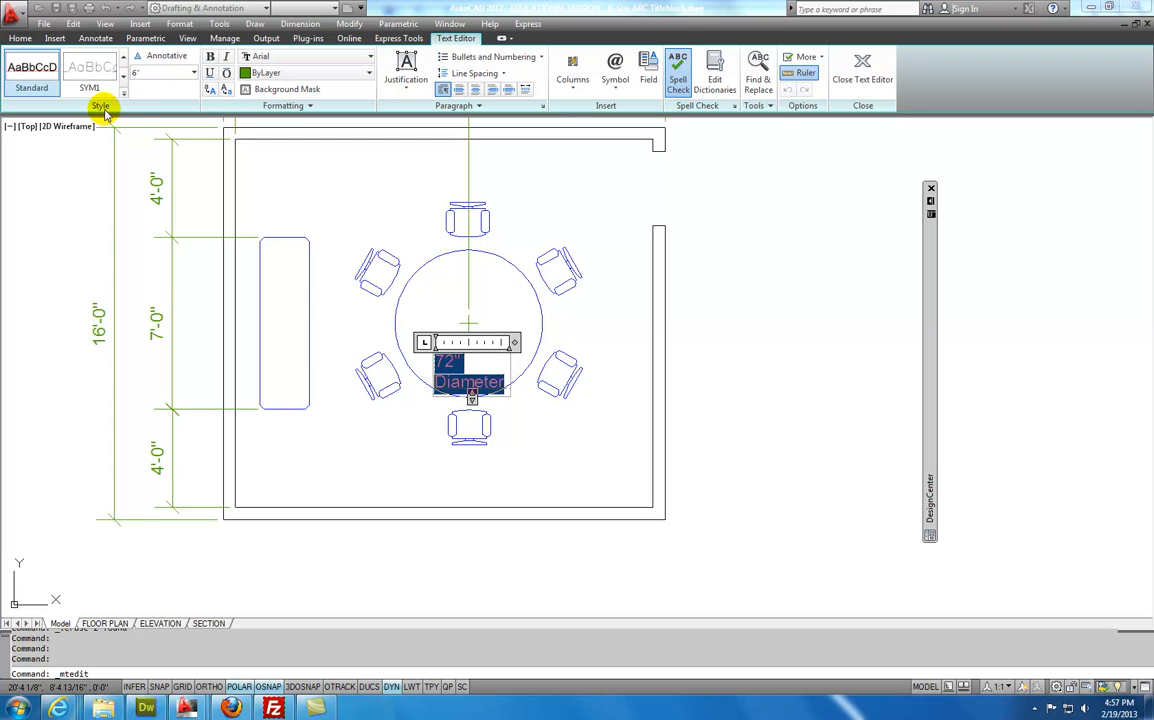
{"action": "mouse_move", "coordinate": [615, 257]}
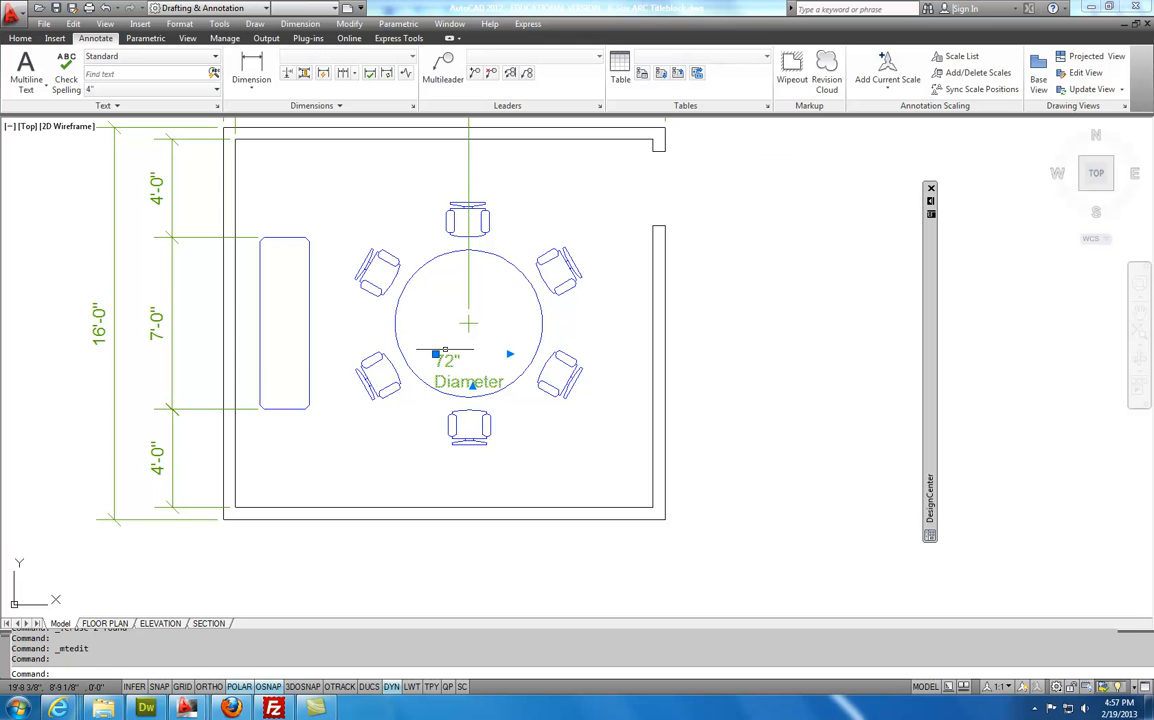
{"action": "left_click", "coordinate": [438, 354]}
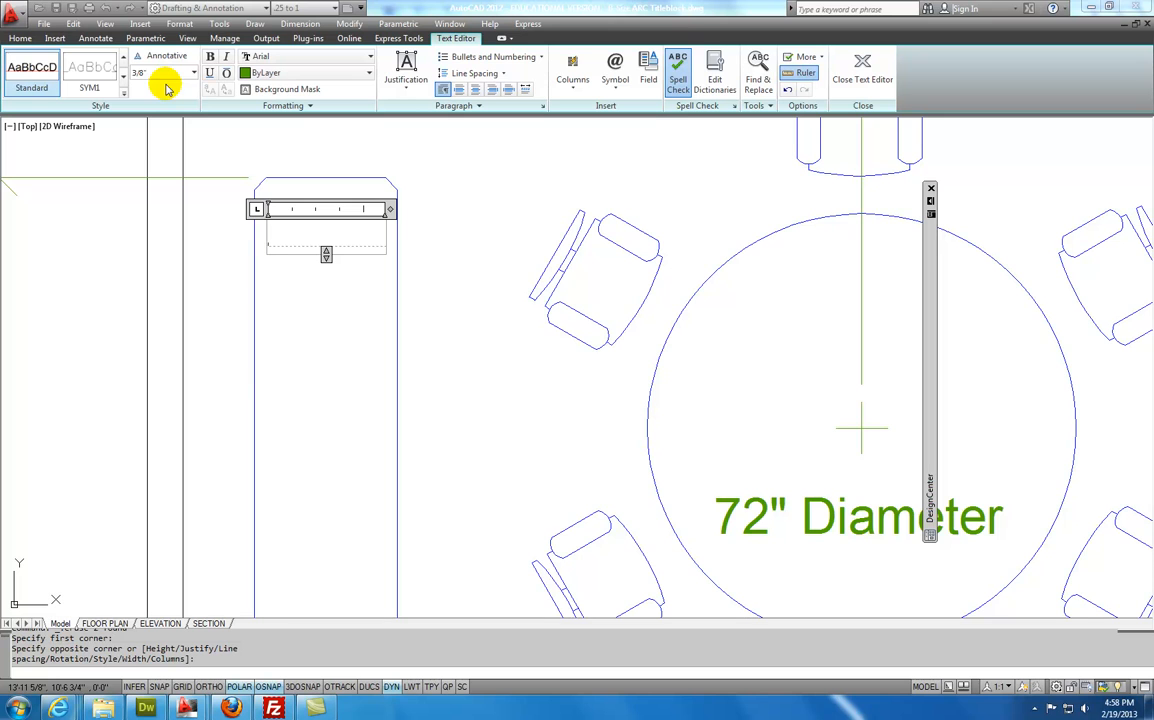
Choose a taller text height and type the note 84L x 24D inside the rectangular table
{"action": "left_click", "coordinate": [194, 72]}
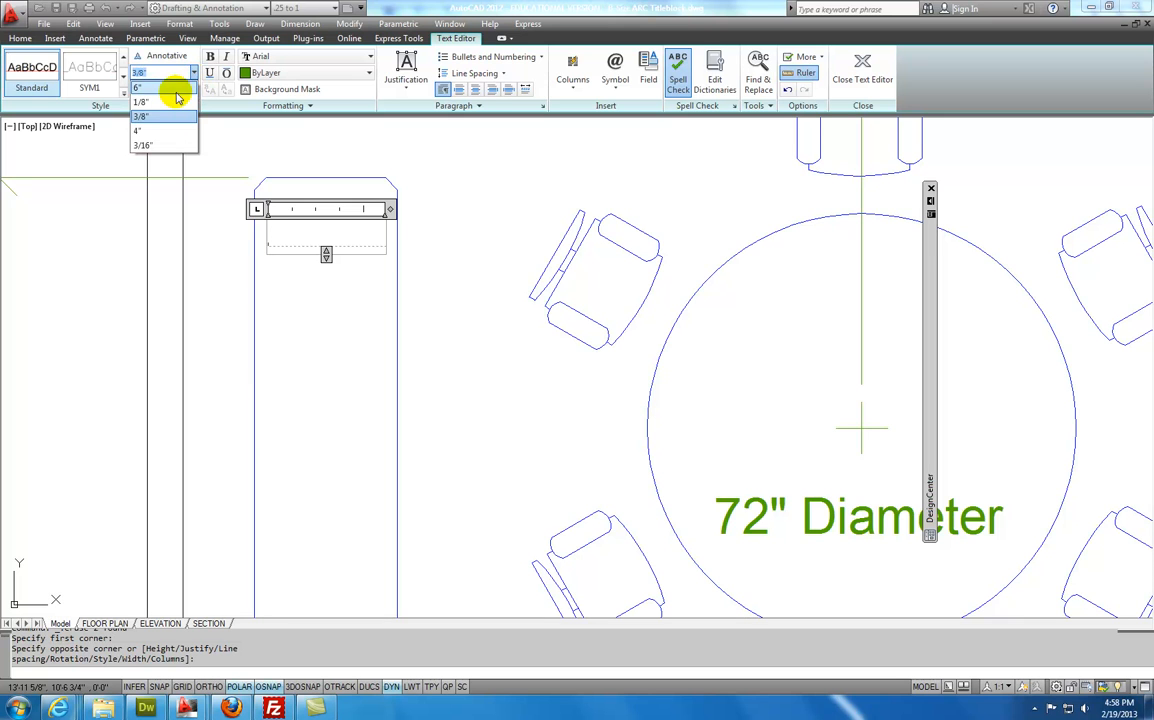
{"action": "left_click", "coordinate": [148, 88]}
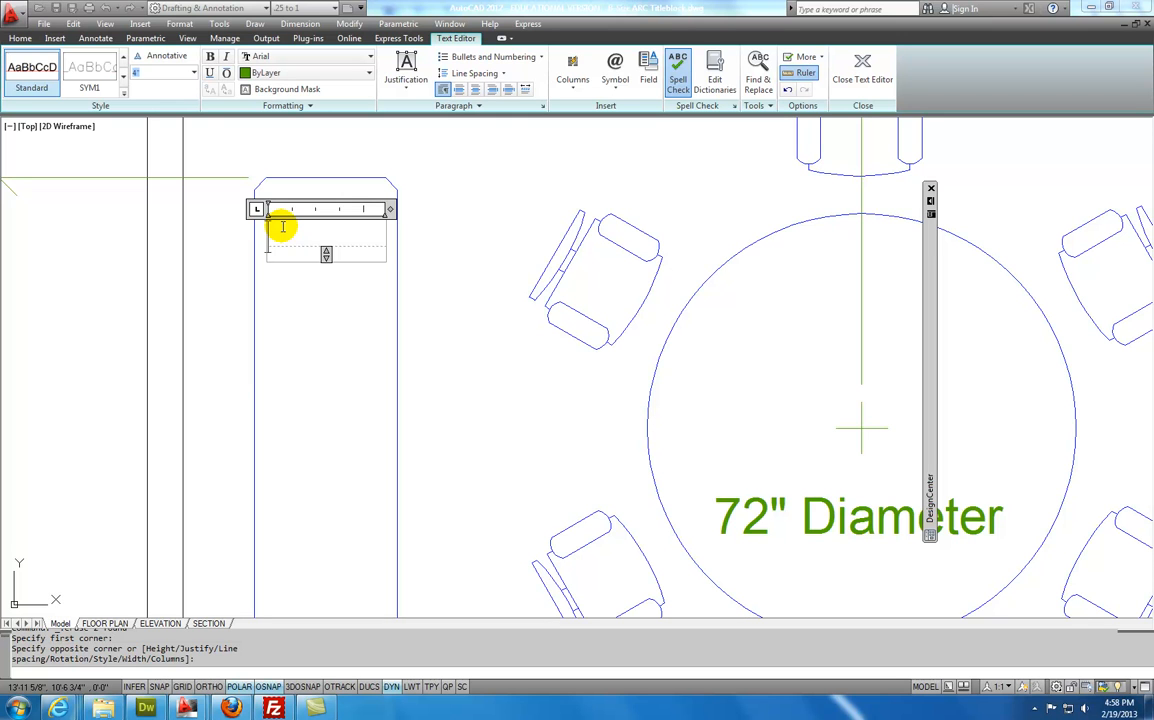
{"action": "type", "text": "84L"}
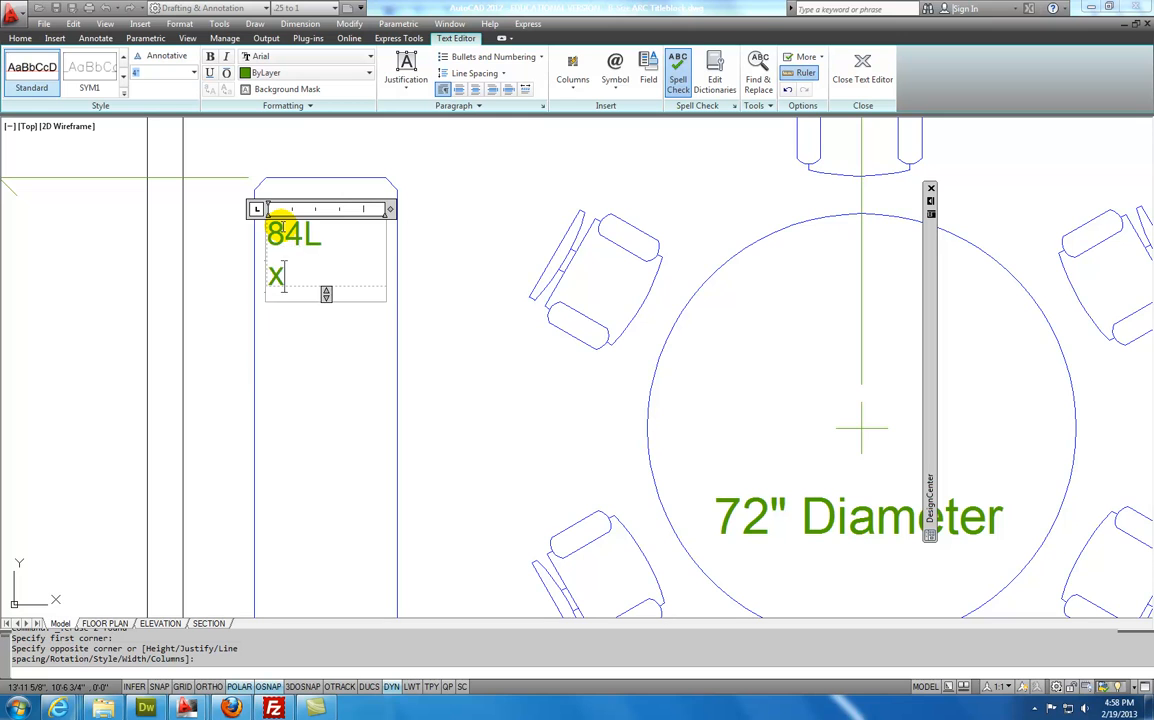
{"action": "type", "text": "24"}
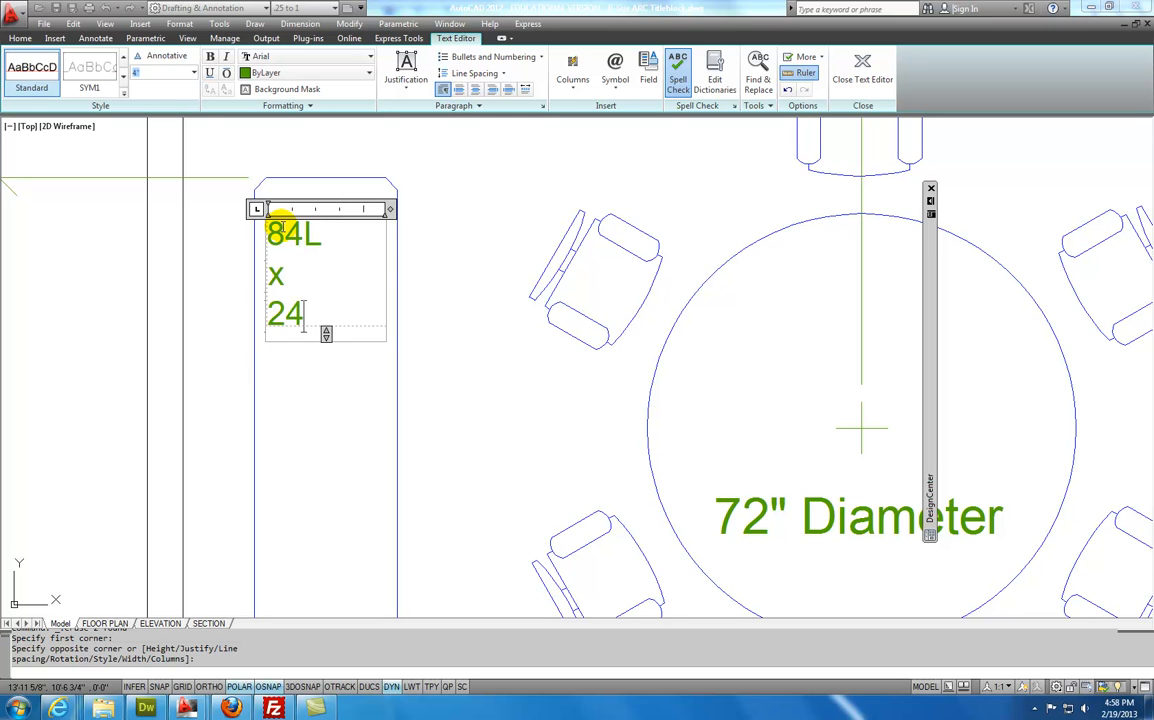
{"action": "type", "text": "D"}
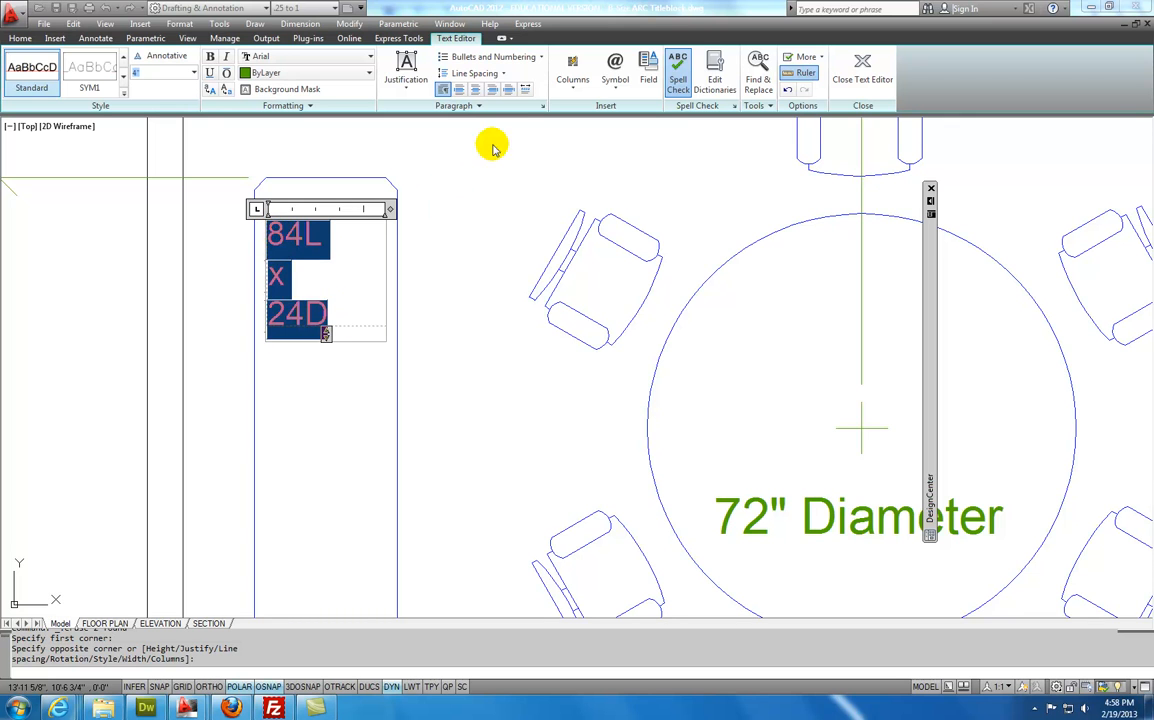
{"action": "mouse_move", "coordinate": [453, 90]}
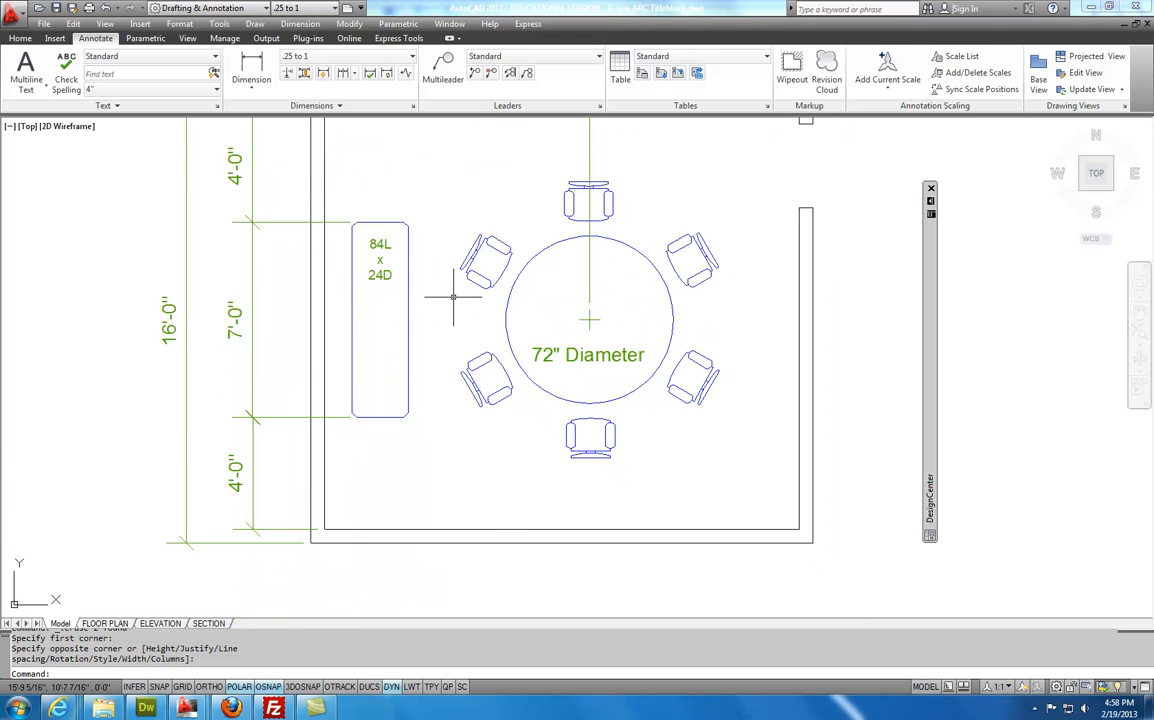
{"action": "mouse_move", "coordinate": [412, 427]}
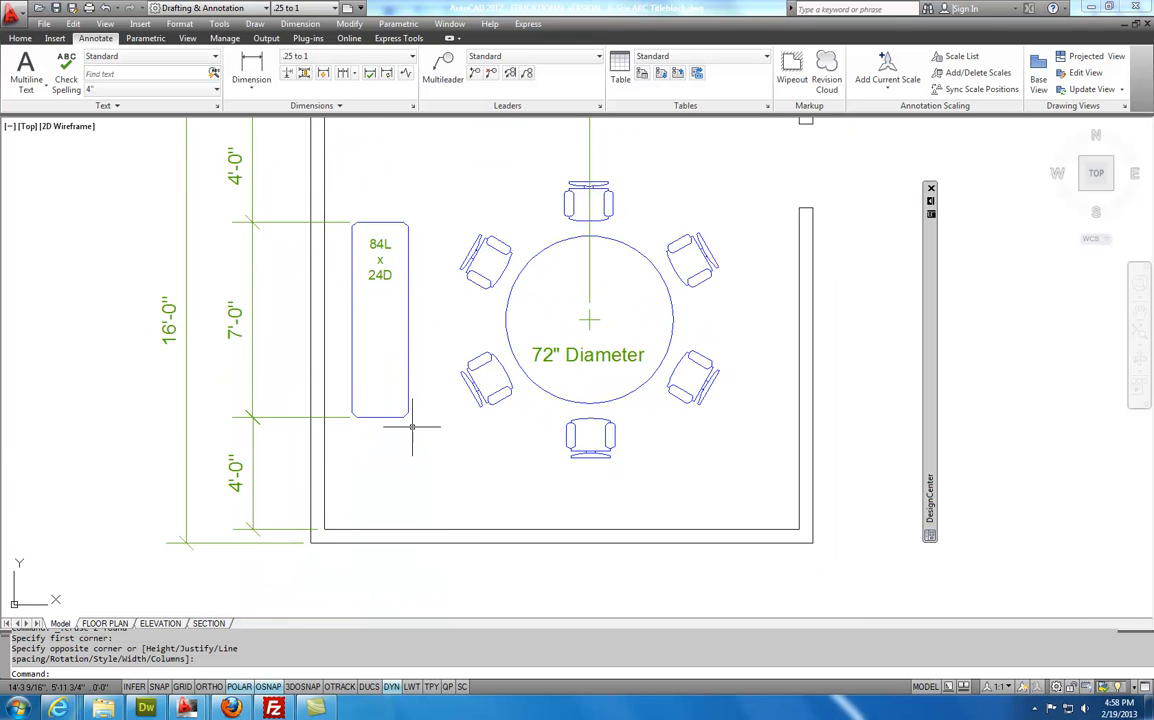
{"action": "mouse_move", "coordinate": [410, 425]}
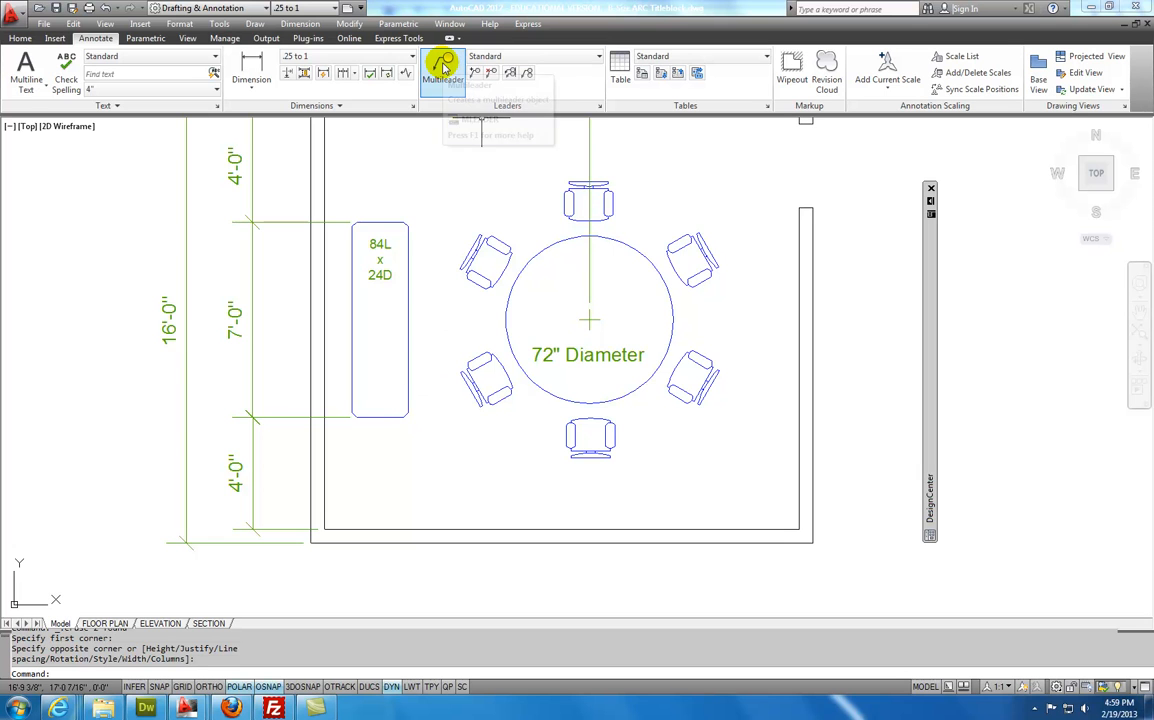
Add a multileader from the table's chamfered corner with the note '2 x 2 Chamfer'
{"action": "left_click", "coordinate": [443, 62]}
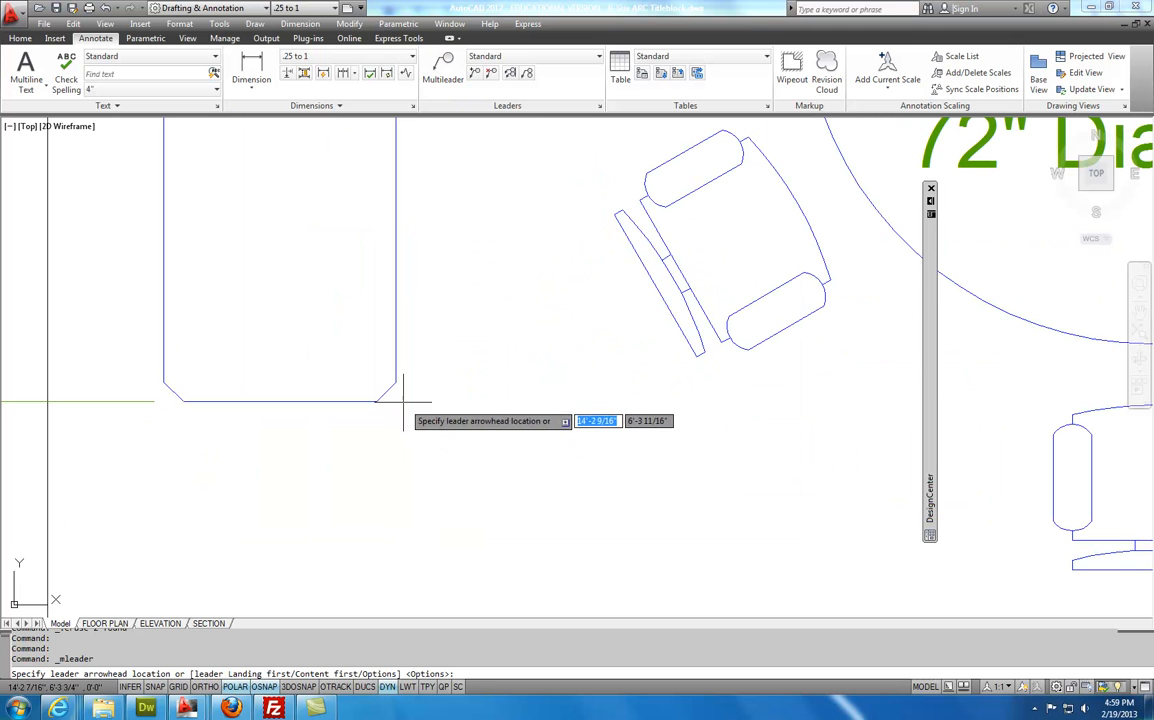
{"action": "mouse_move", "coordinate": [375, 400]}
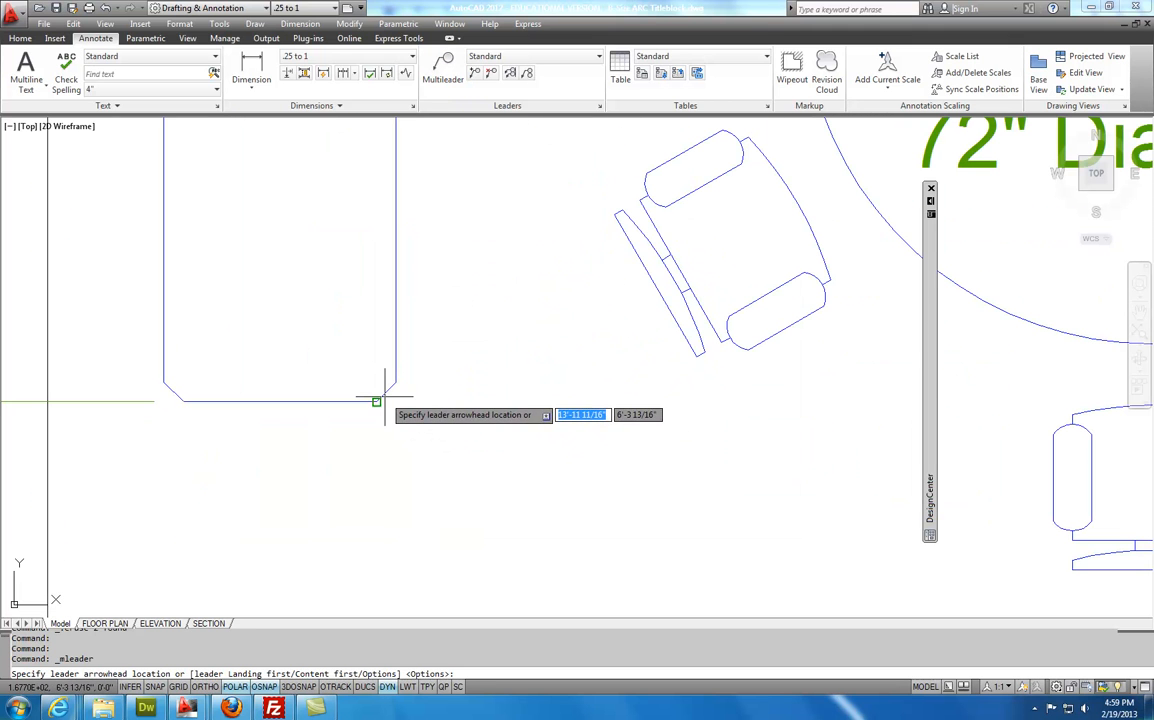
{"action": "left_click", "coordinate": [376, 400]}
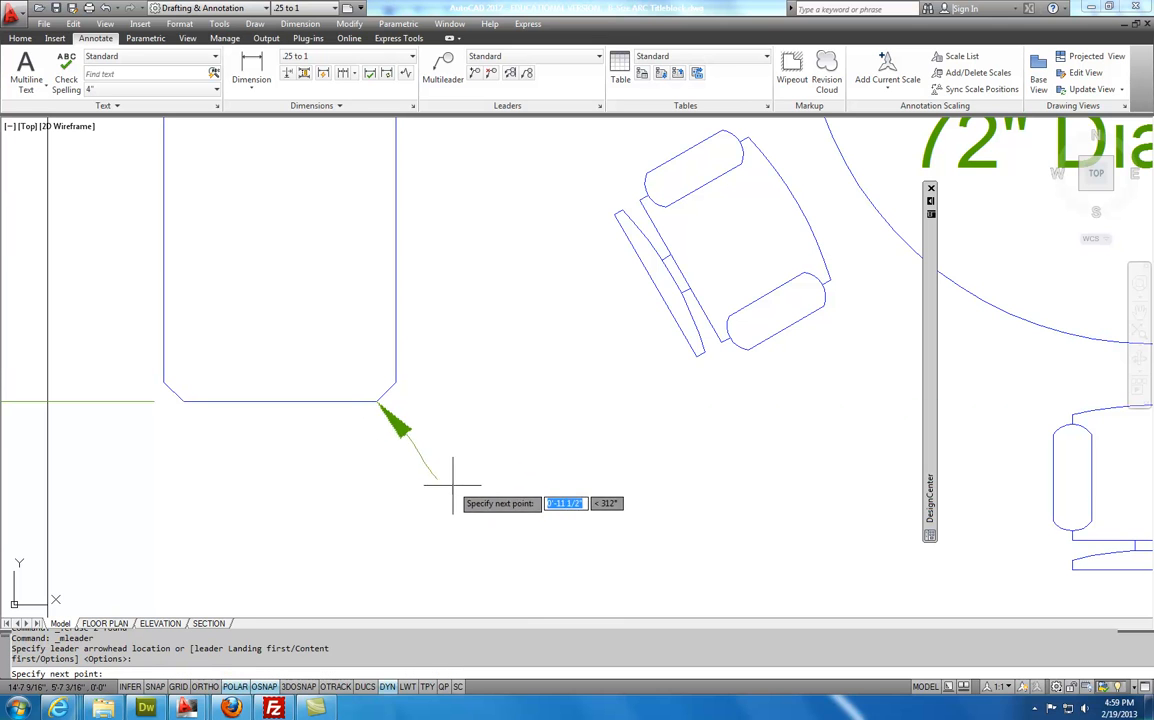
{"action": "left_click", "coordinate": [475, 525]}
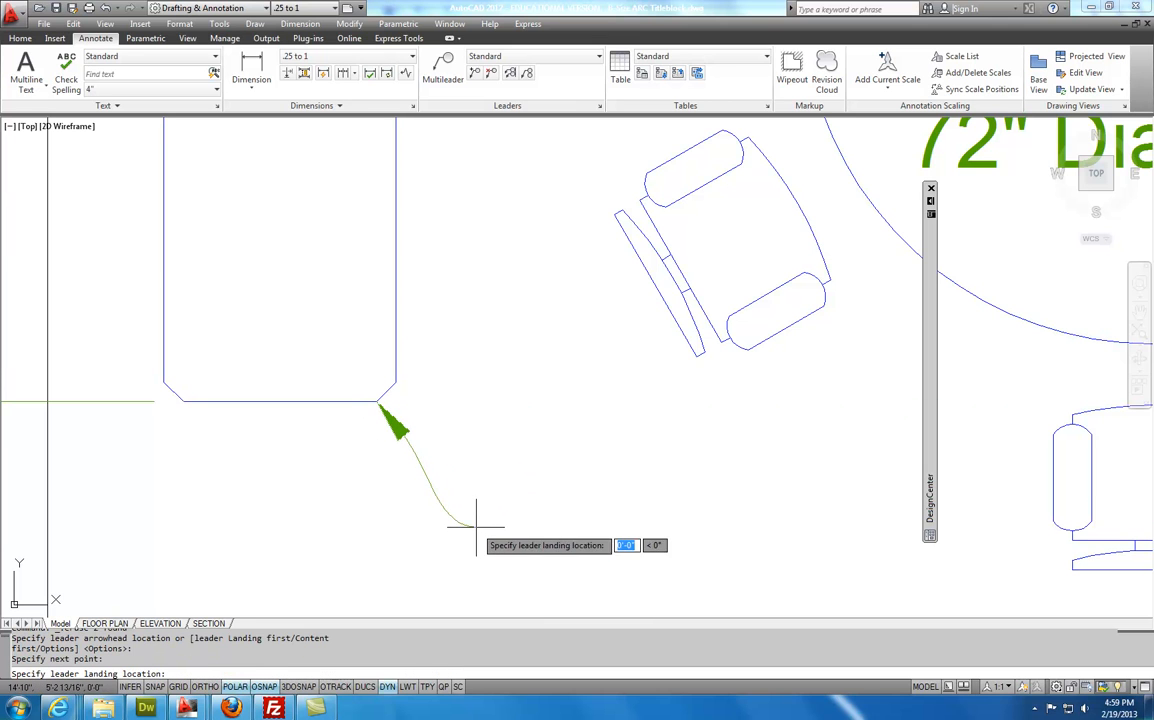
{"action": "left_click", "coordinate": [507, 530]}
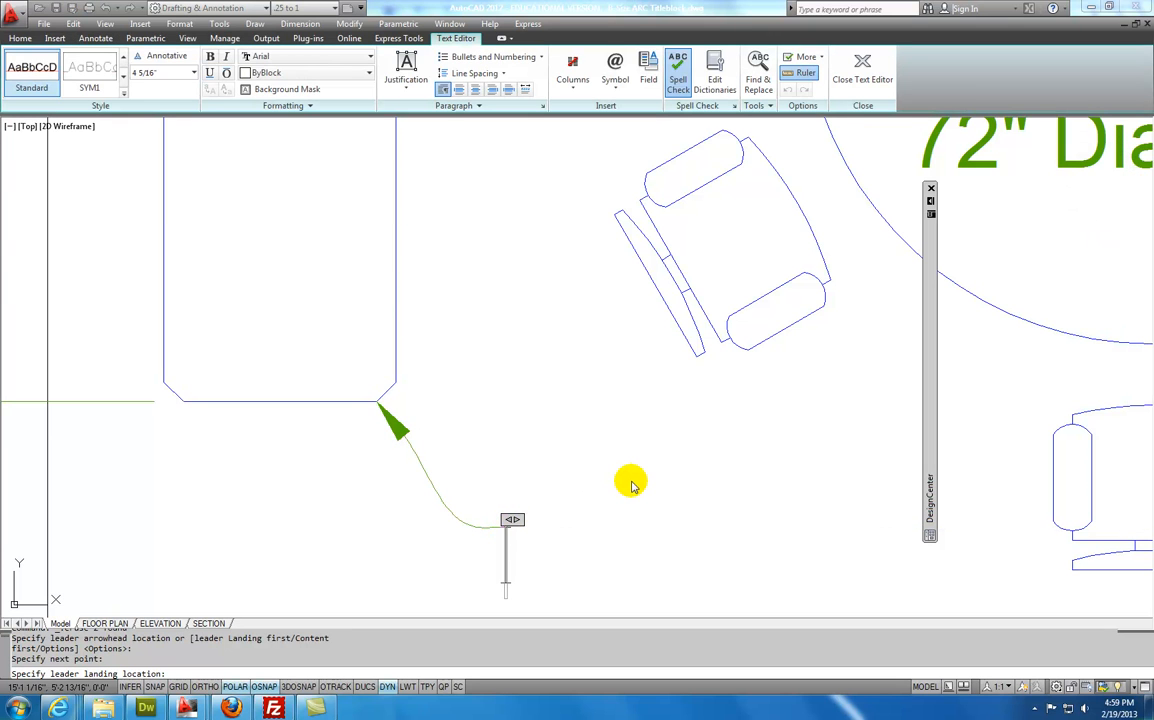
{"action": "type", "text": "2"}
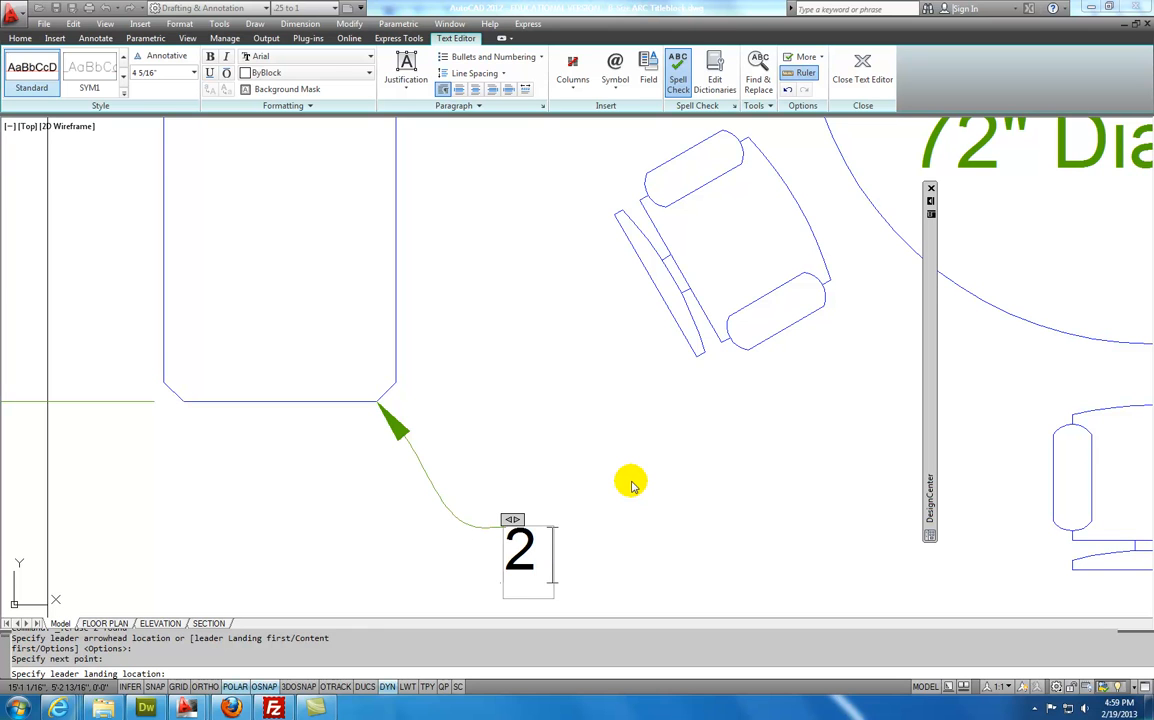
{"action": "type", "text": "x 2"}
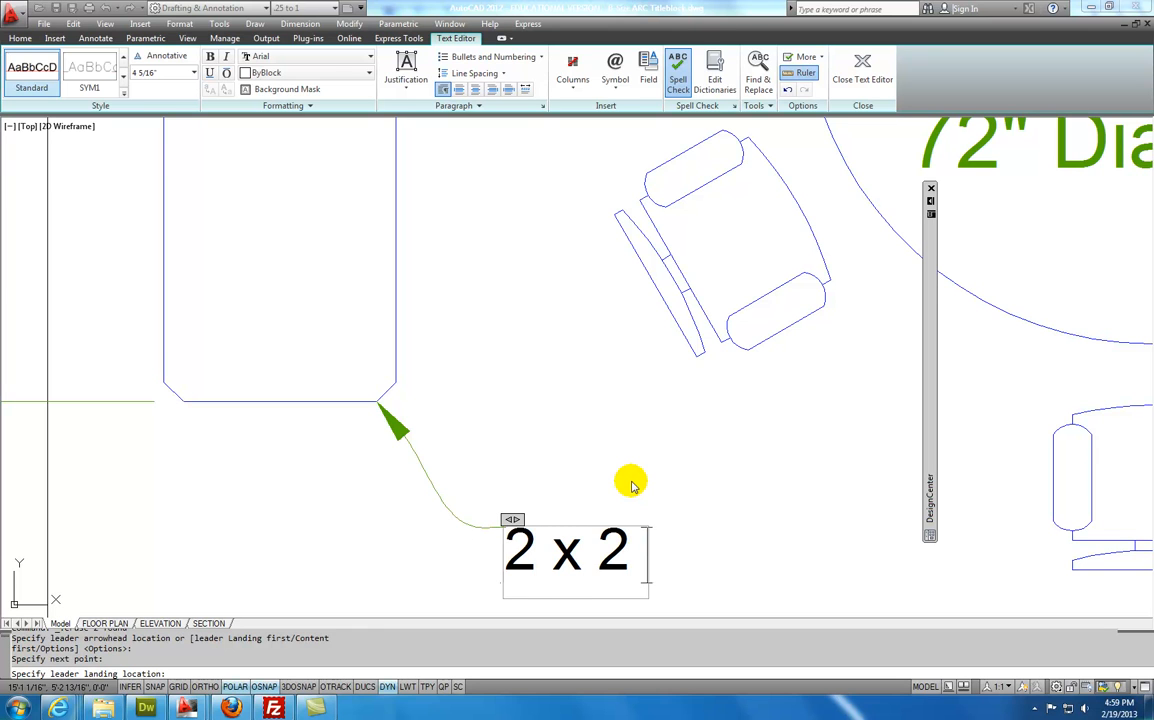
{"action": "type", "text": "Chamfer"}
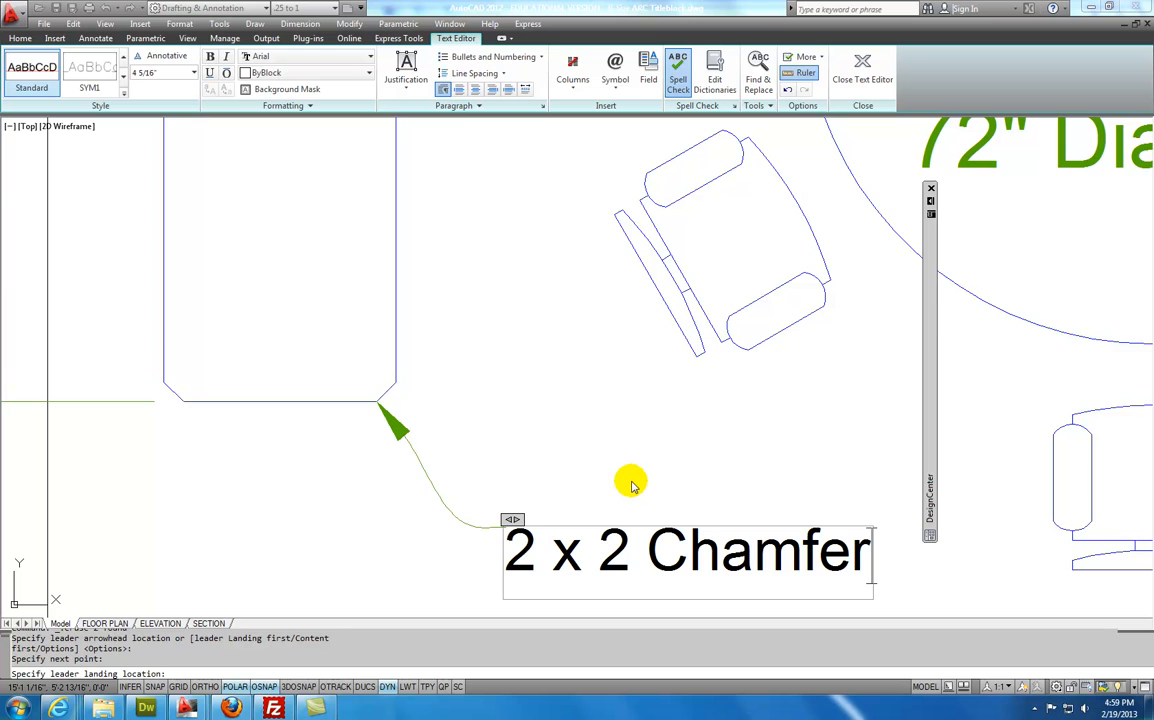
{"action": "mouse_move", "coordinate": [818, 199]}
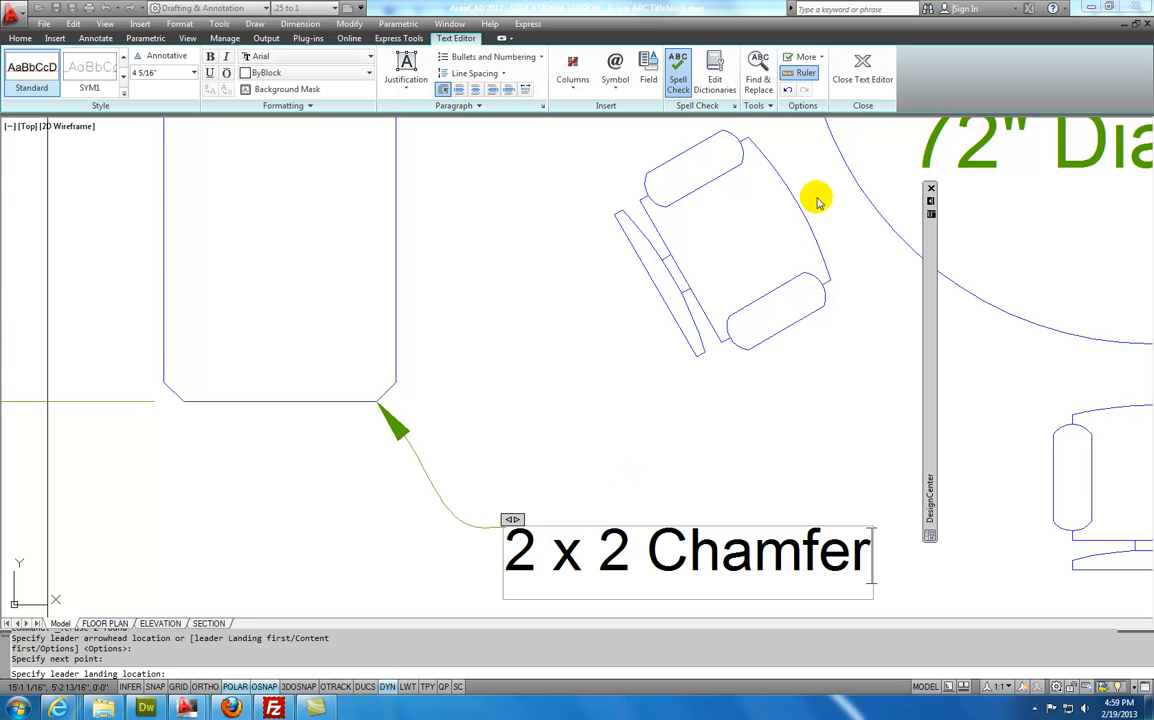
{"action": "left_click", "coordinate": [863, 63]}
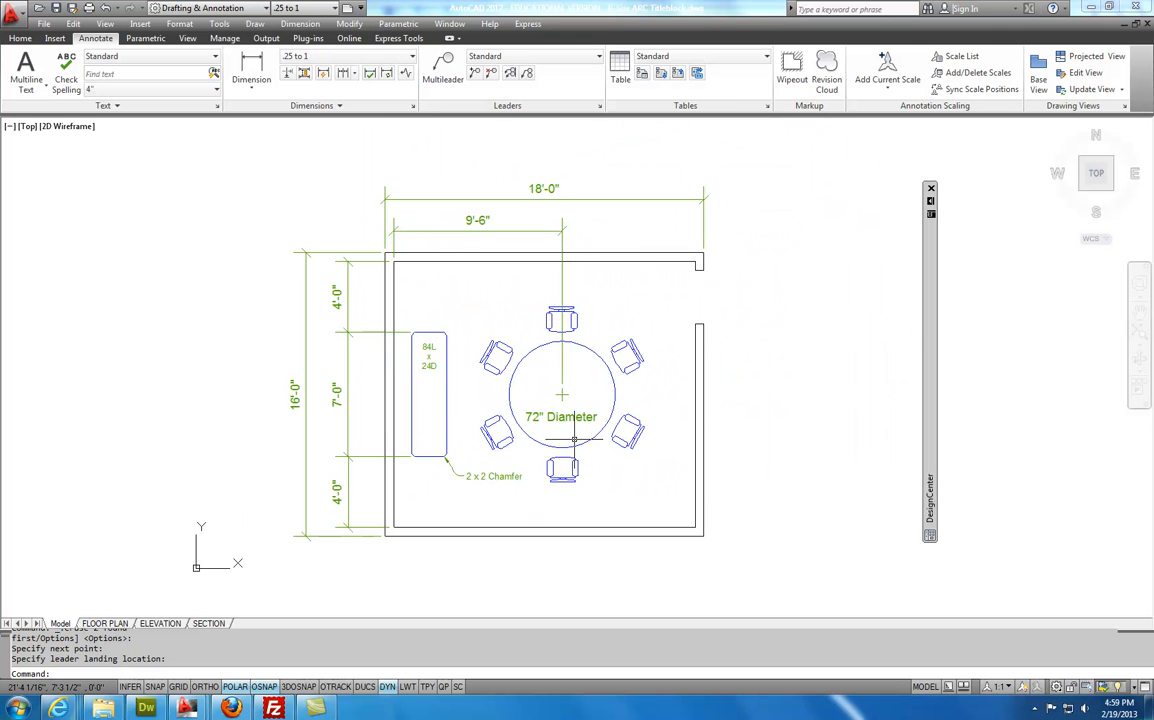
Dimension the room's bottom wall at 18'-0"
{"action": "left_click", "coordinate": [240, 70]}
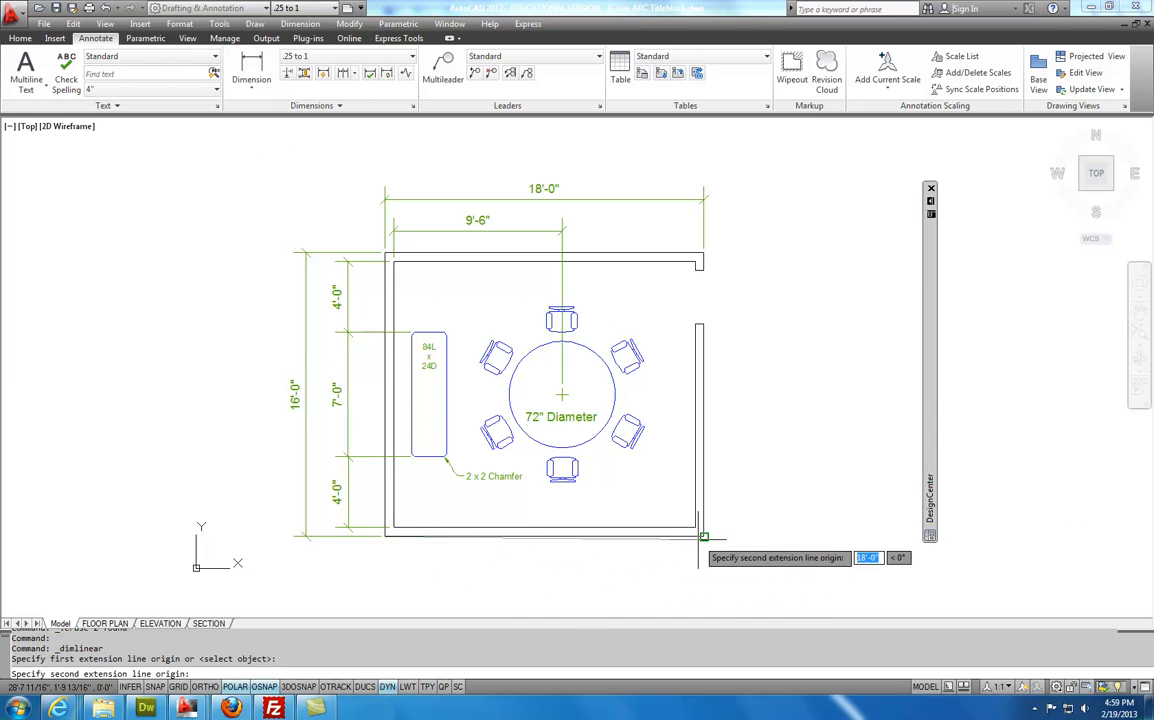
{"action": "left_click", "coordinate": [700, 537]}
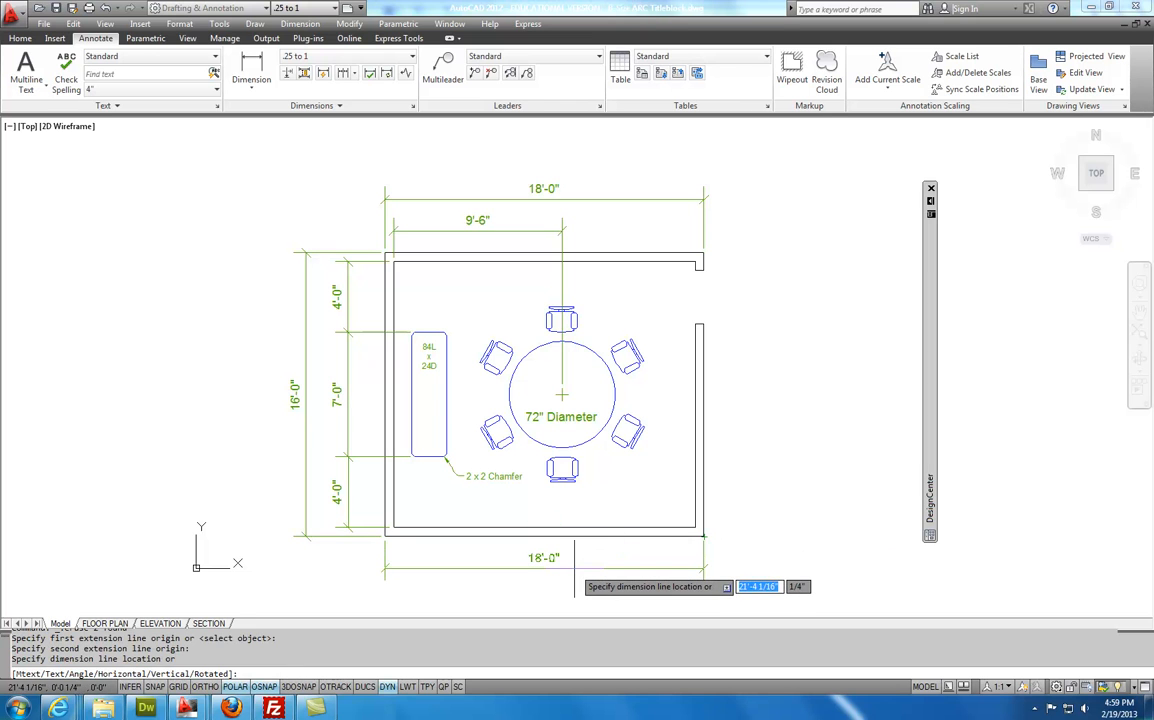
{"action": "left_click", "coordinate": [692, 410]}
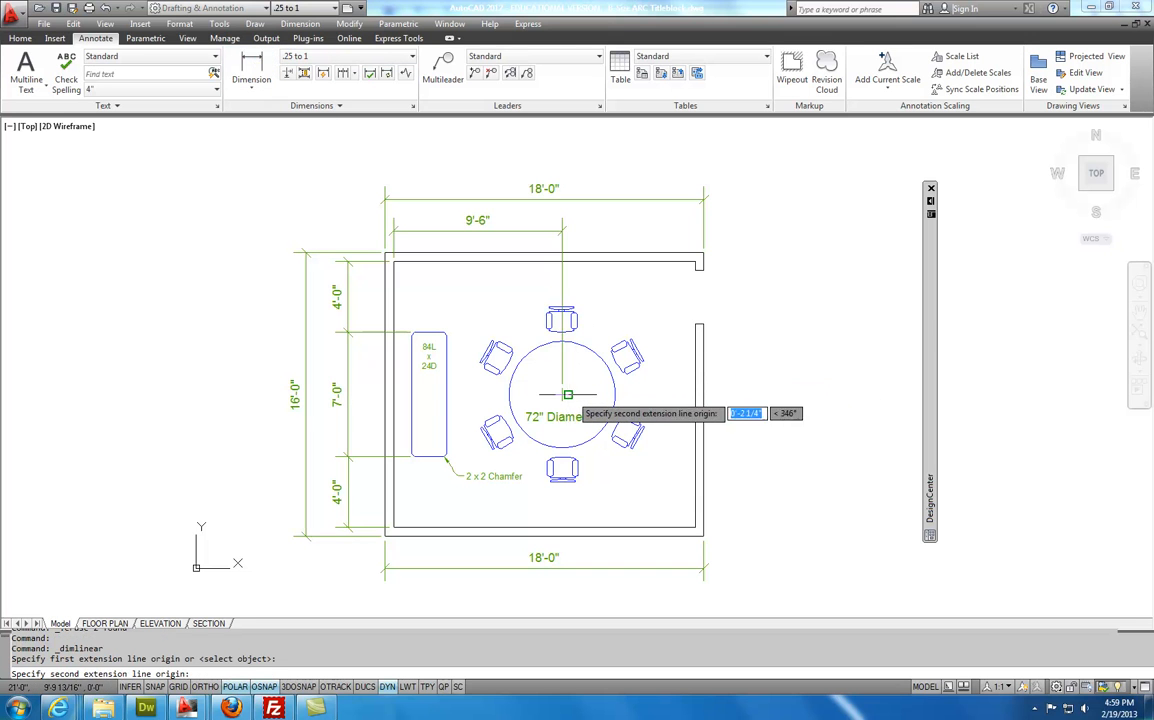
Add vertical dimensions along the right wall from the table centre toward the doorway
{"action": "left_click", "coordinate": [688, 262]}
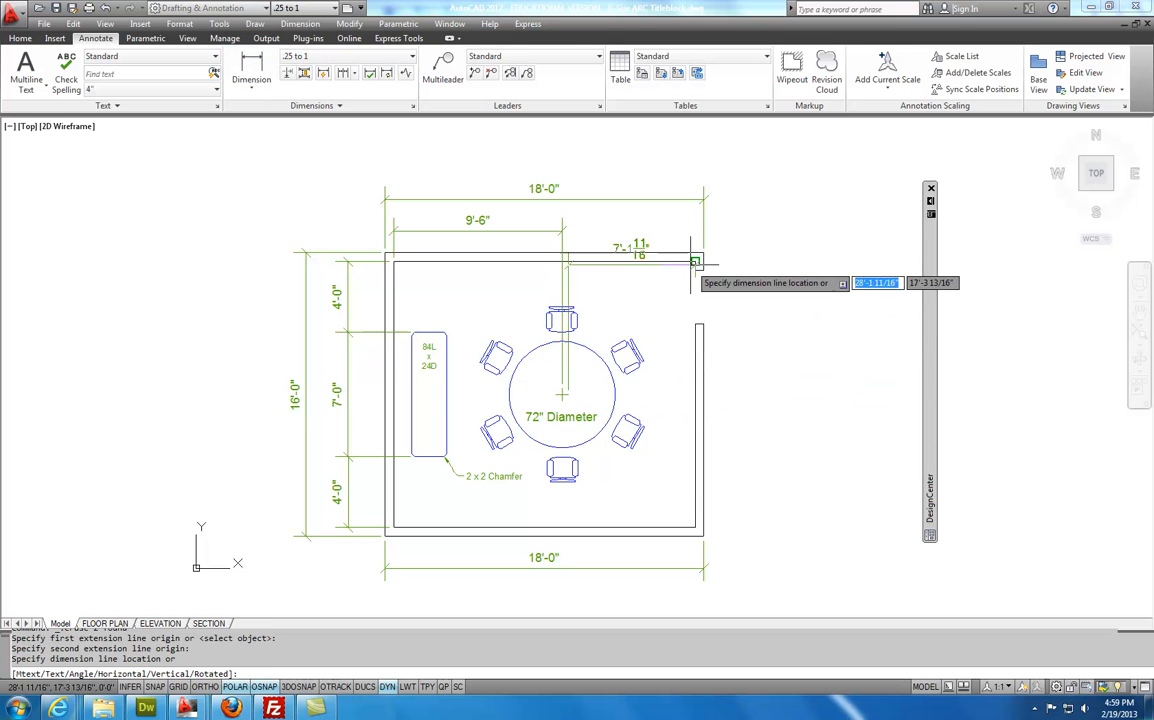
{"action": "left_click", "coordinate": [796, 330]}
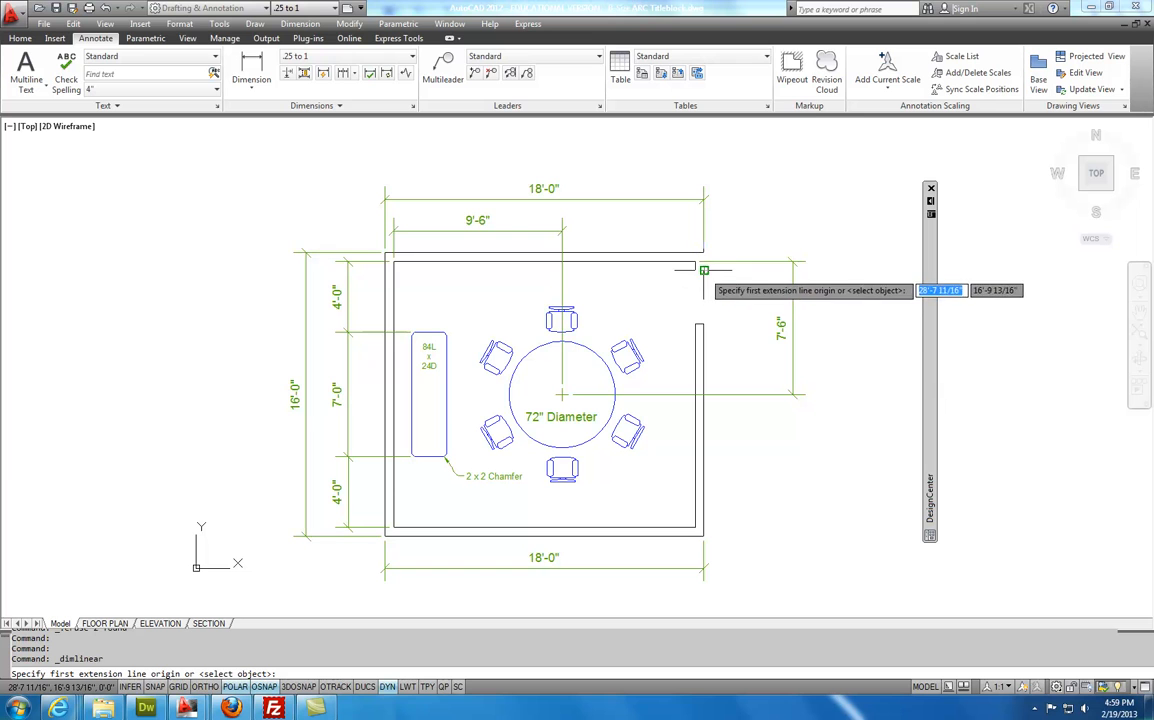
{"action": "left_click", "coordinate": [730, 270]}
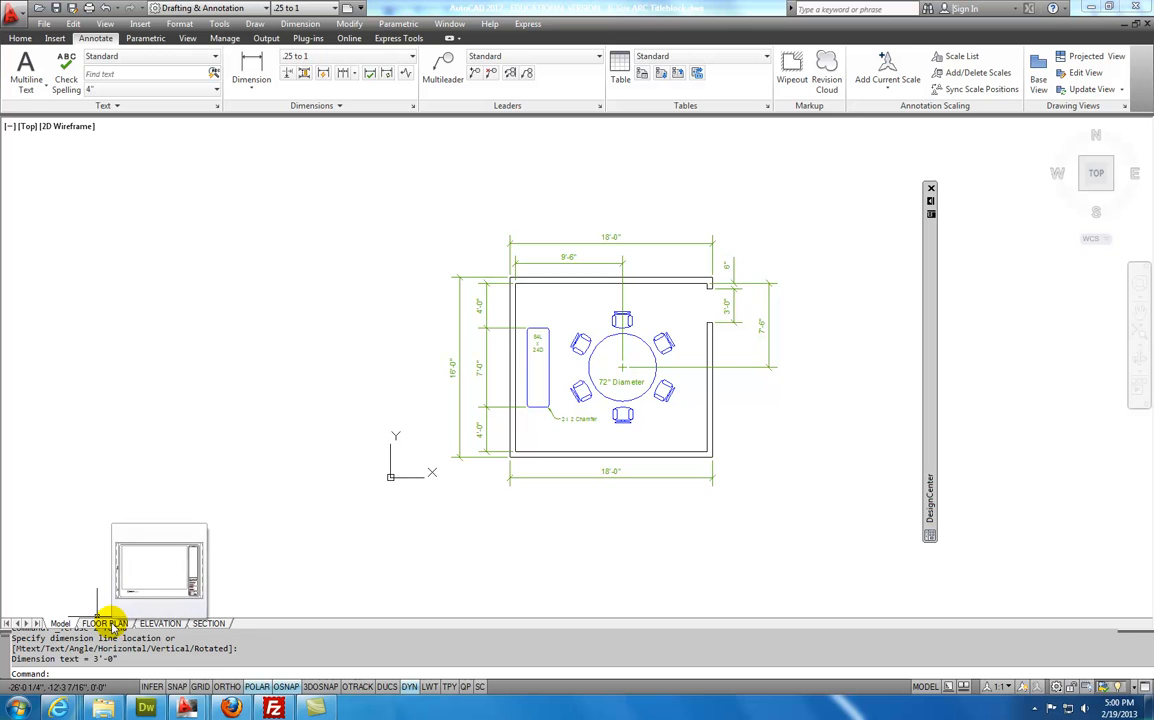
Set the FLOOR PLAN layout viewport to show the floor plan at 3/8" = 1'-0"
{"action": "left_click", "coordinate": [104, 623]}
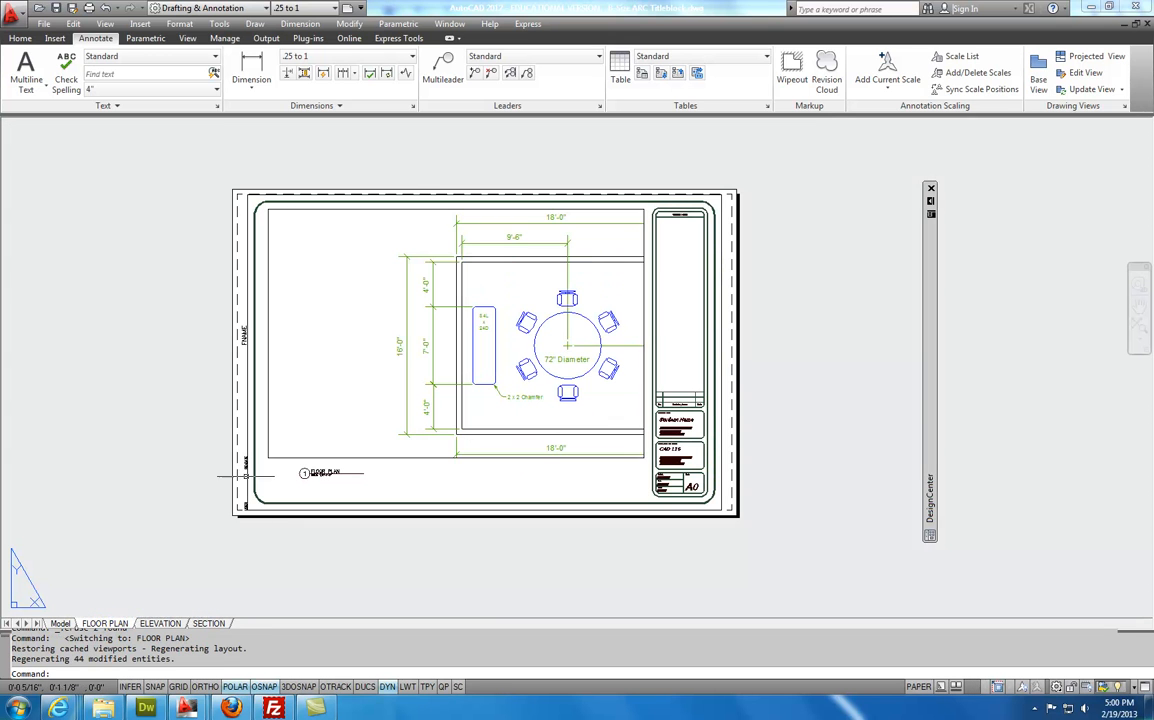
{"action": "mouse_move", "coordinate": [348, 335]}
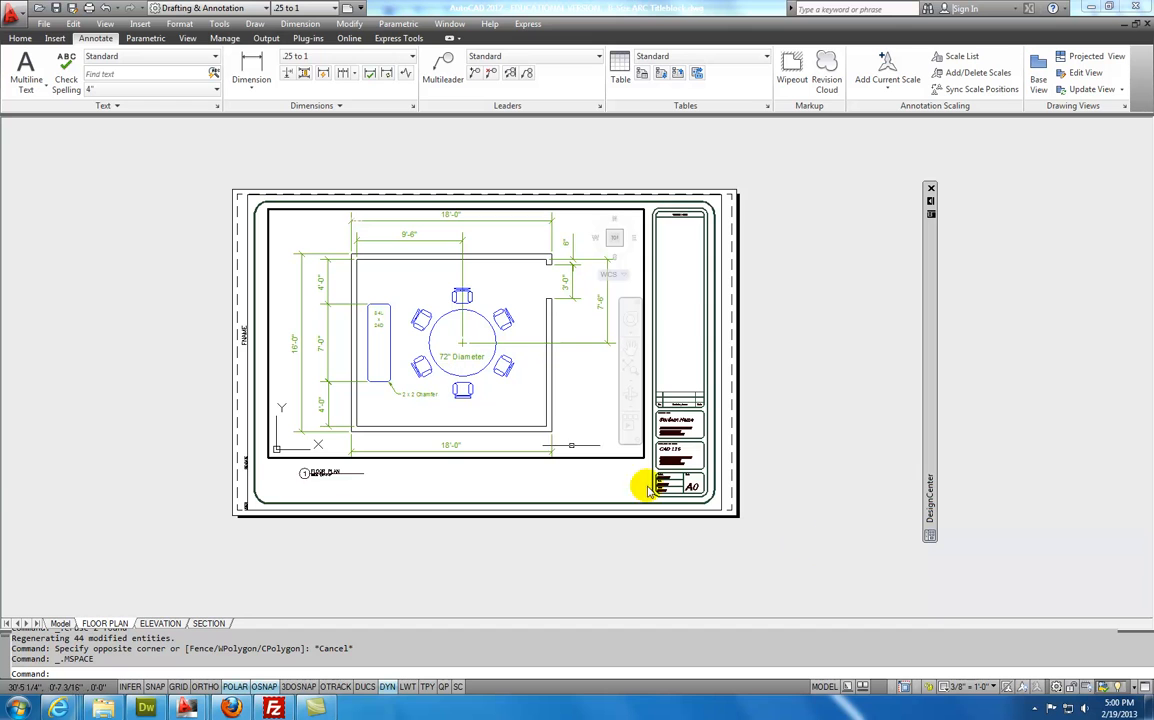
{"action": "left_click", "coordinate": [995, 687]}
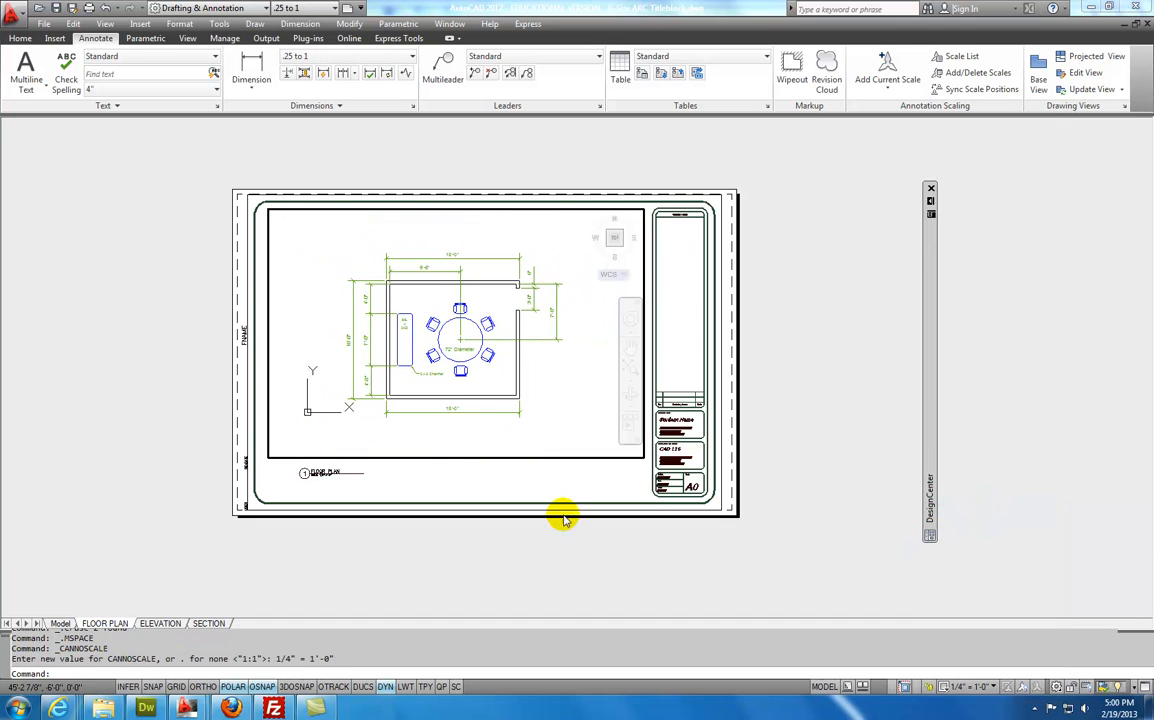
{"action": "mouse_move", "coordinate": [846, 520]}
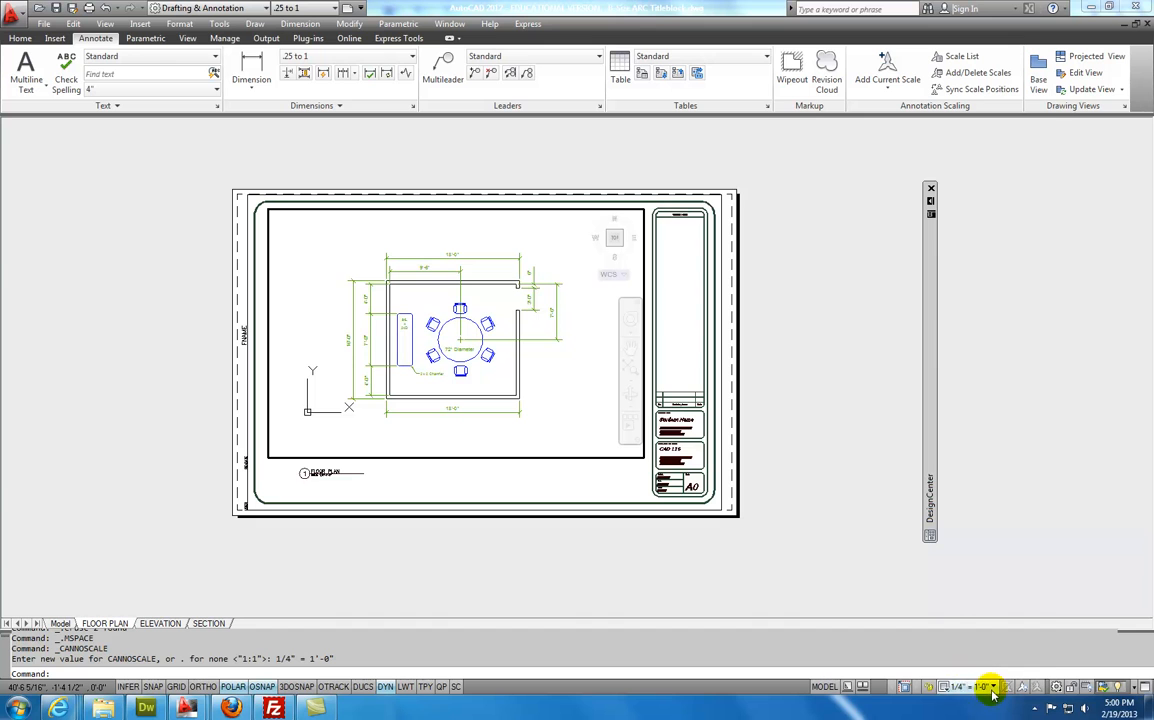
{"action": "left_click", "coordinate": [992, 688]}
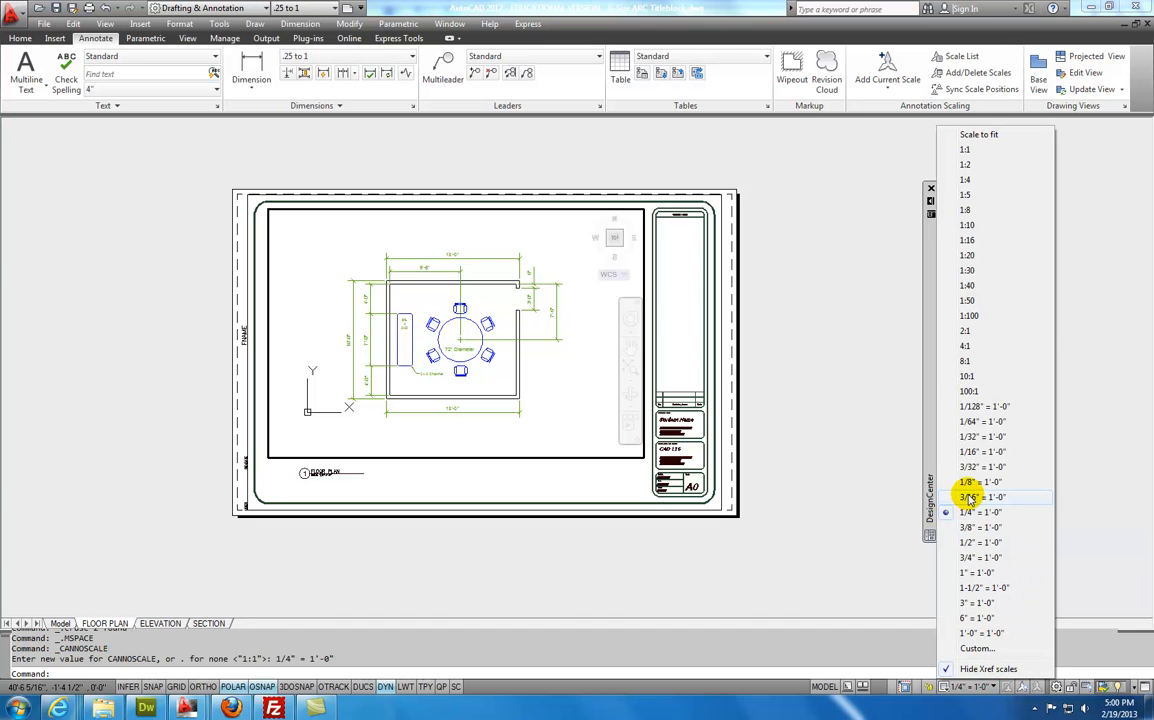
{"action": "left_click", "coordinate": [977, 497]}
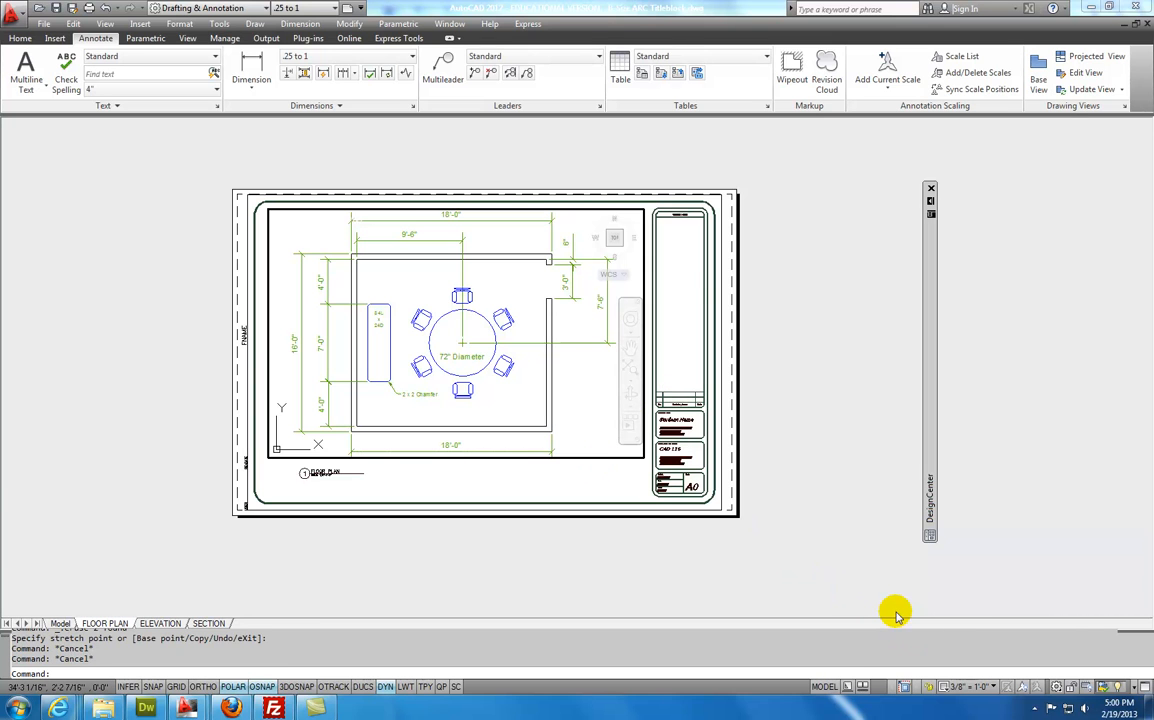
{"action": "mouse_move", "coordinate": [930, 689]}
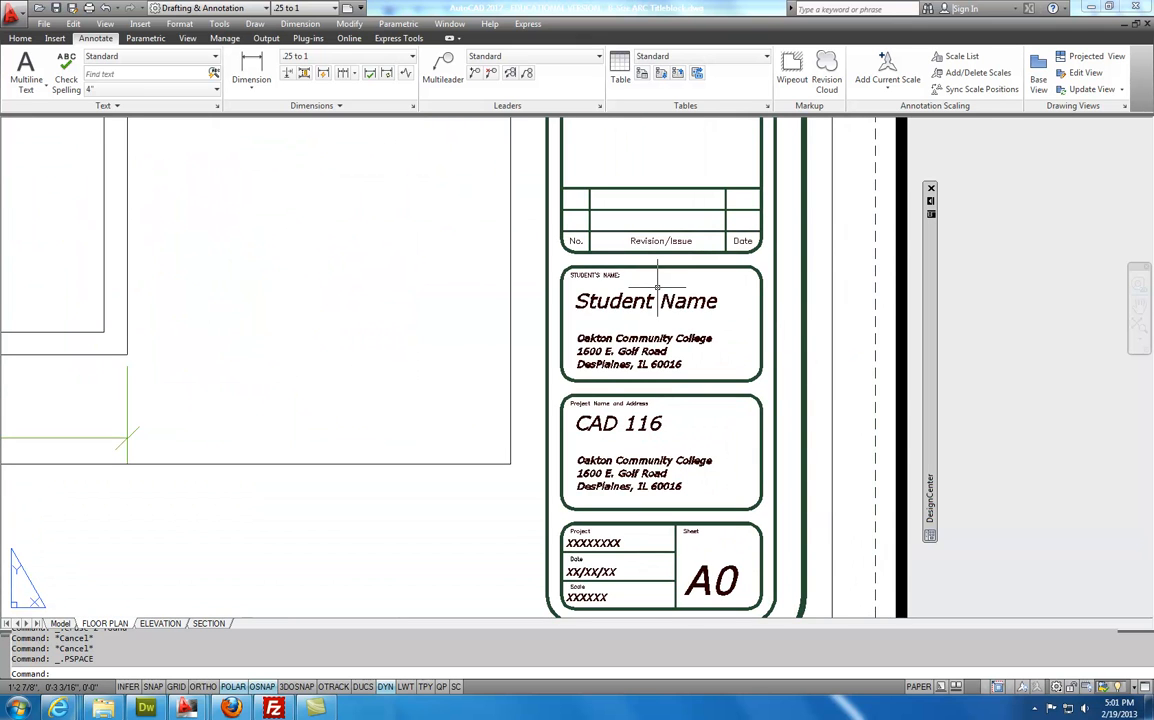
Replace the title block's 'Student Name' placeholder with the typed name 'Jsosp'
{"action": "double_click", "coordinate": [646, 301]}
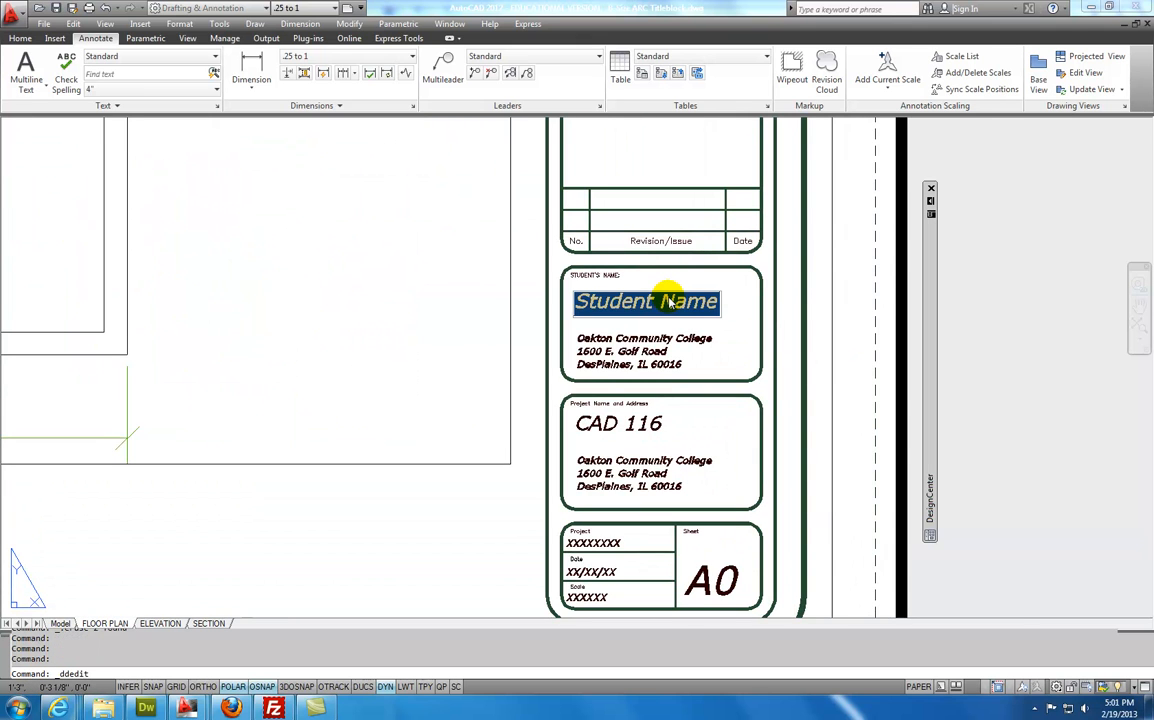
{"action": "type", "text": "Js"}
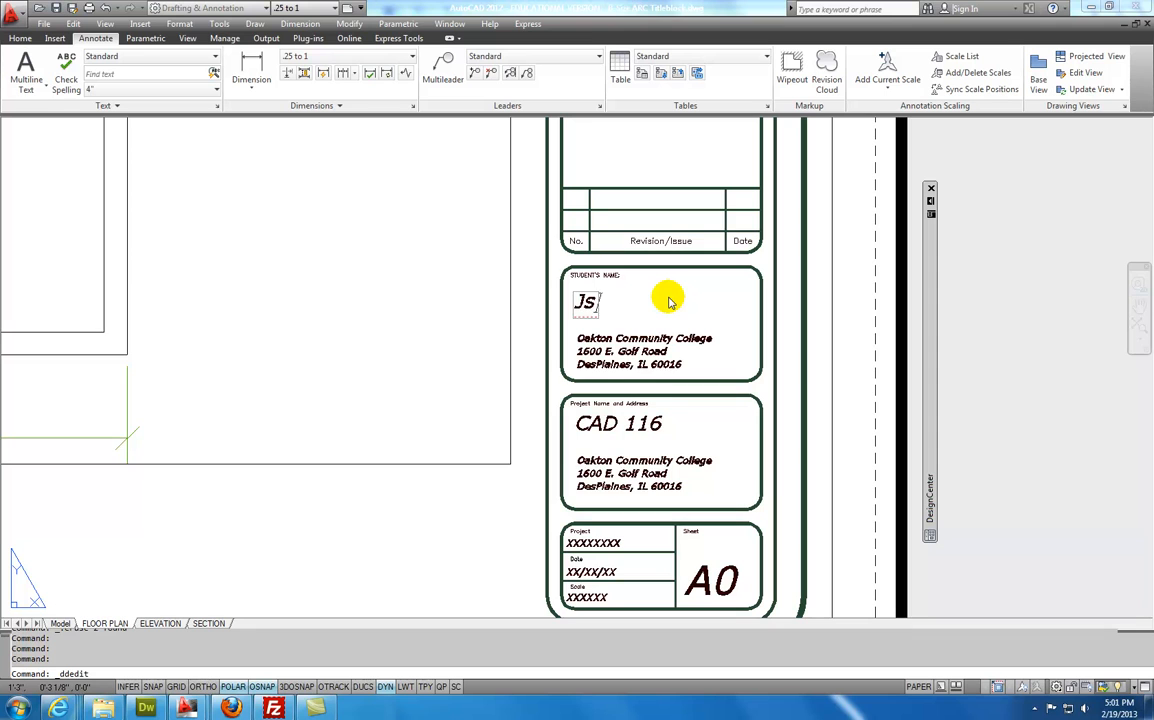
{"action": "type", "text": "osp"}
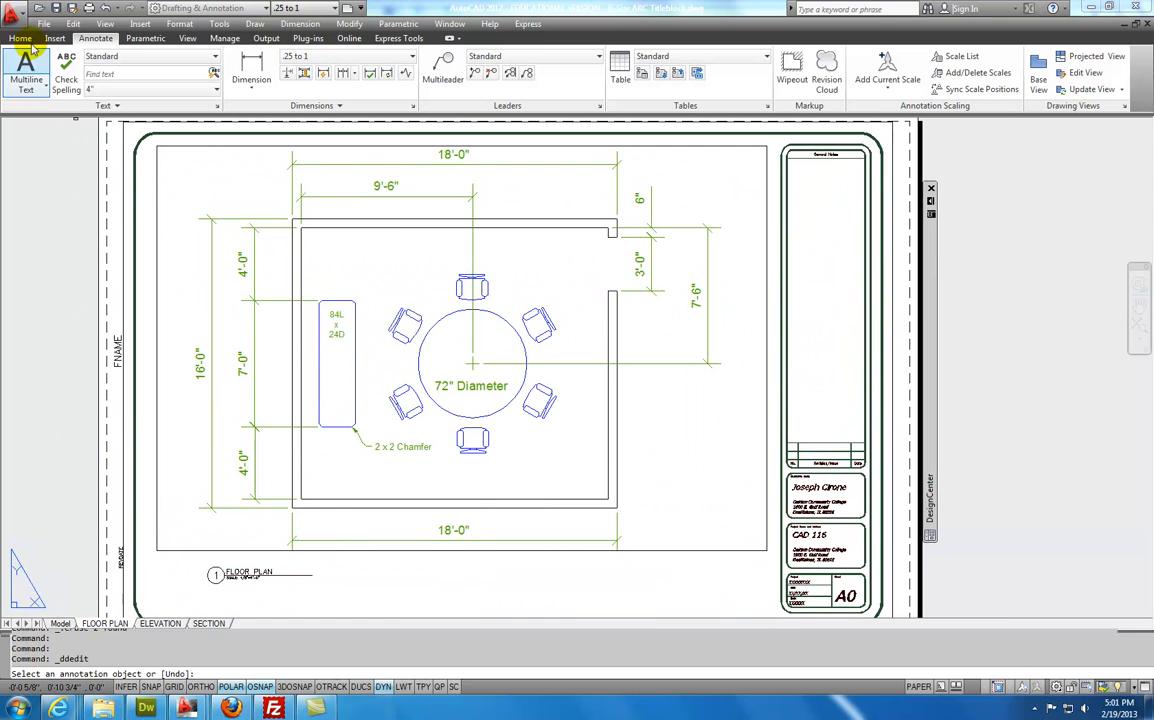
Start Save As to the Desktop with the new file name 'JC'
{"action": "left_click", "coordinate": [18, 29]}
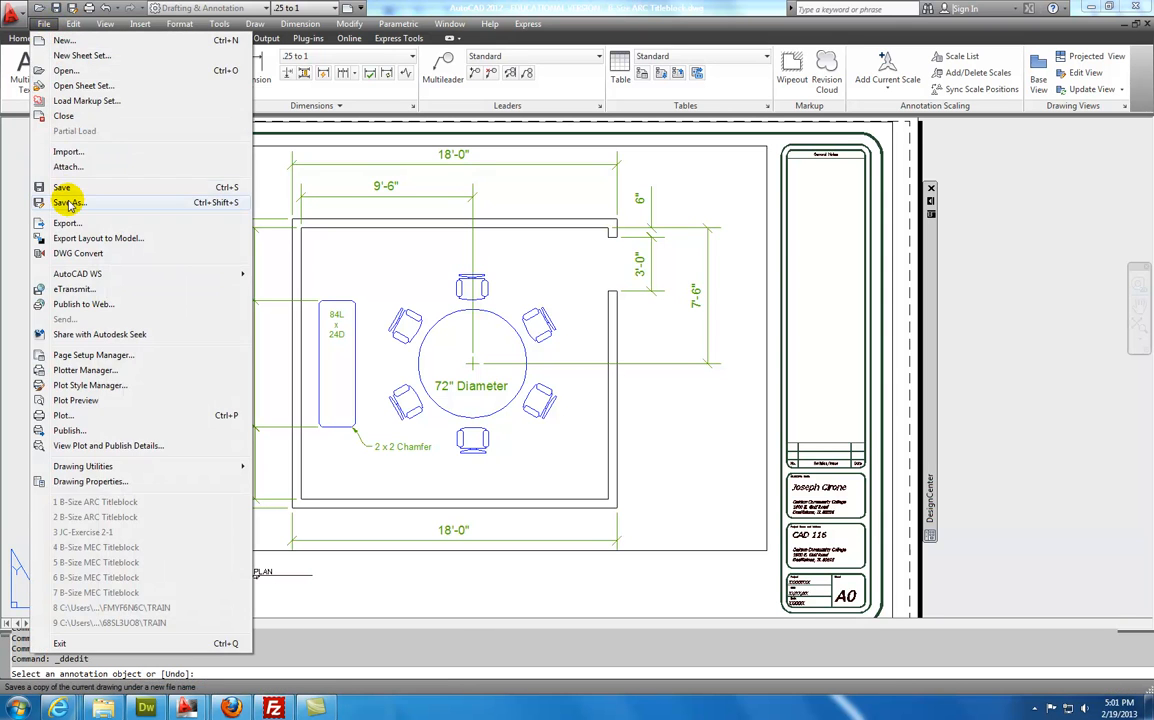
{"action": "left_click", "coordinate": [63, 203]}
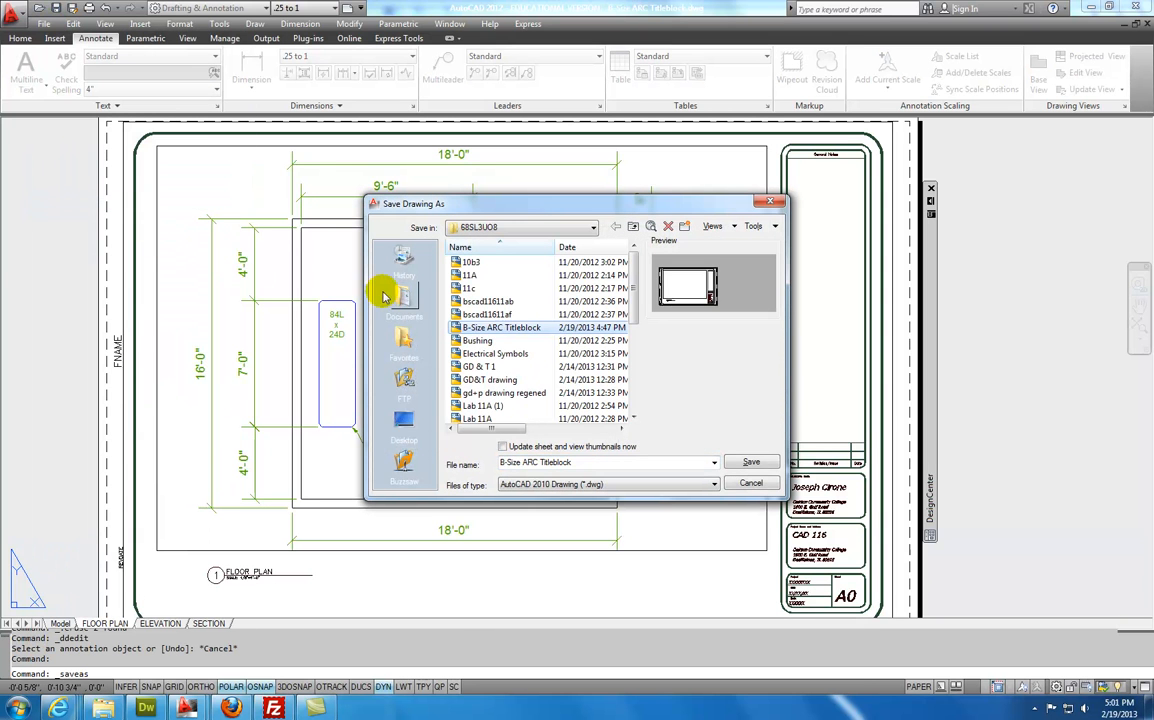
{"action": "mouse_move", "coordinate": [404, 414]}
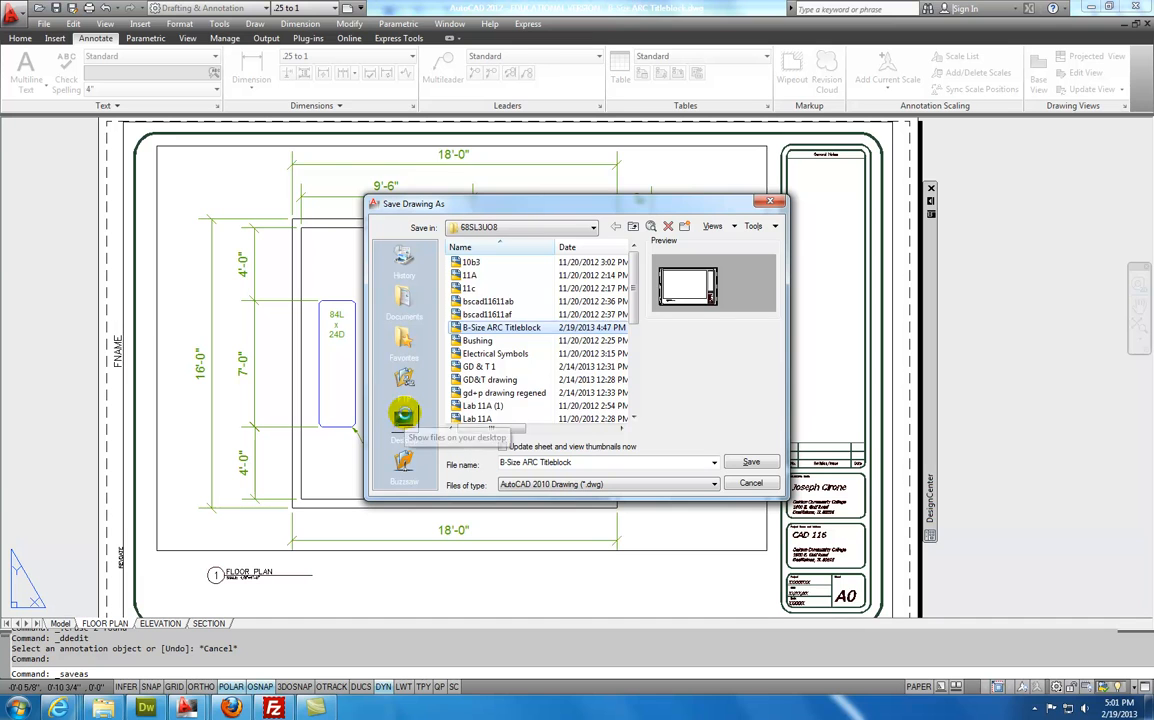
{"action": "left_click", "coordinate": [403, 415]}
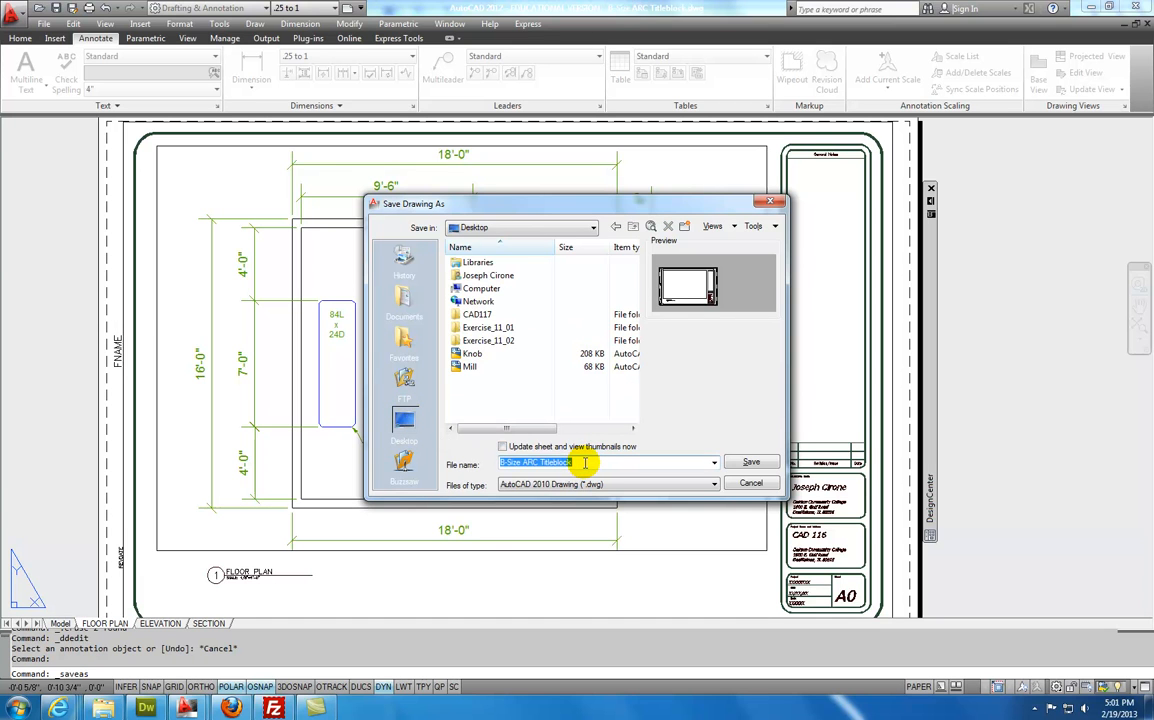
{"action": "type", "text": "JC"}
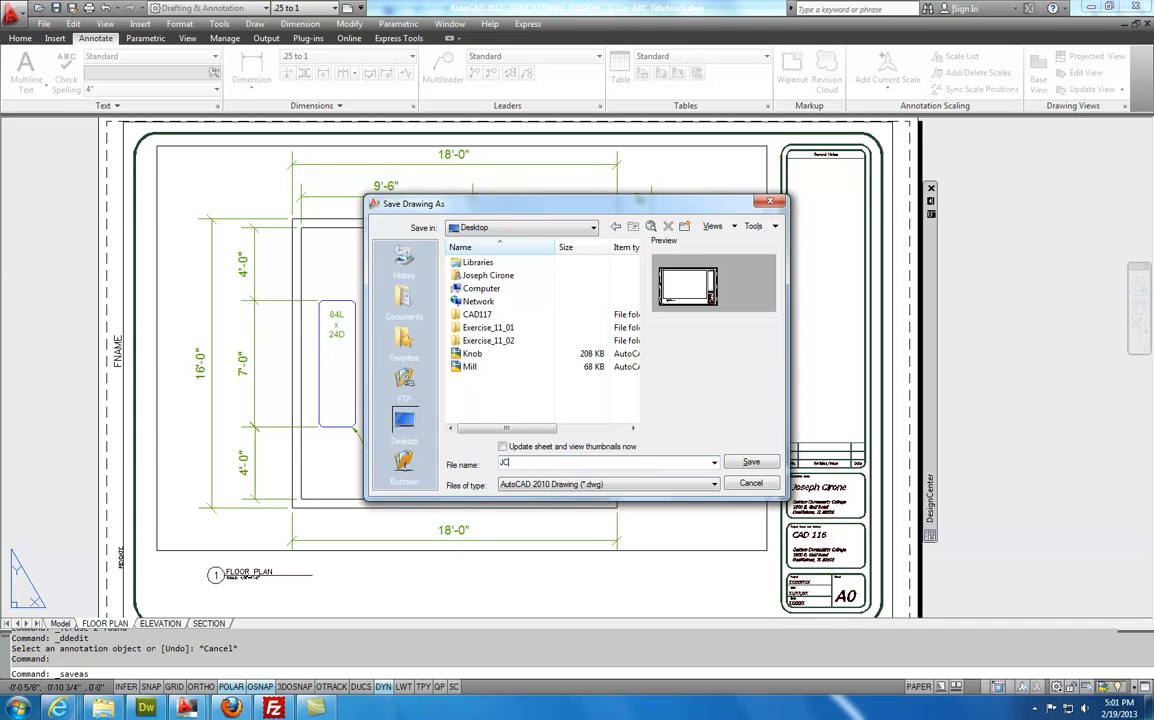